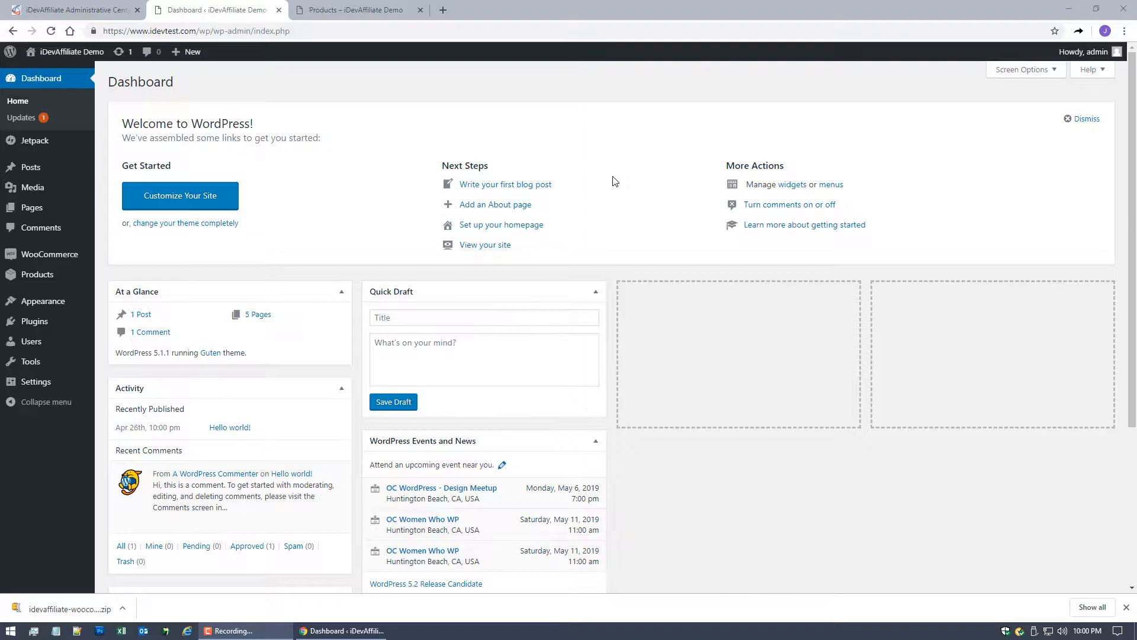
mouse_move(457, 168)
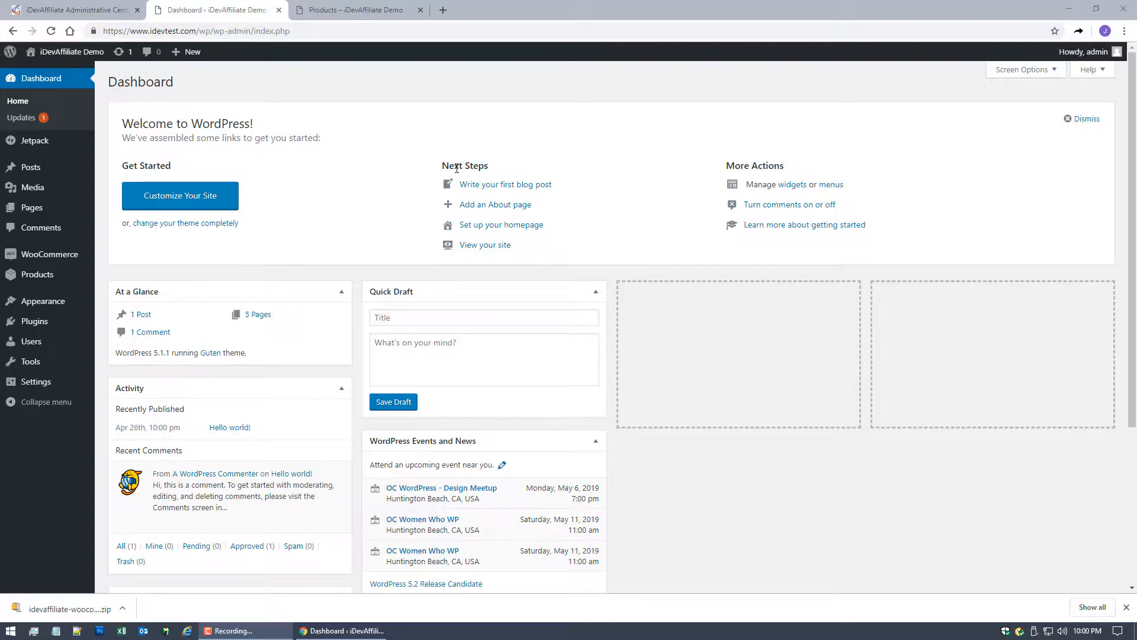
mouse_move(418, 159)
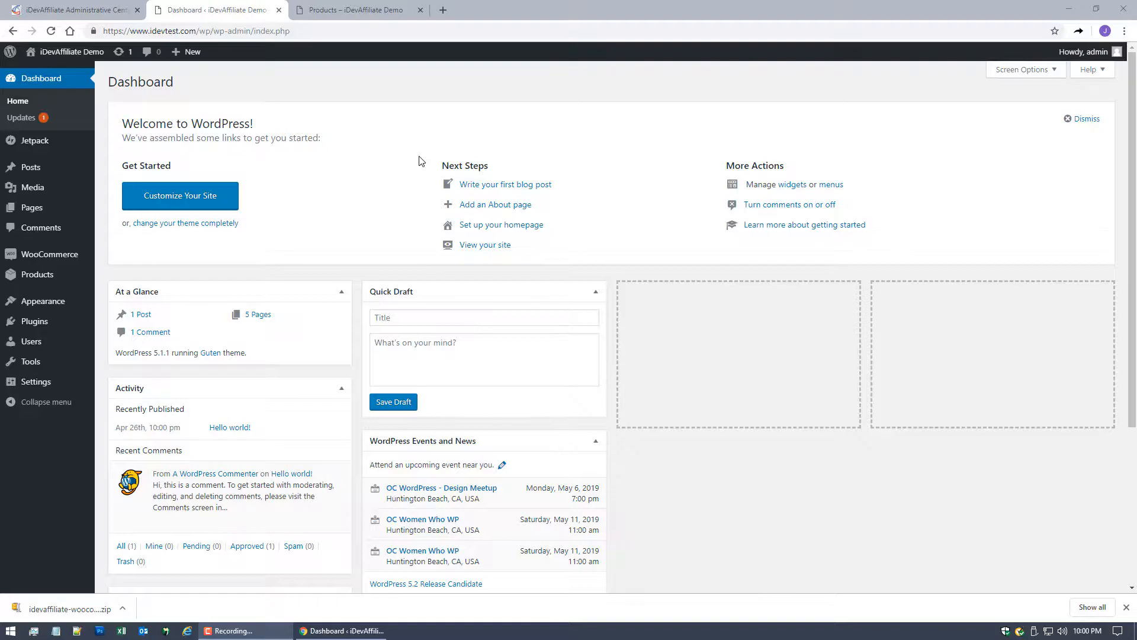
mouse_move(461, 161)
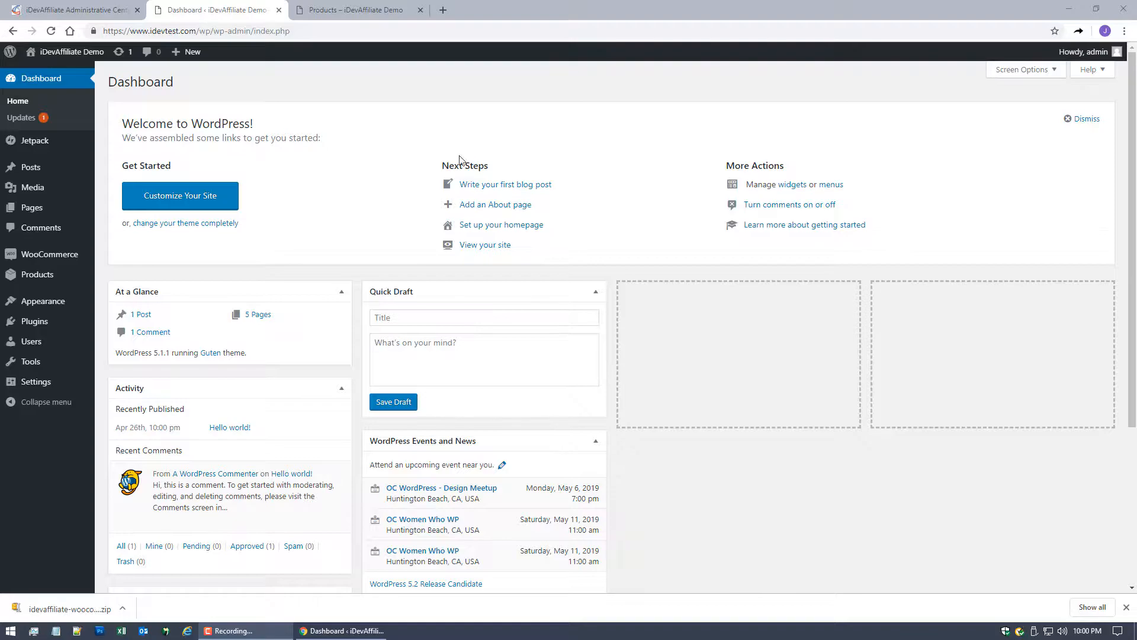
mouse_move(487, 136)
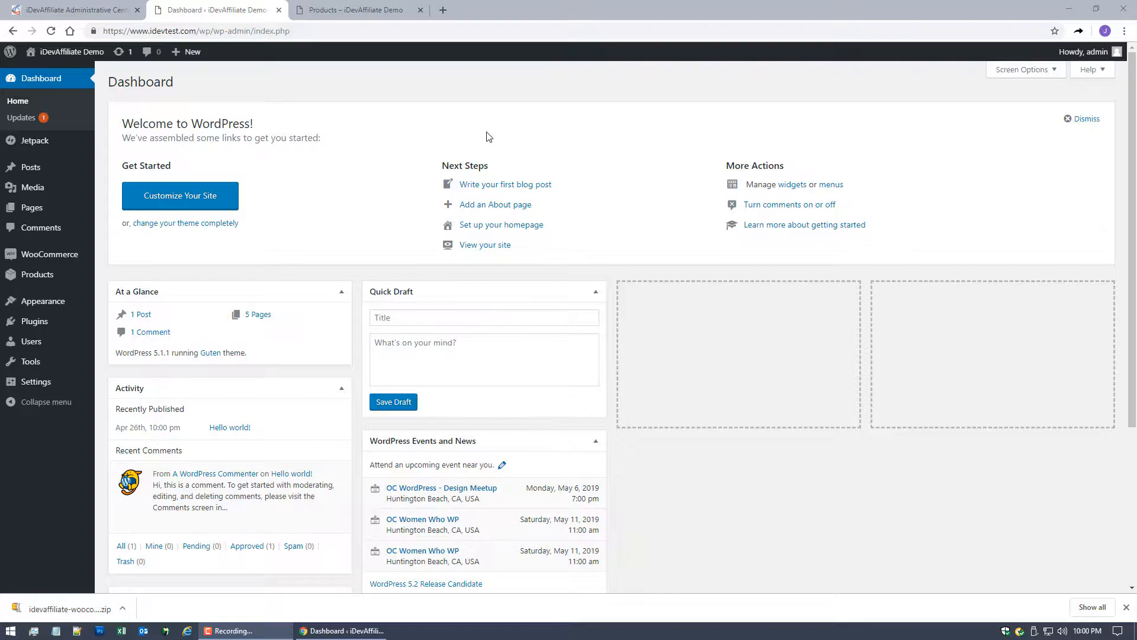
mouse_move(392, 128)
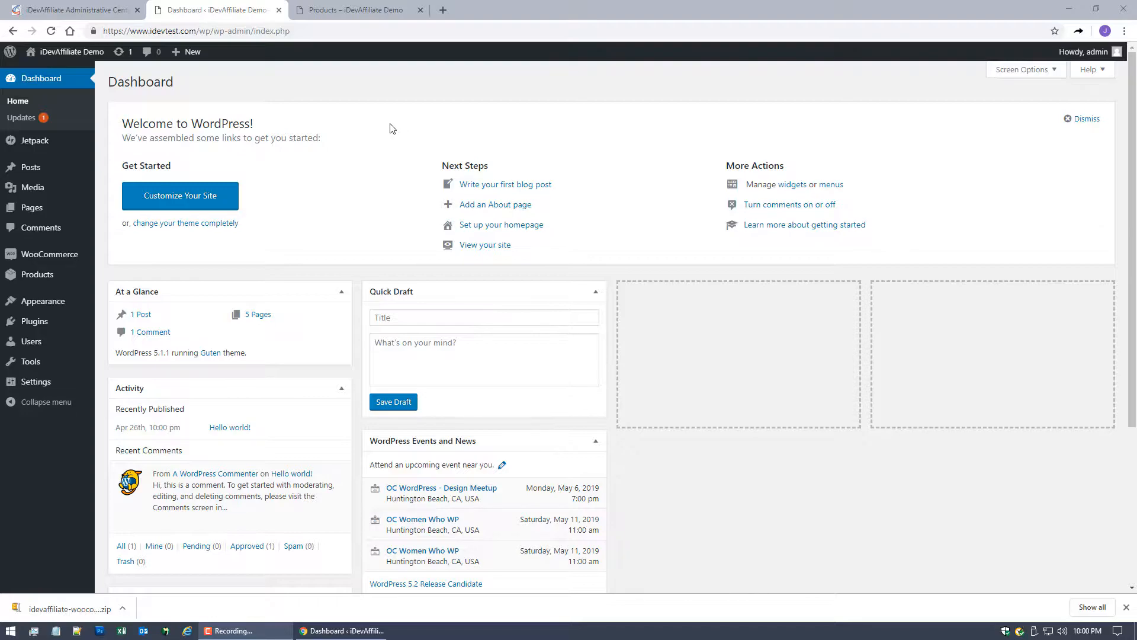
mouse_move(384, 131)
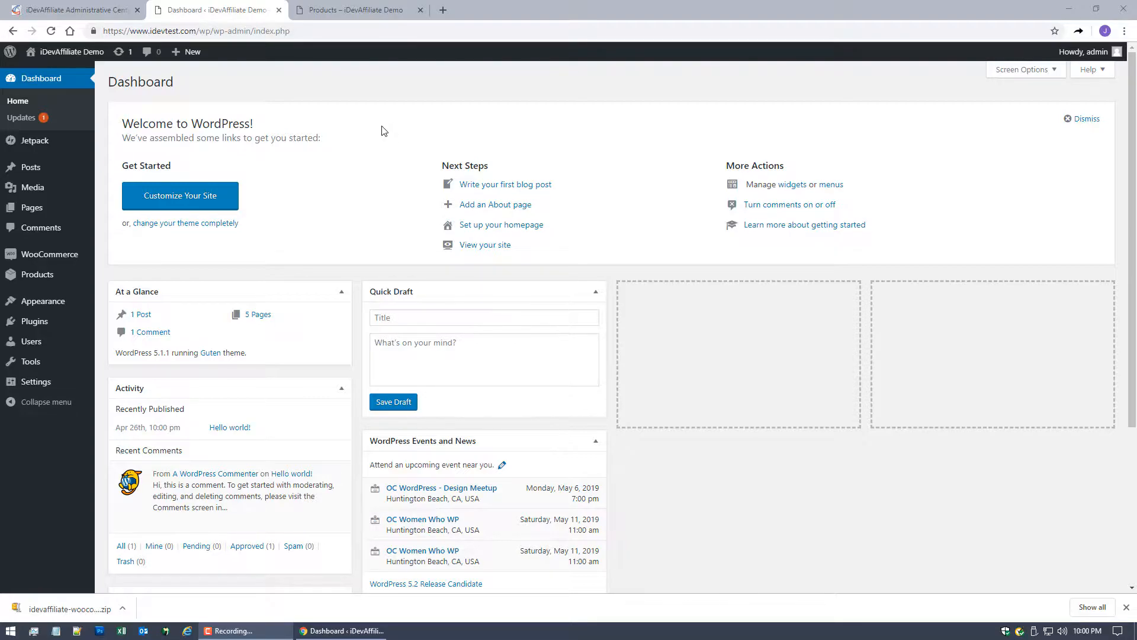
mouse_move(382, 136)
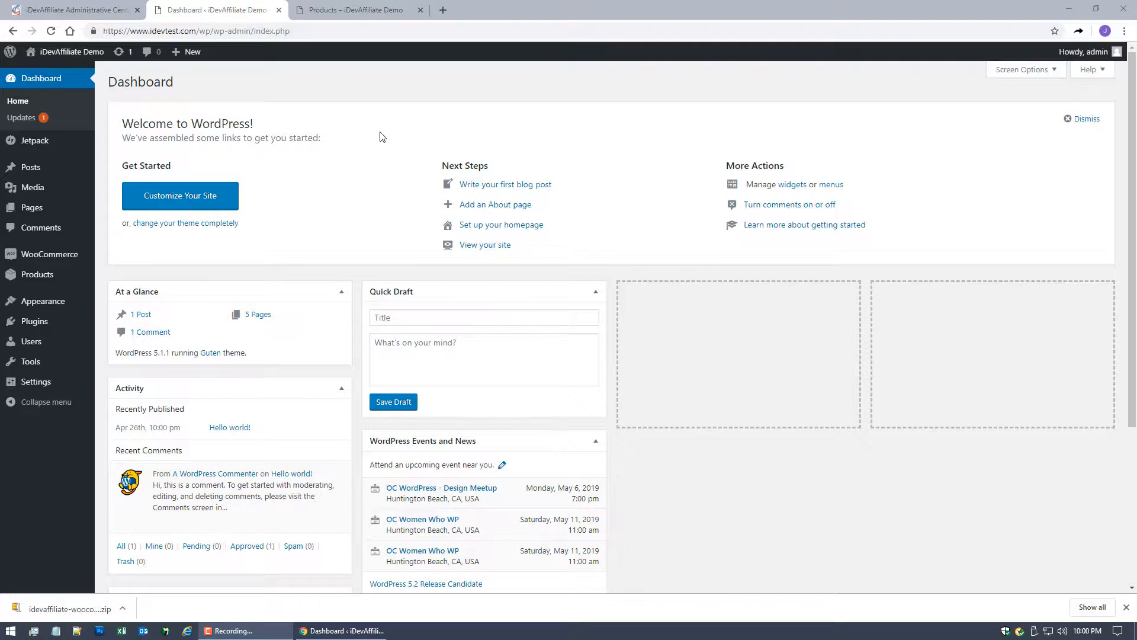
mouse_move(372, 127)
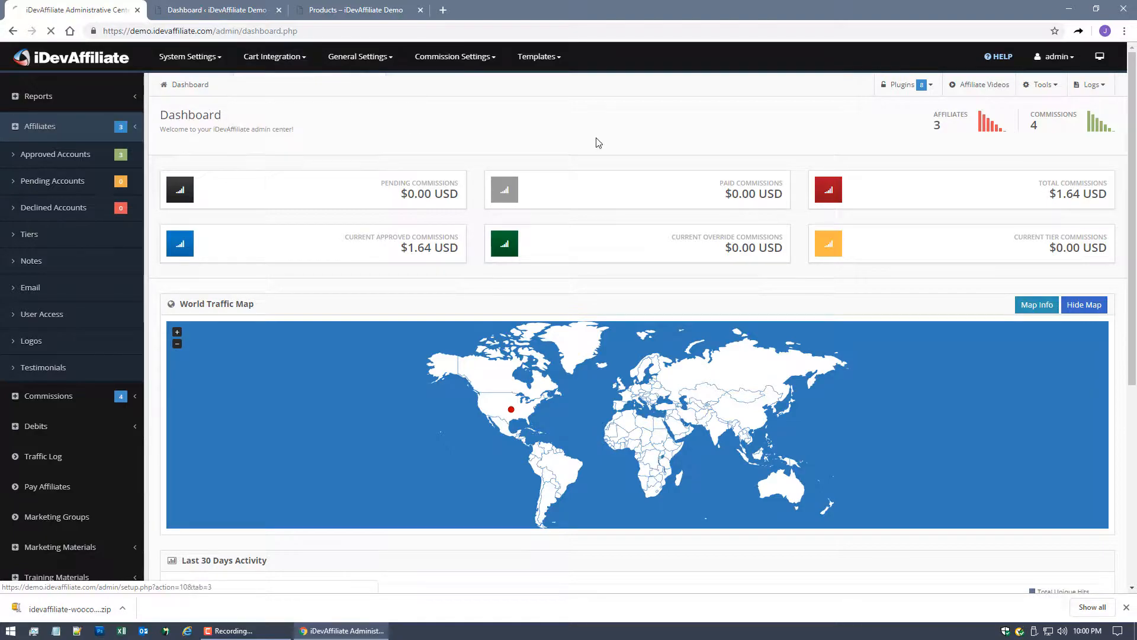
Choose WooCommerce from the Cart or Merchant list and create its integration profile.
left_click(700, 273)
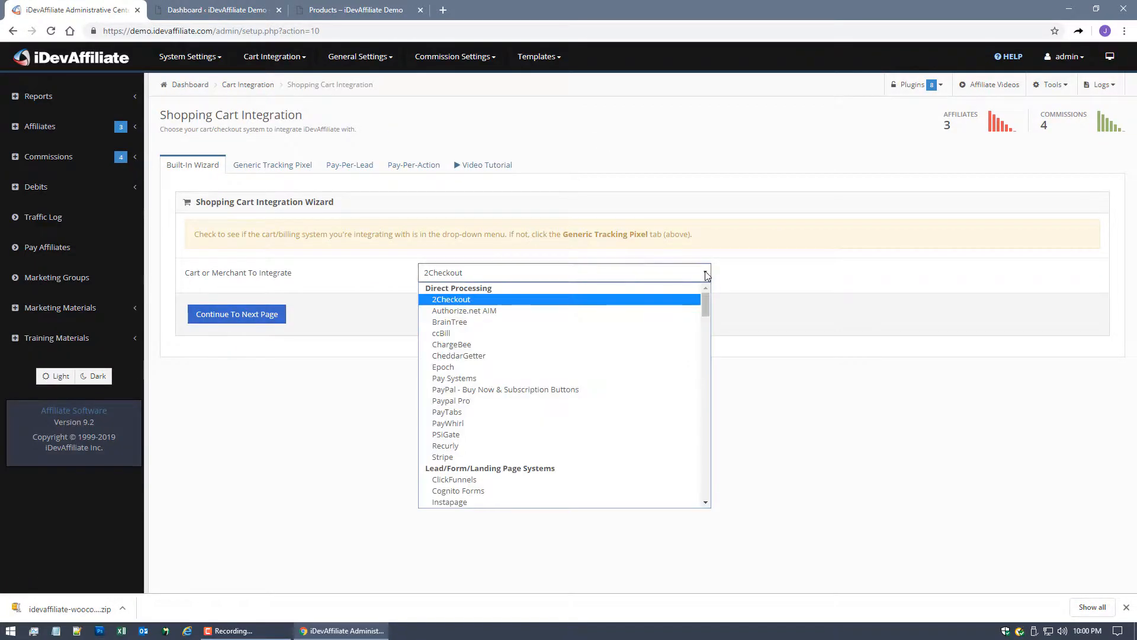
scroll("down", 3)
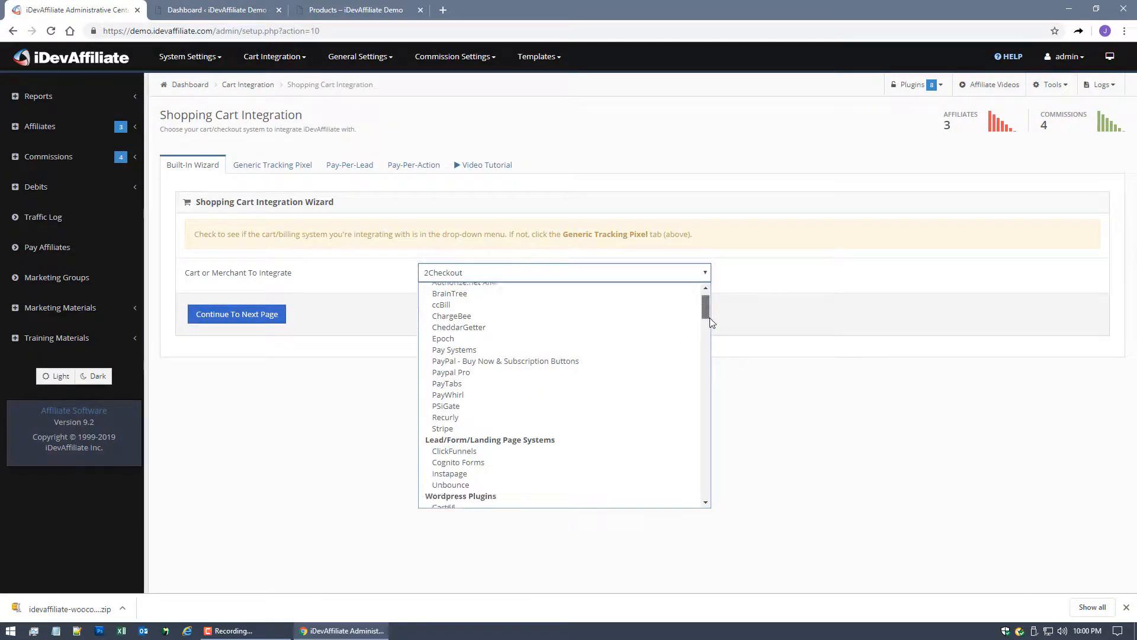
scroll("down", 3)
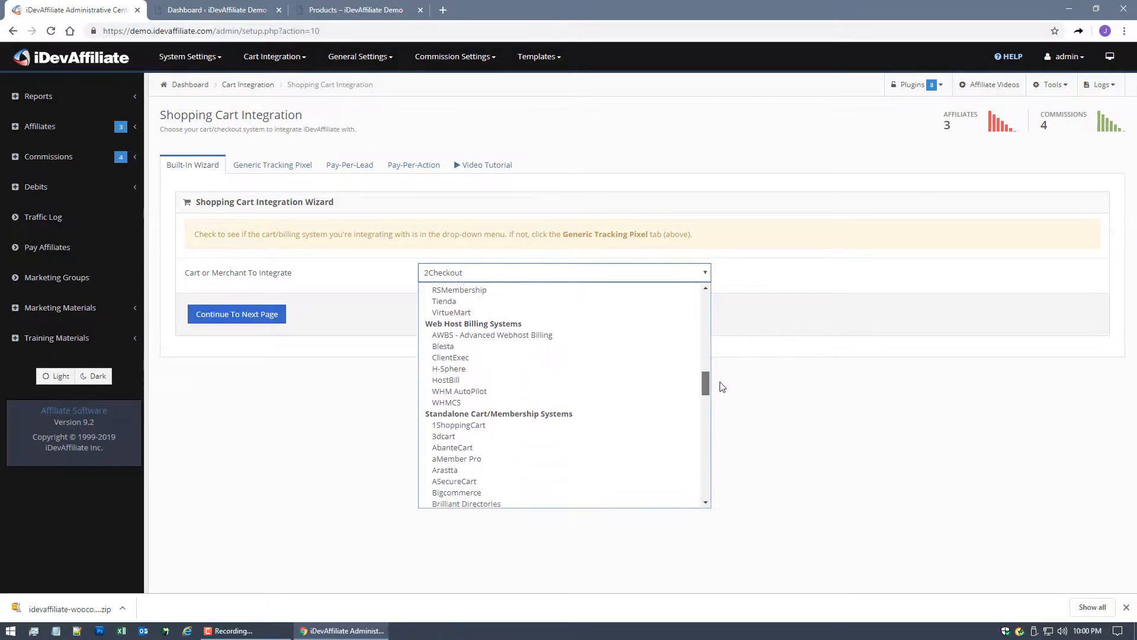
scroll("down", 3)
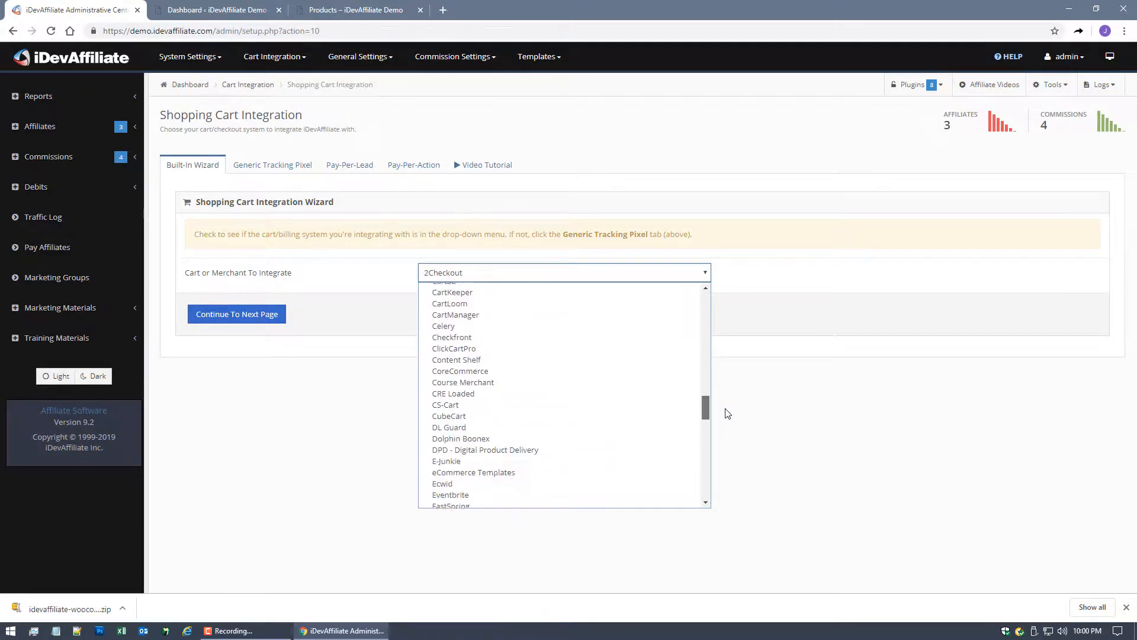
scroll("down", 3)
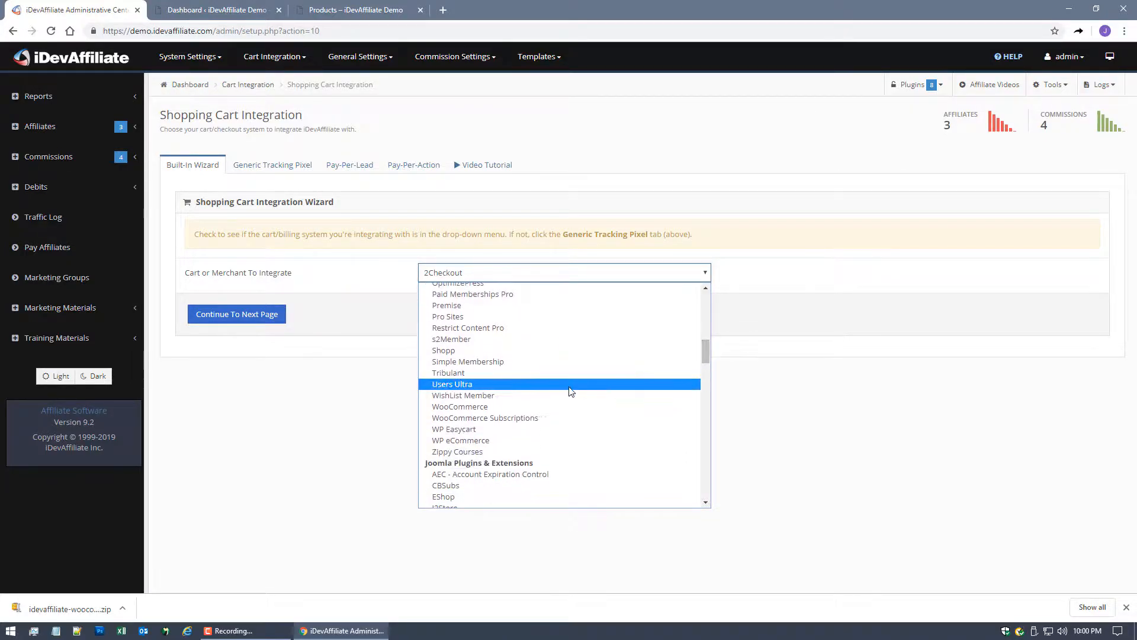
left_click(460, 406)
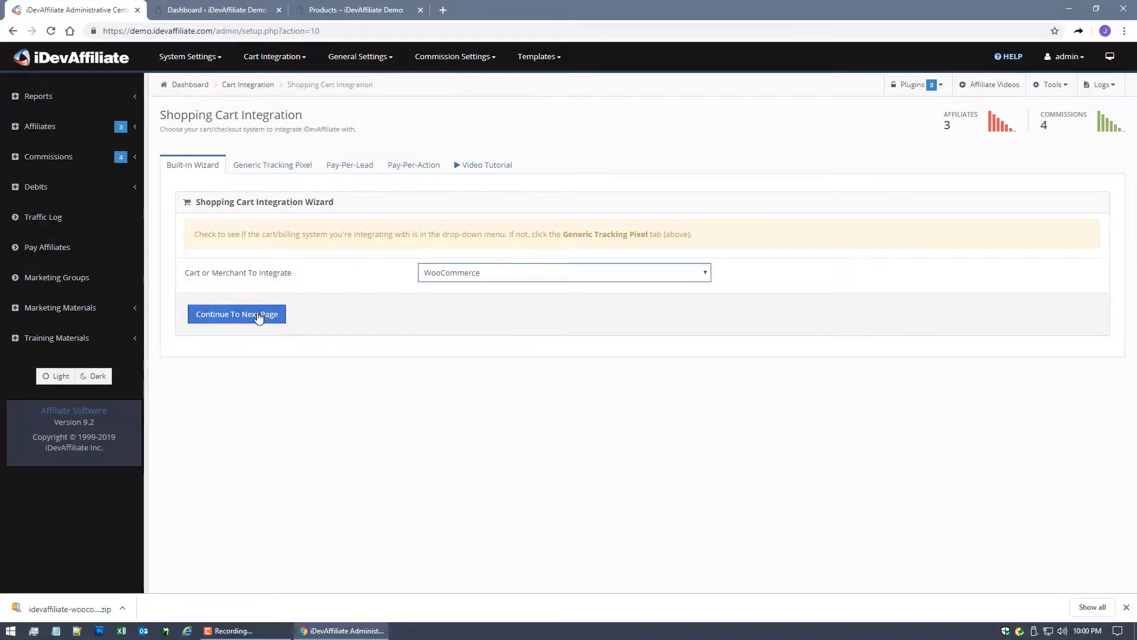
left_click(237, 313)
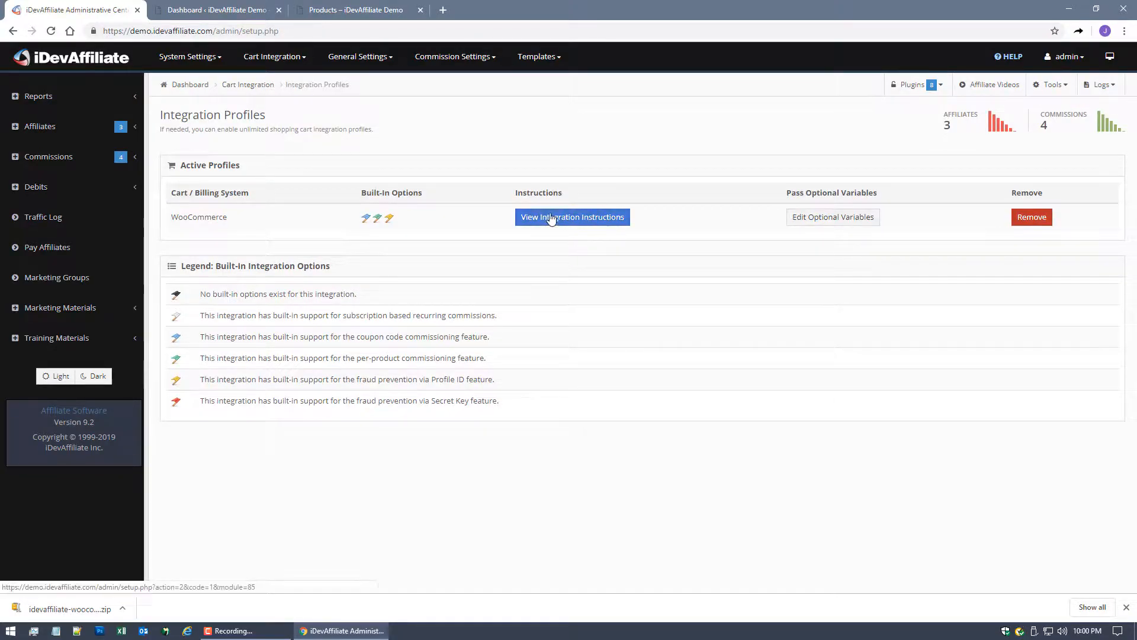
View the WooCommerce integration instructions, then return to the WordPress admin.
left_click(571, 217)
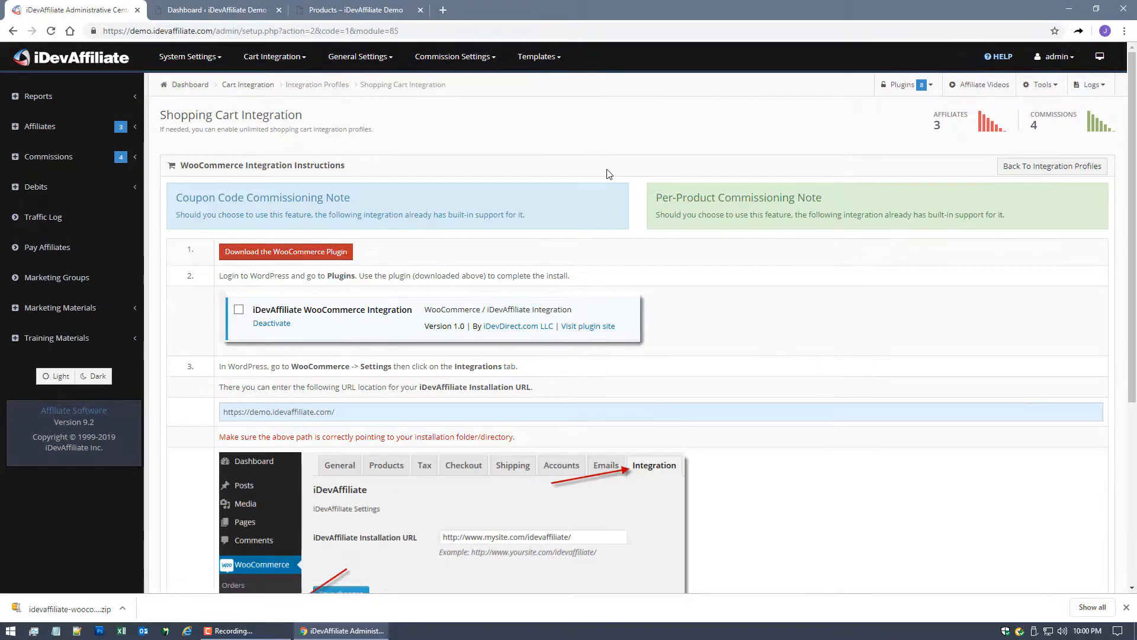
mouse_move(616, 172)
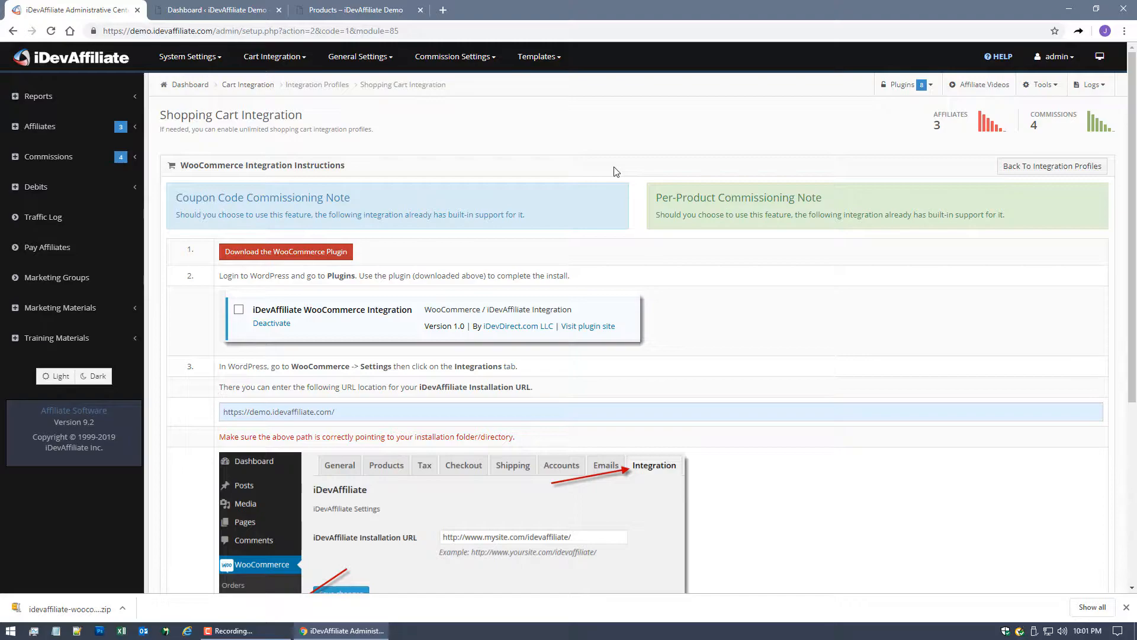
mouse_move(609, 143)
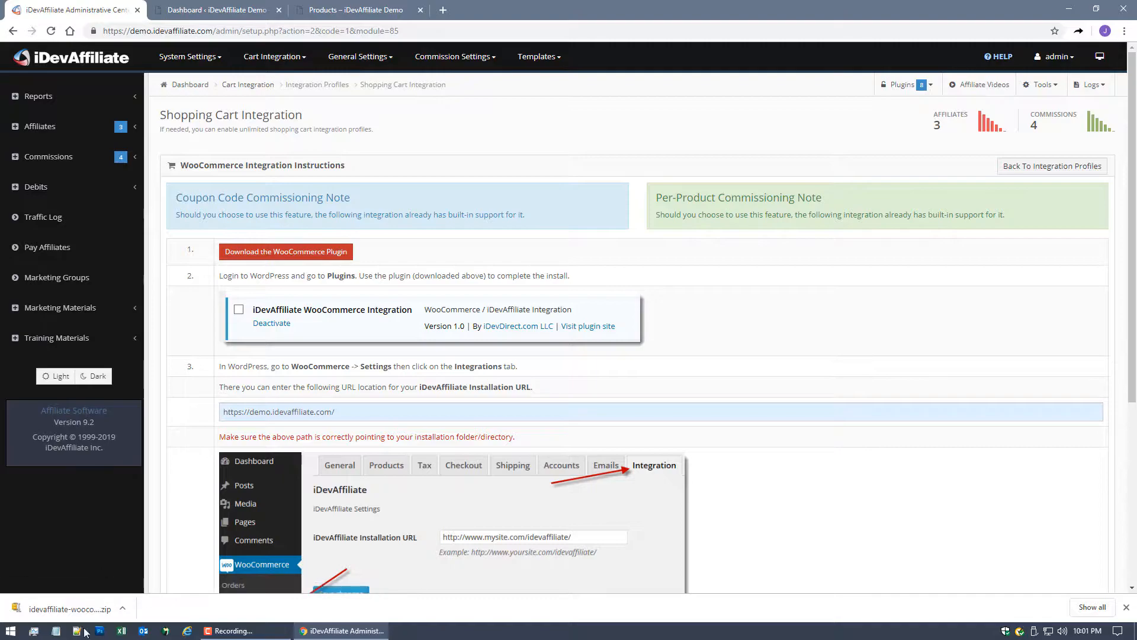
mouse_move(351, 85)
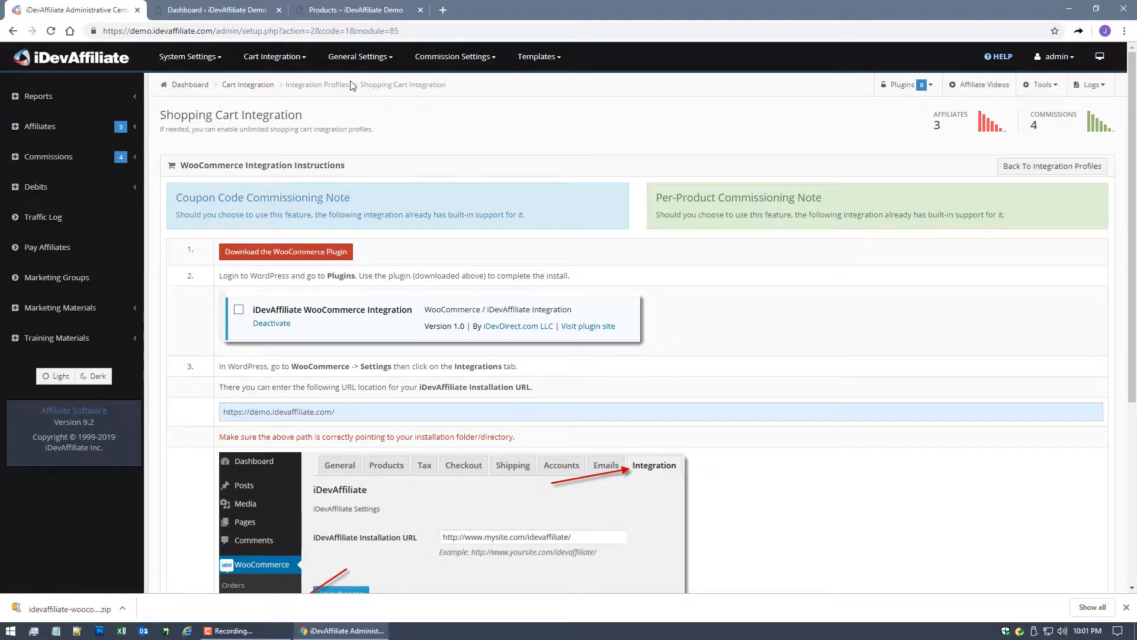
mouse_move(387, 154)
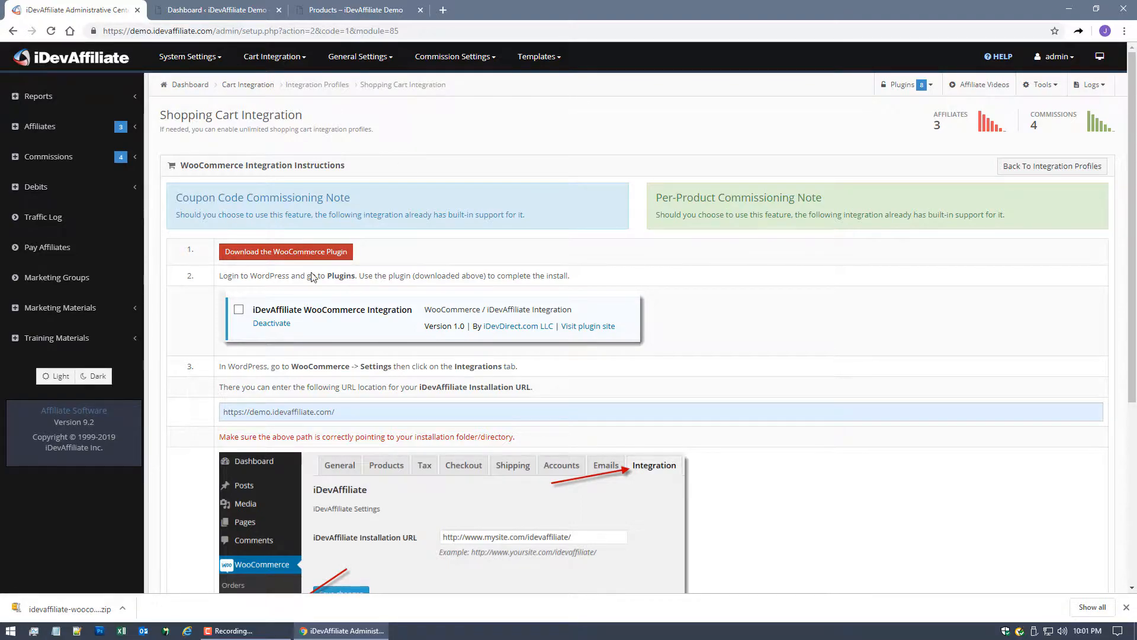
mouse_move(508, 221)
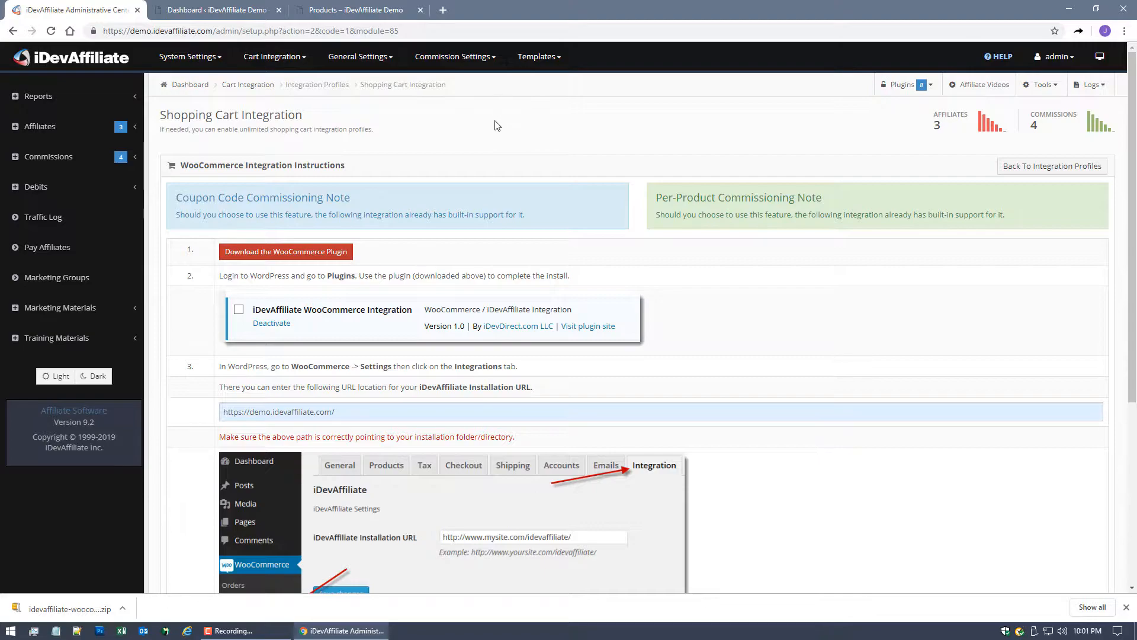
left_click(217, 10)
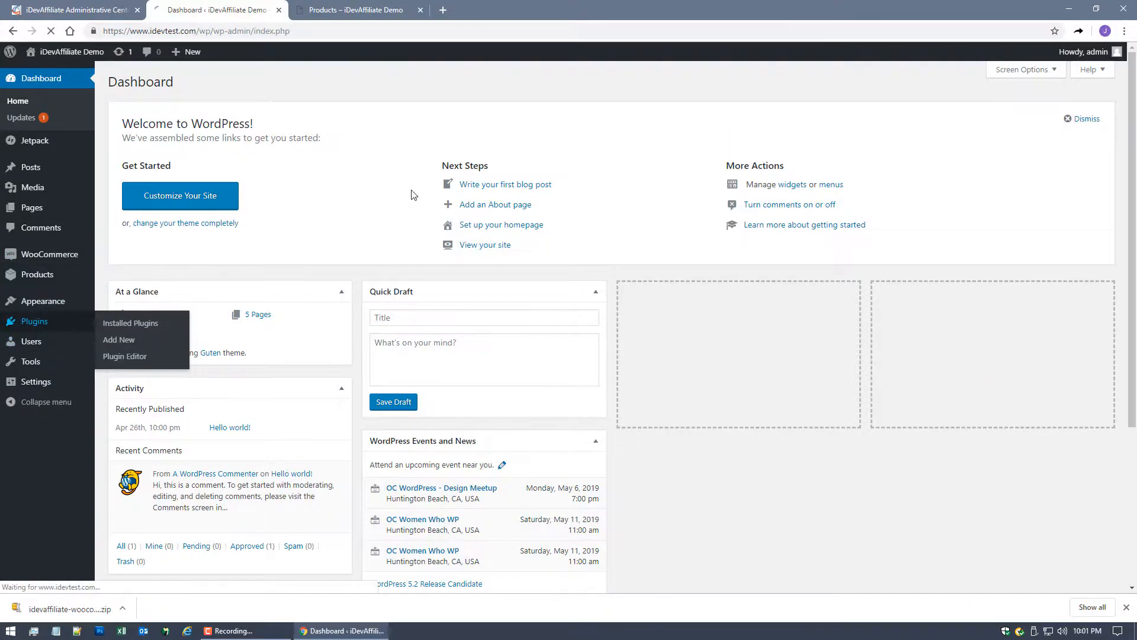
Reach Plugins > Add New > Upload Plugin and browse for the plugin file.
left_click(130, 322)
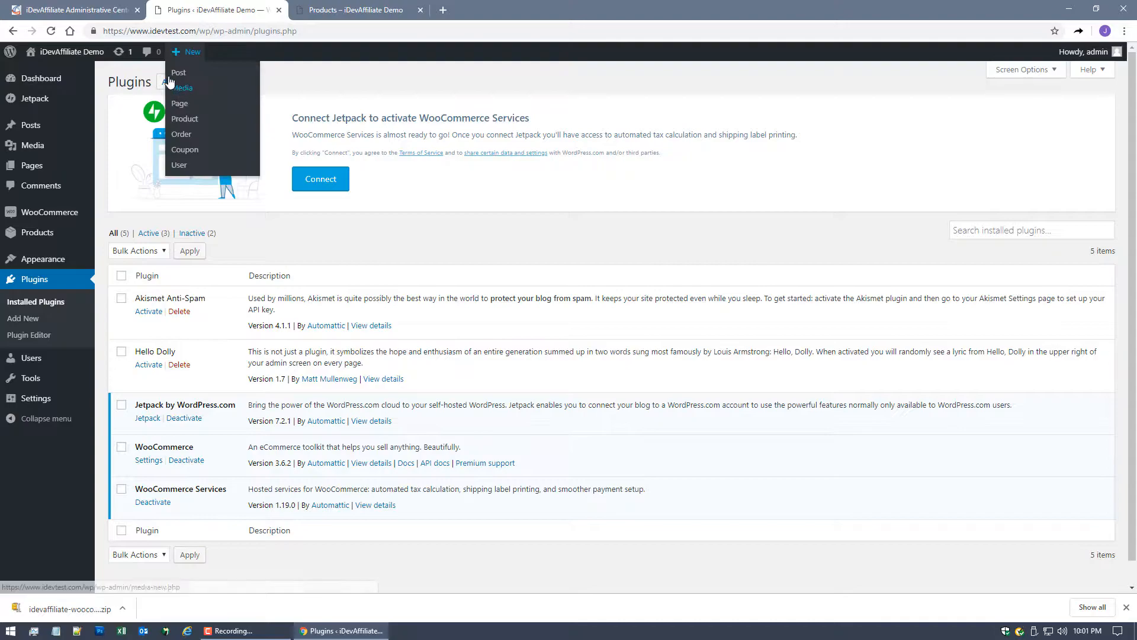
left_click(23, 317)
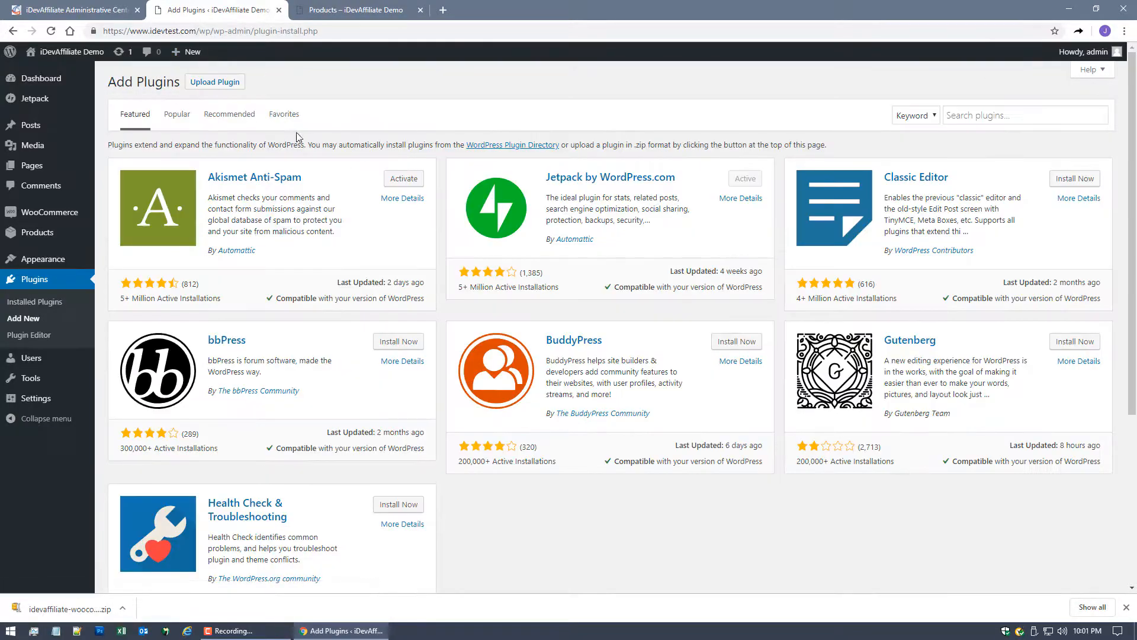
left_click(214, 82)
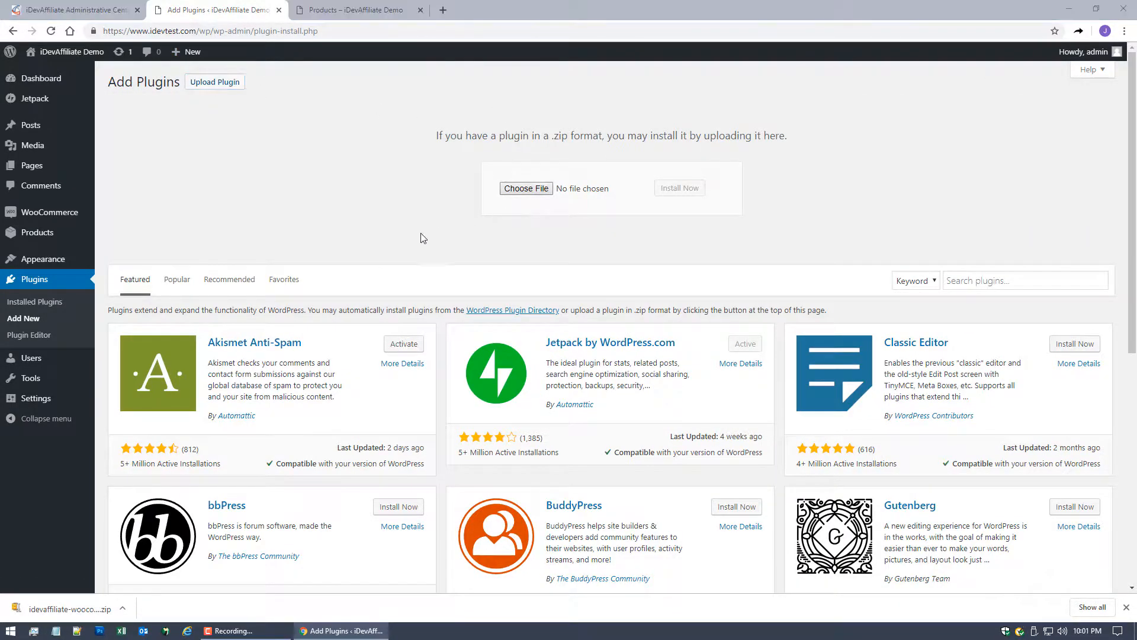
left_click(526, 188)
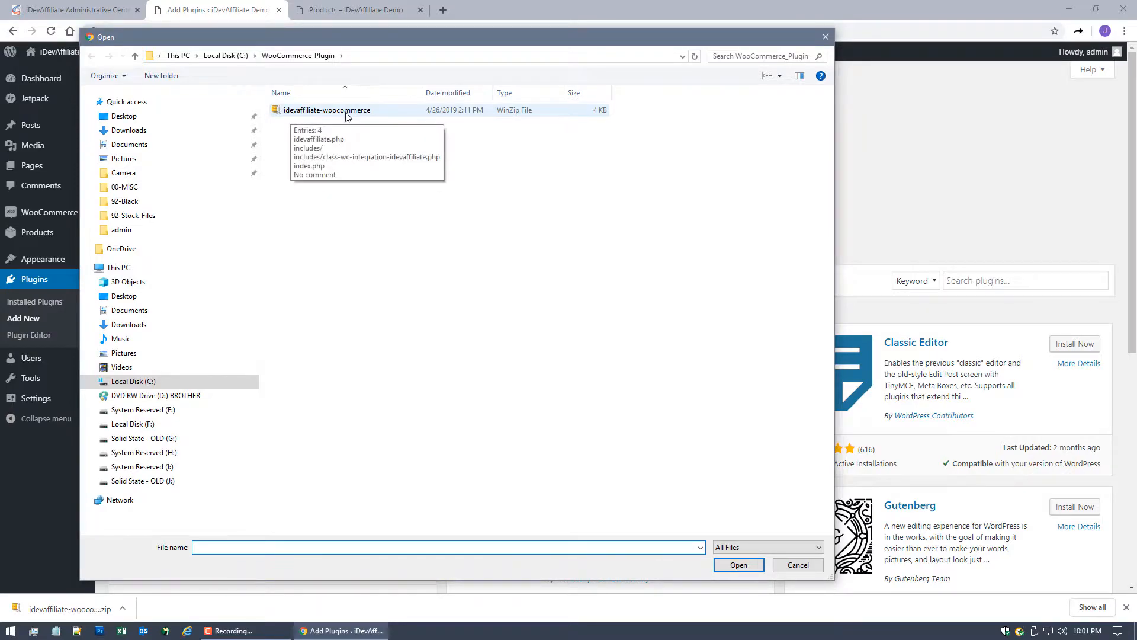
Select idevaffiliate-woocommerce.zip and install it with Install Now.
left_click(326, 109)
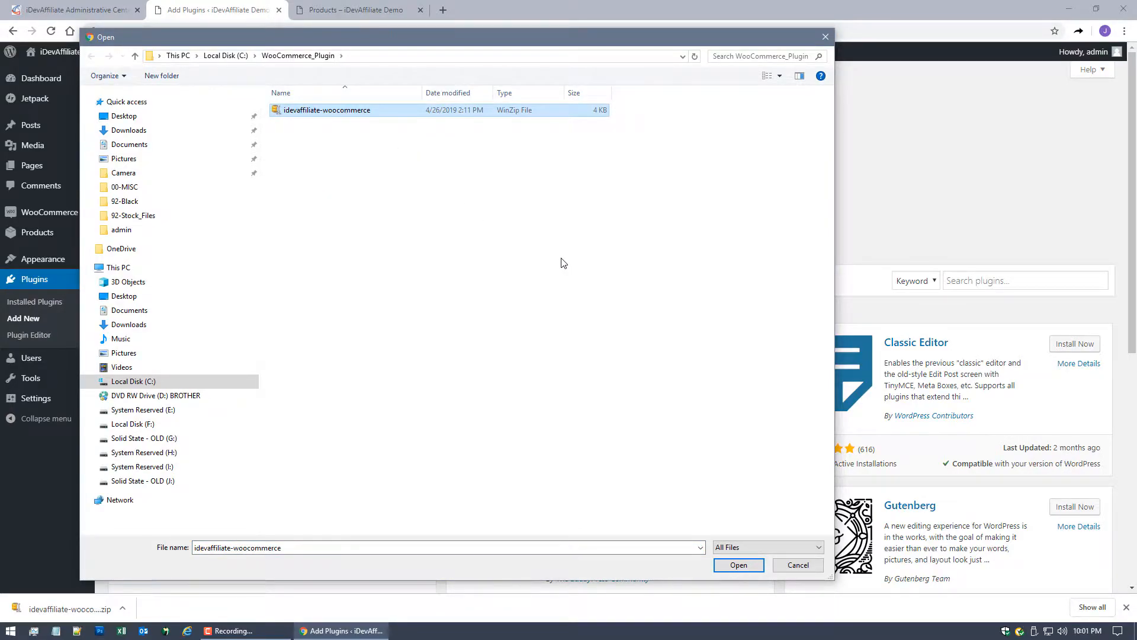
left_click(738, 565)
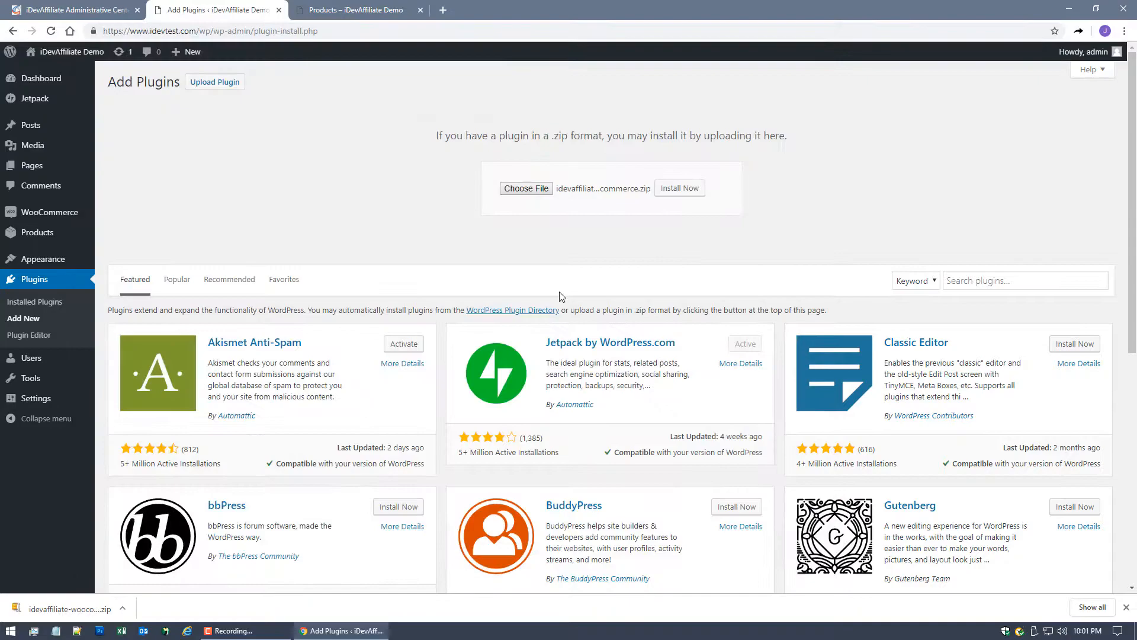
left_click(679, 188)
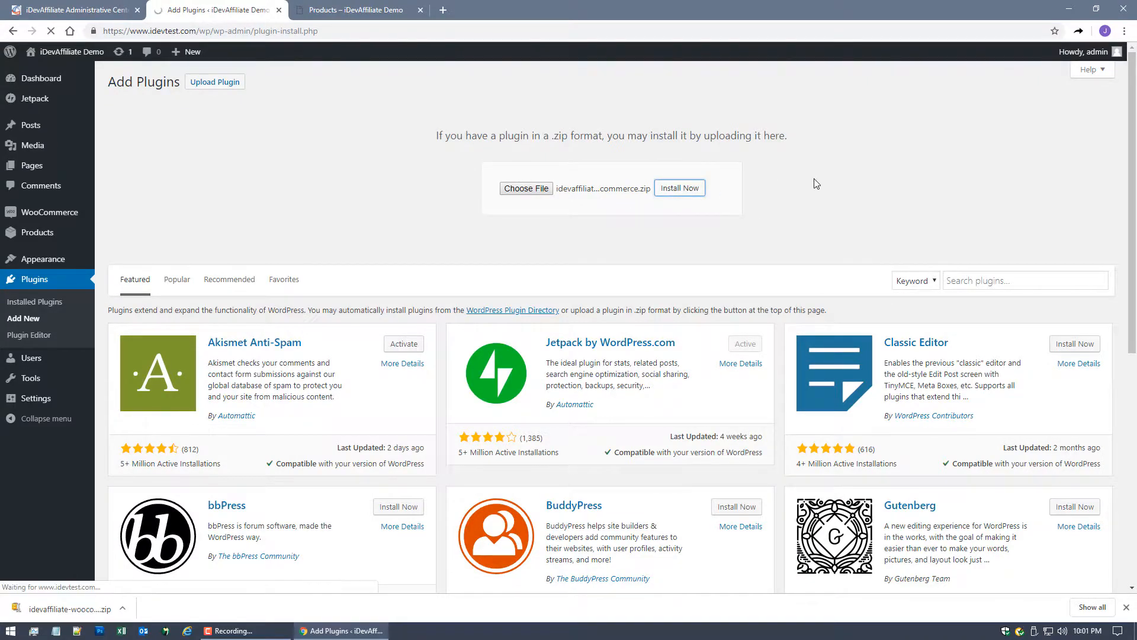
left_click(680, 188)
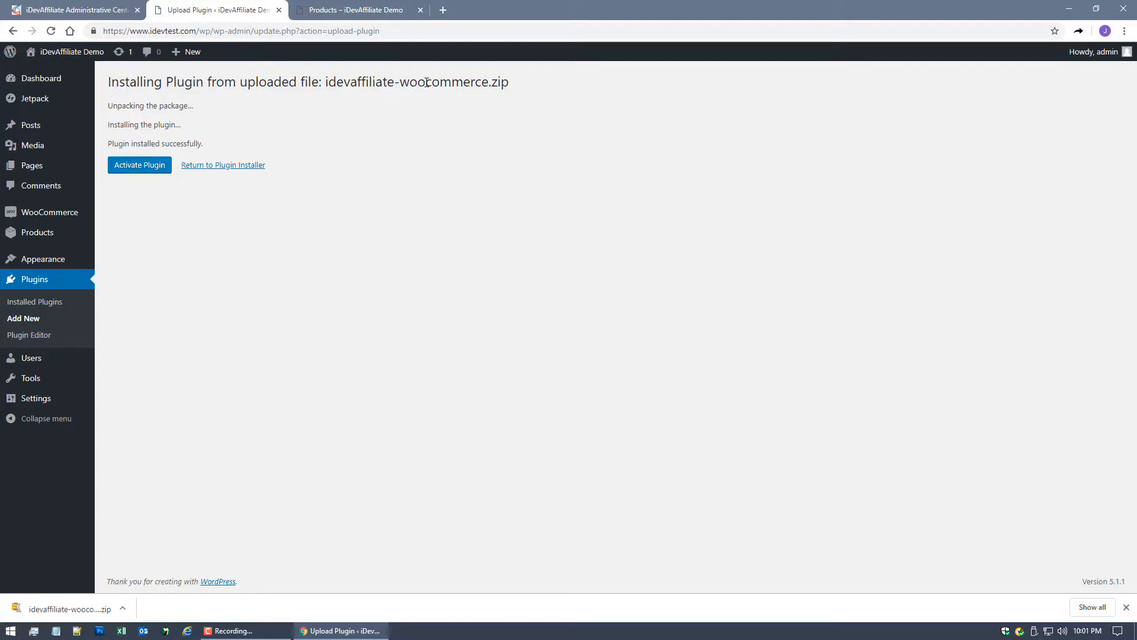
Activate the iDevAffiliate WooCommerce Integration plugin from the upload result page.
left_click(140, 165)
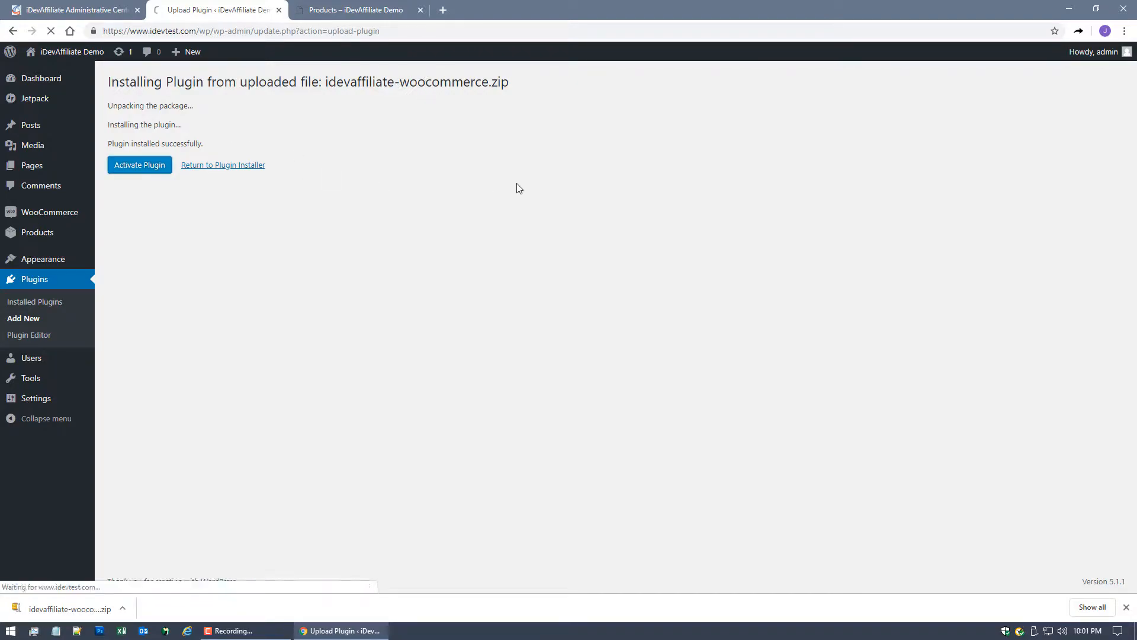
left_click(140, 164)
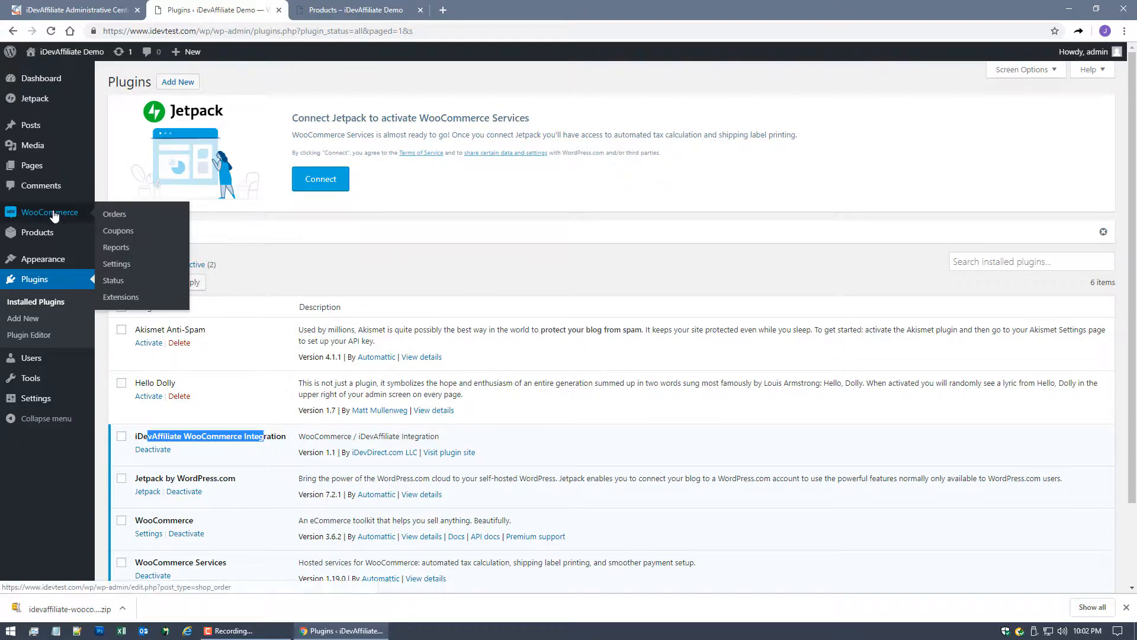
mouse_move(62, 232)
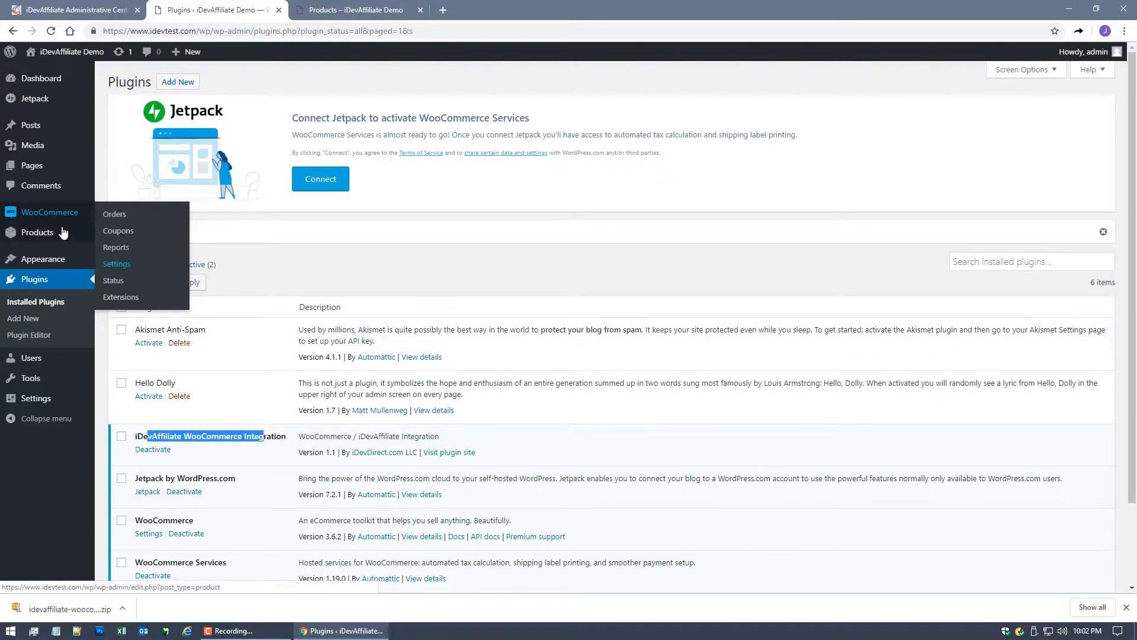
Go to WooCommerce > Settings > Integration and select the iDevAffiliate installation URL field.
left_click(117, 263)
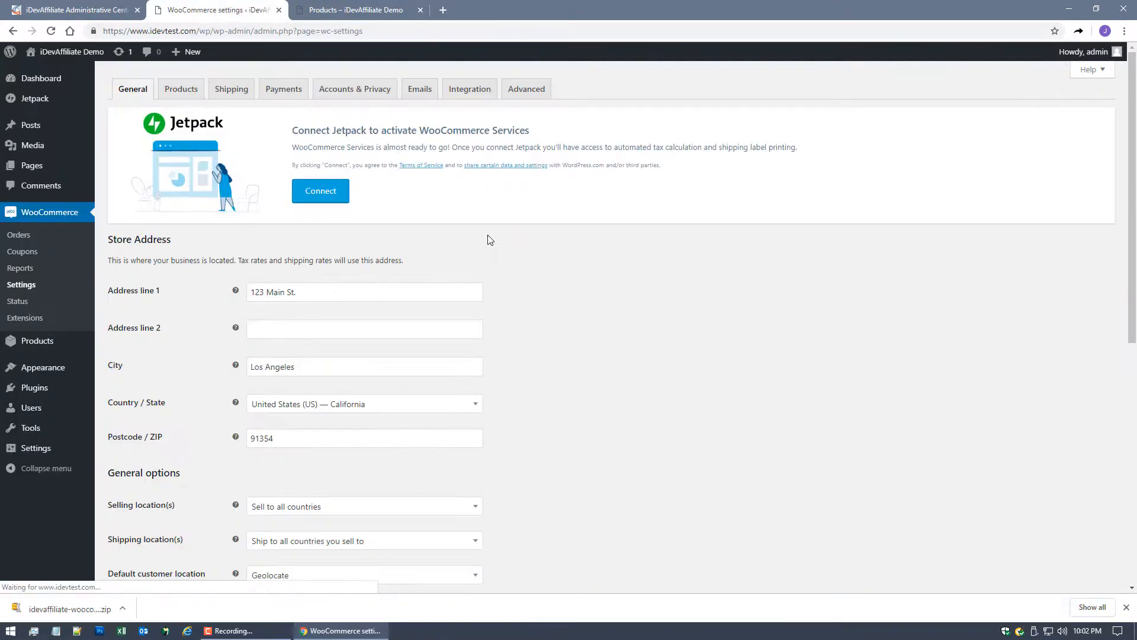
mouse_move(469, 89)
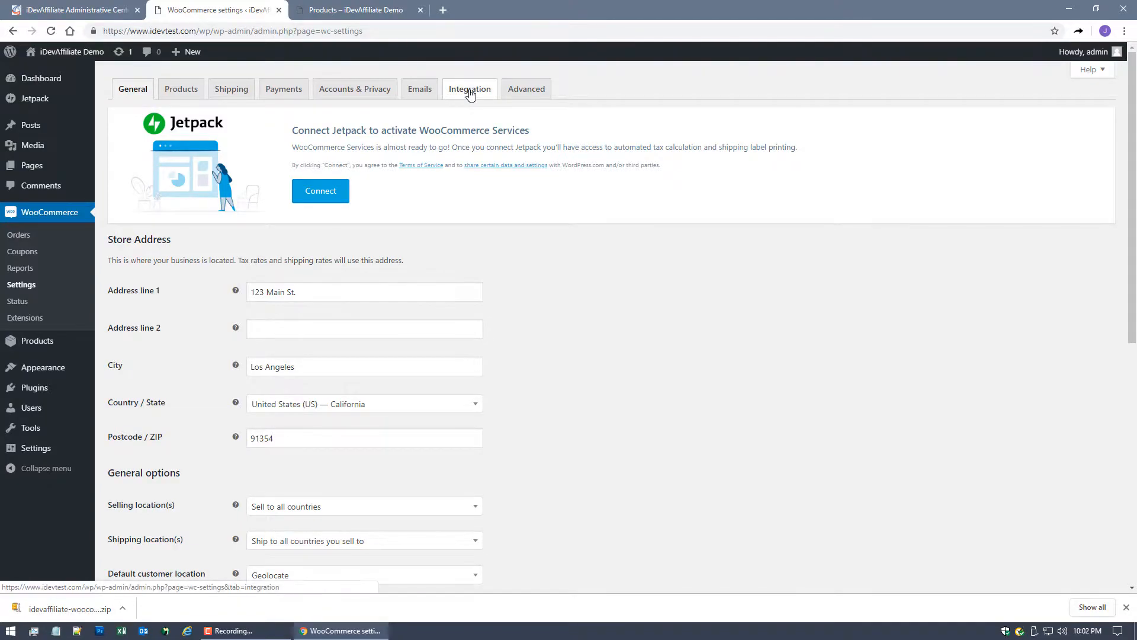
left_click(469, 89)
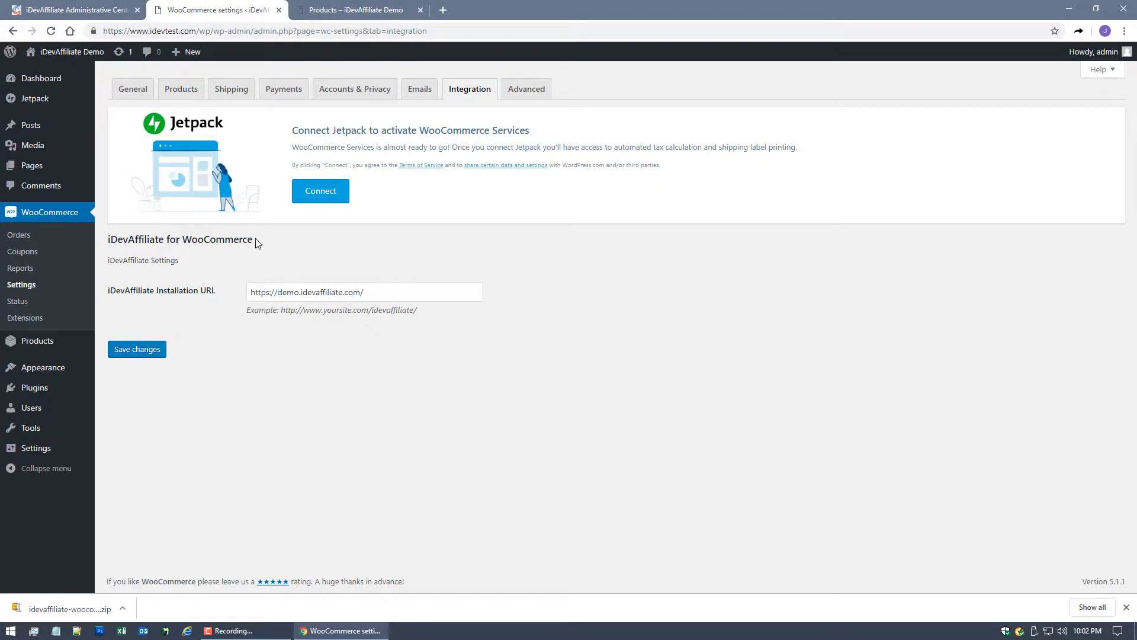
mouse_move(328, 234)
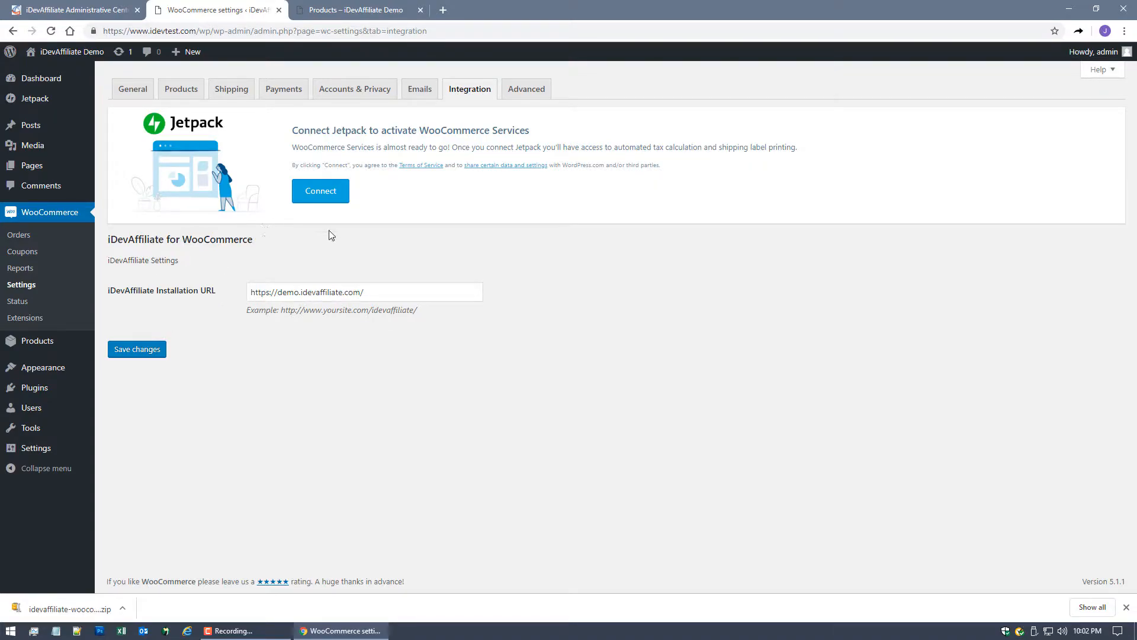
mouse_move(380, 258)
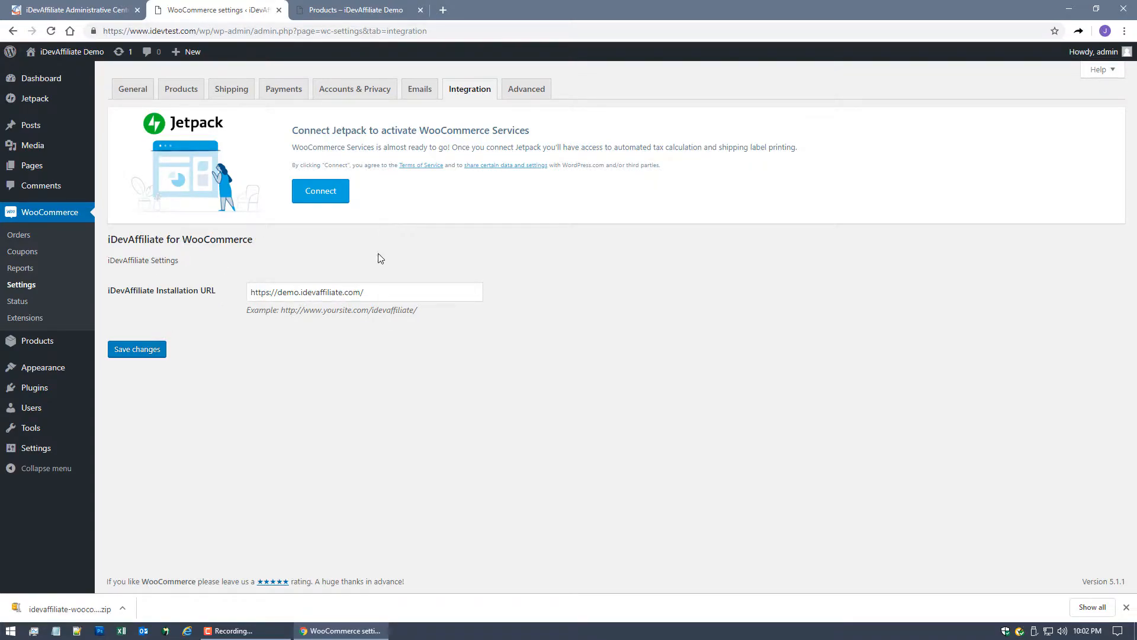
triple_click(365, 291)
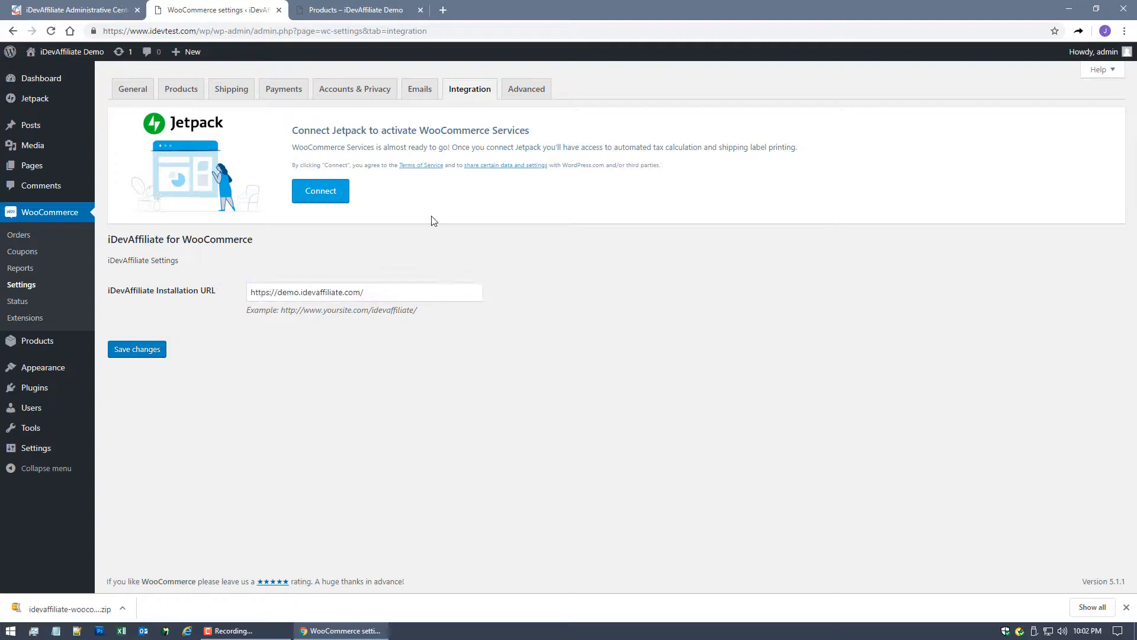
left_click(73, 10)
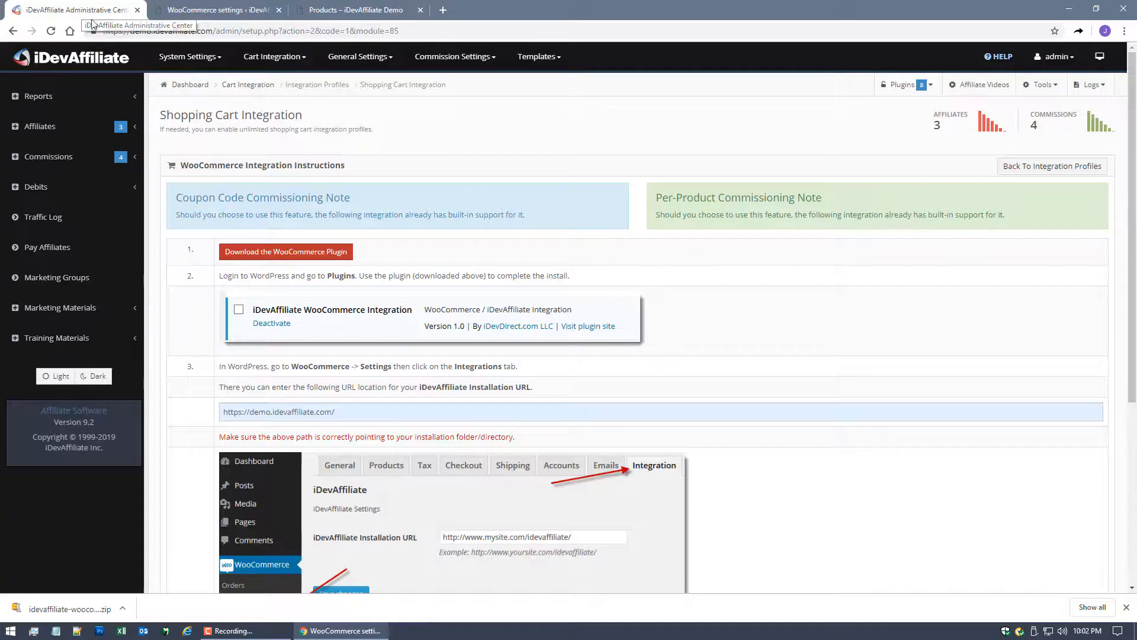
scroll("down", 3)
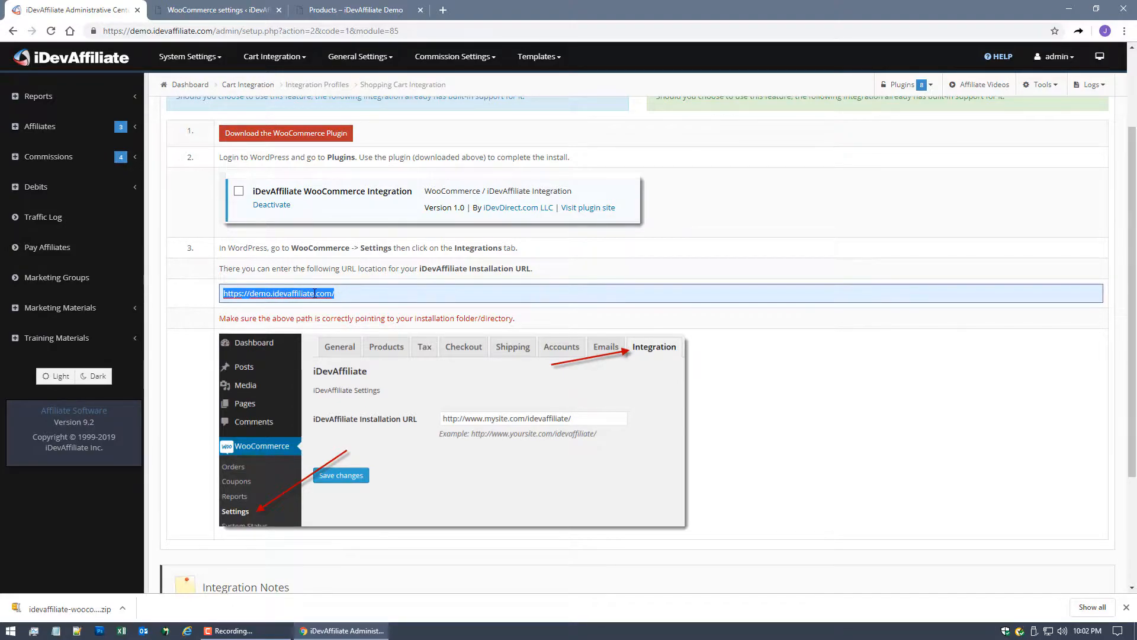
left_click(214, 9)
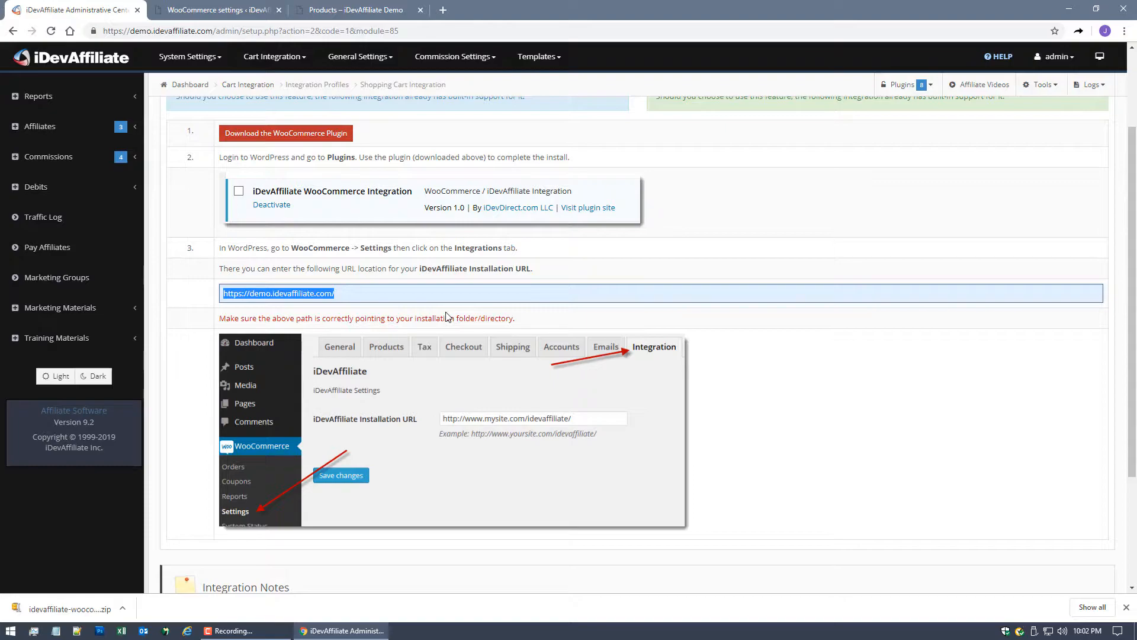
mouse_move(330, 266)
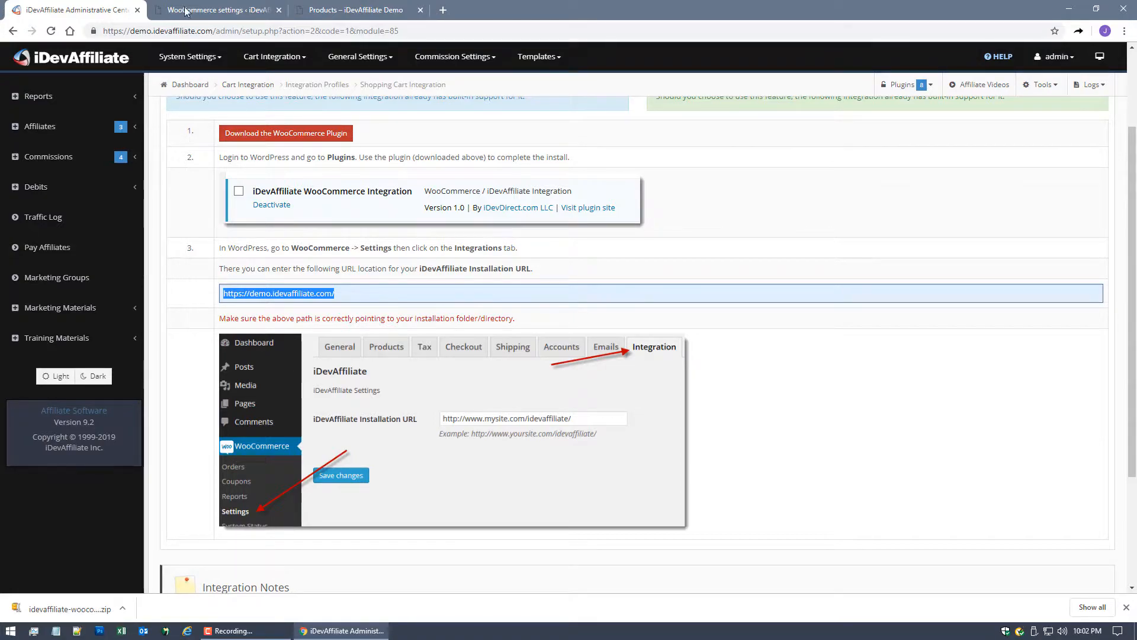
left_click(215, 9)
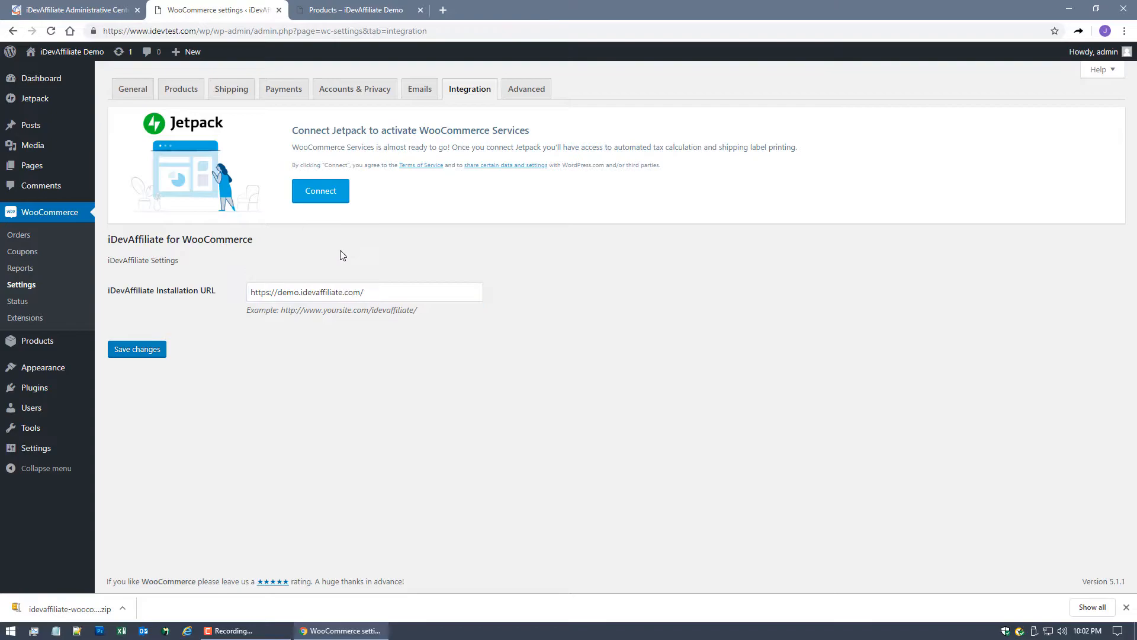
mouse_move(137, 348)
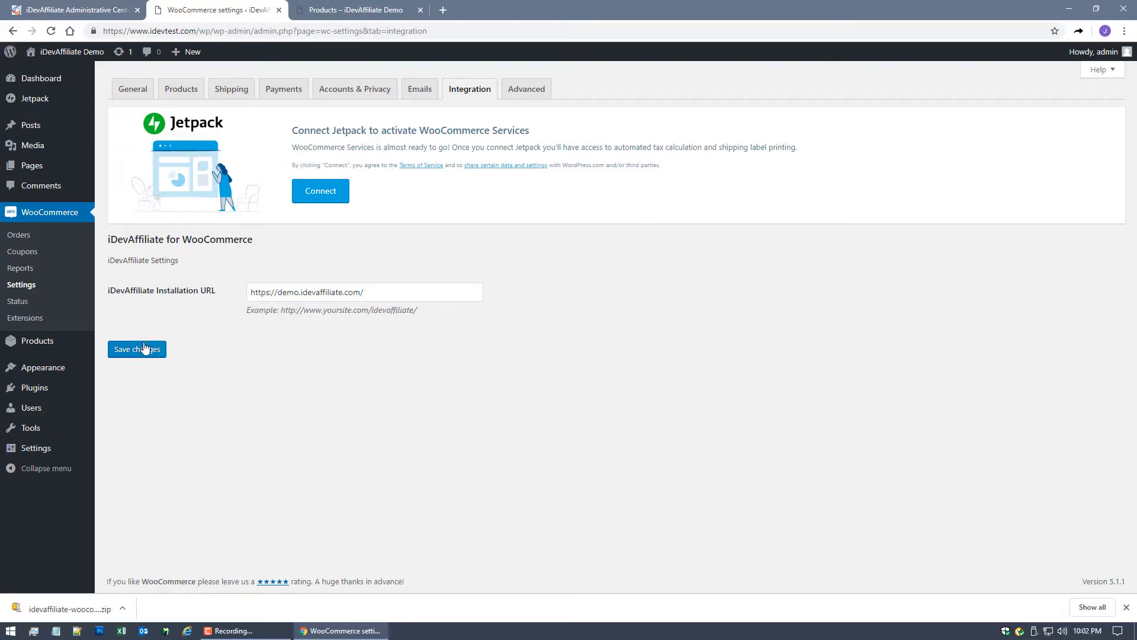
left_click(136, 348)
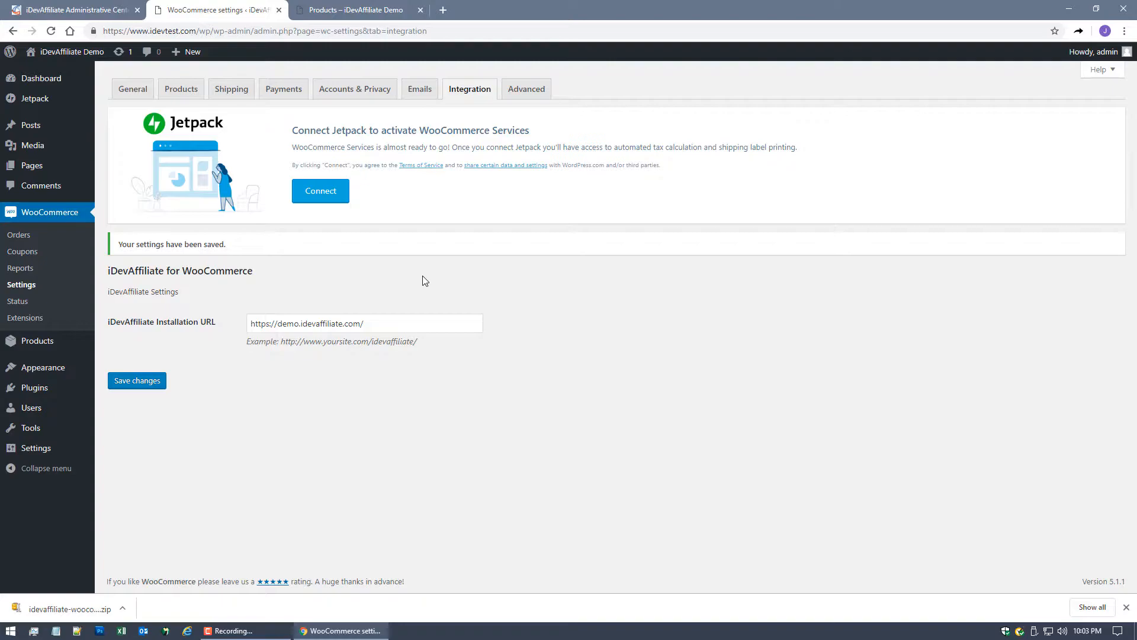
mouse_move(430, 283)
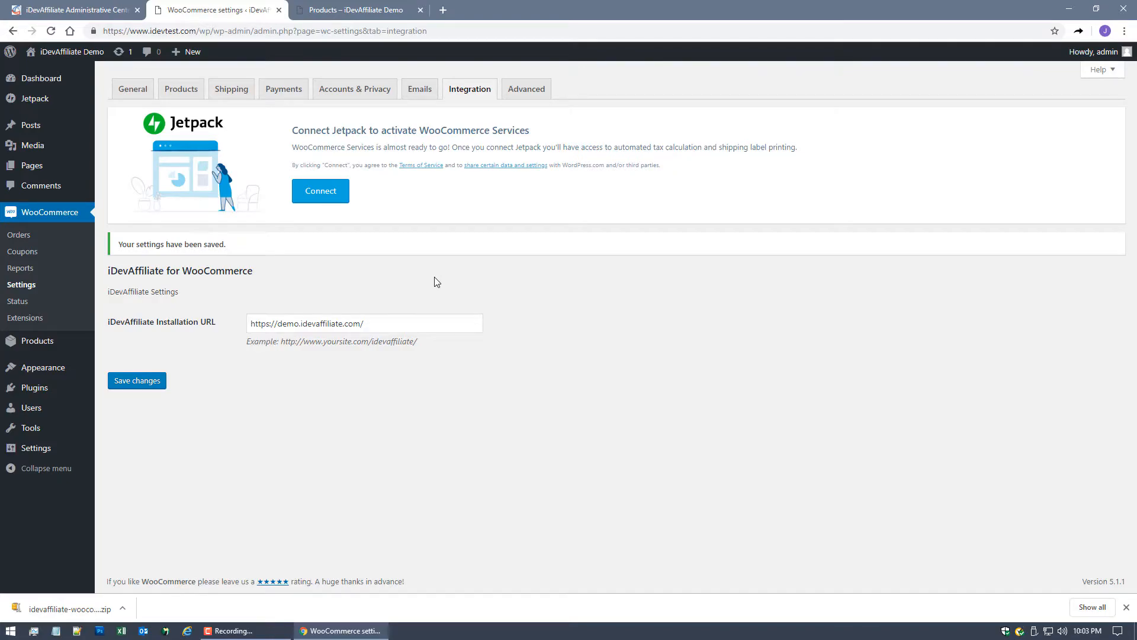
mouse_move(457, 283)
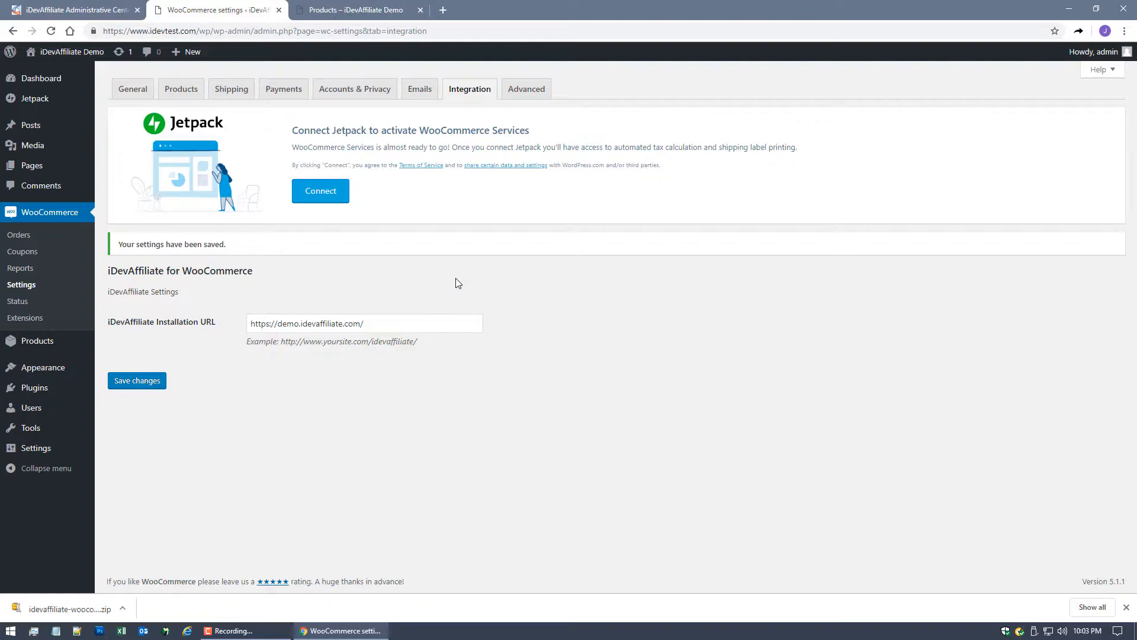
mouse_move(477, 284)
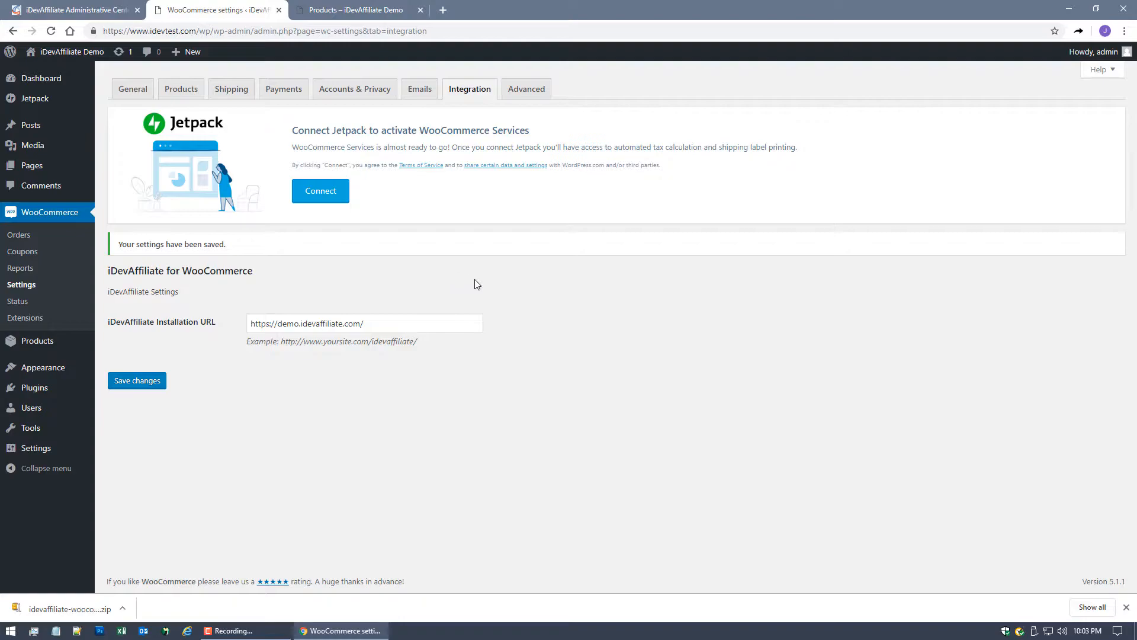
mouse_move(485, 280)
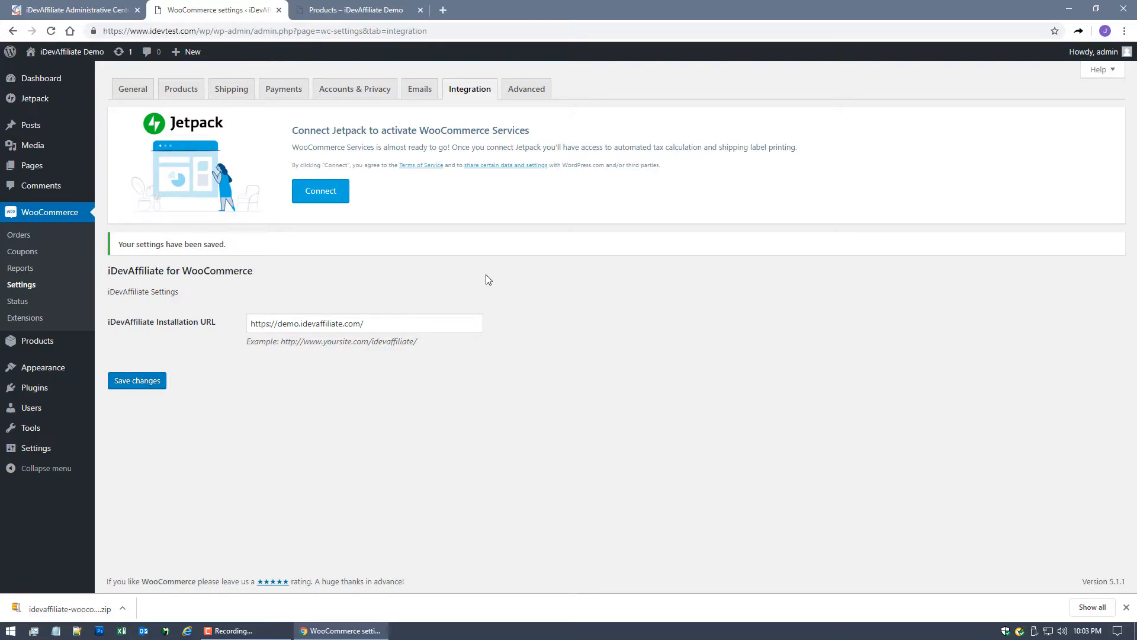
mouse_move(76, 9)
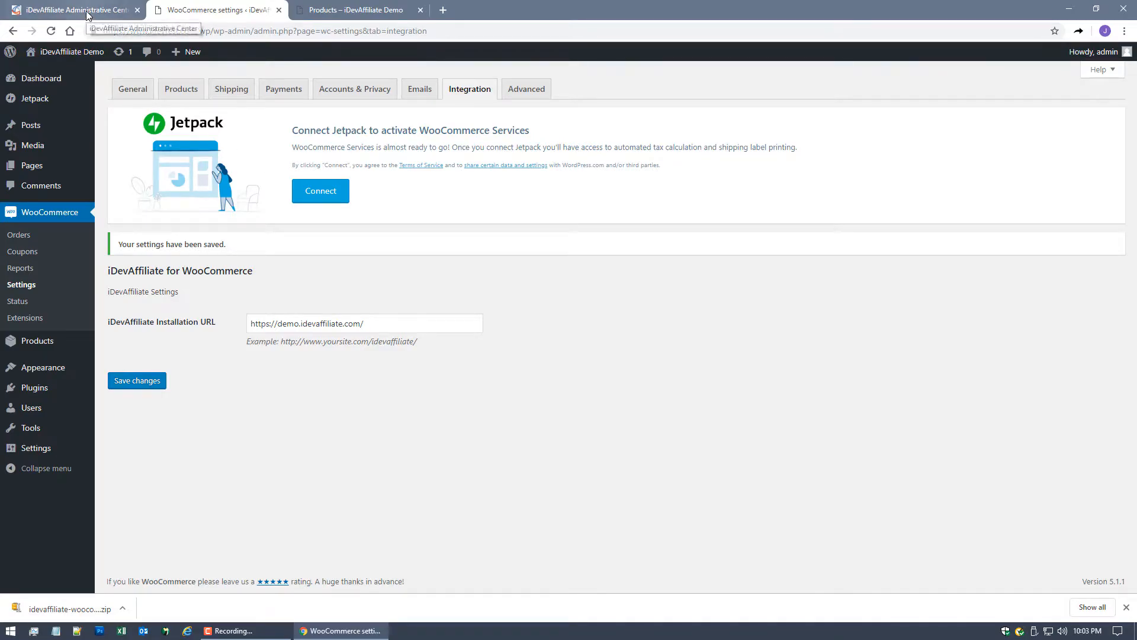
Return to the iDevAffiliate dashboard showing $0.00 pending and $1.64 total commissions, then Commissions.
left_click(73, 9)
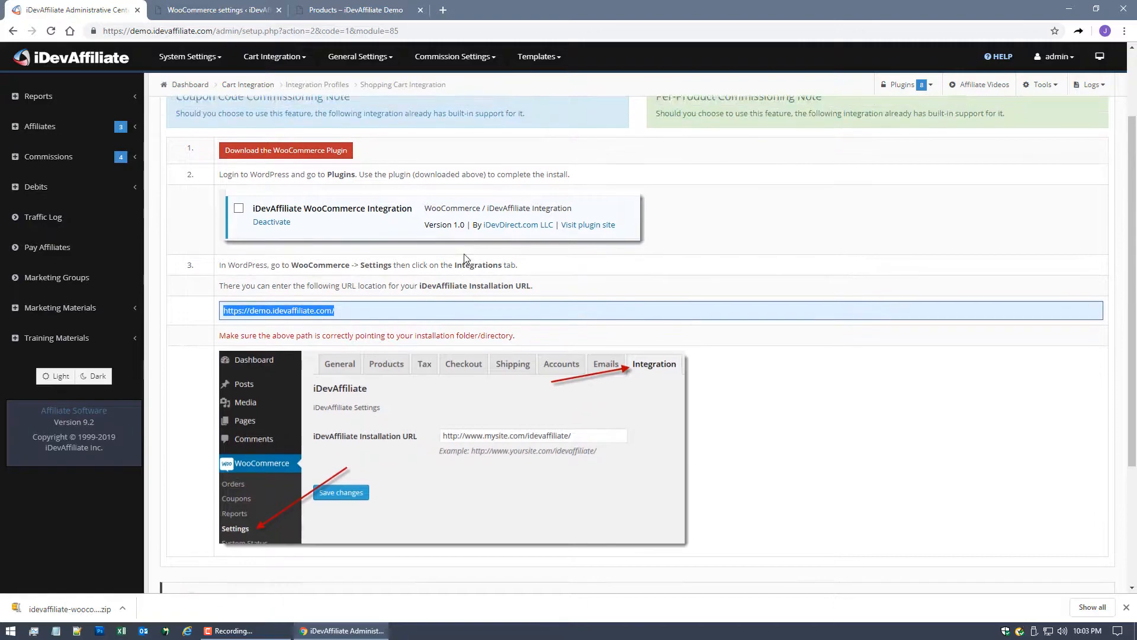
left_click(189, 84)
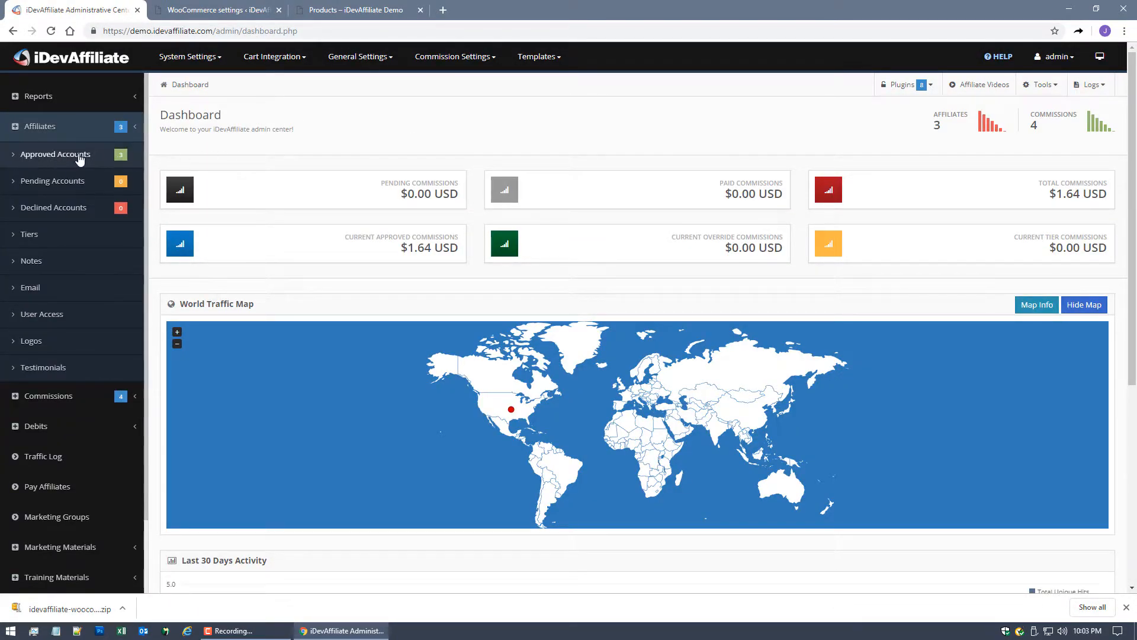
mouse_move(387, 141)
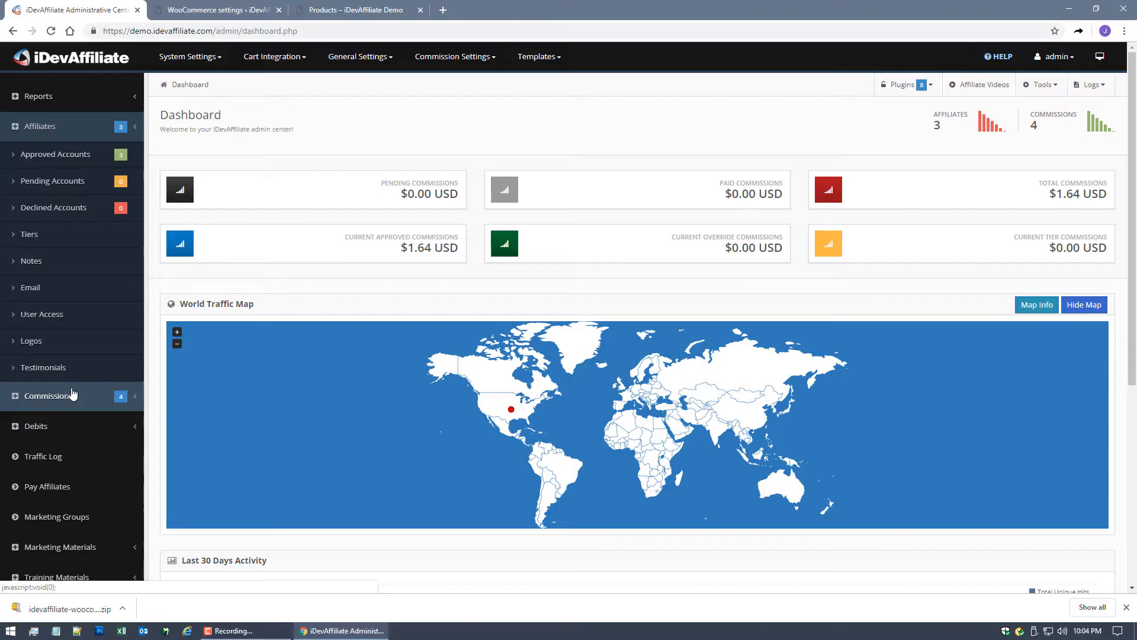
left_click(355, 9)
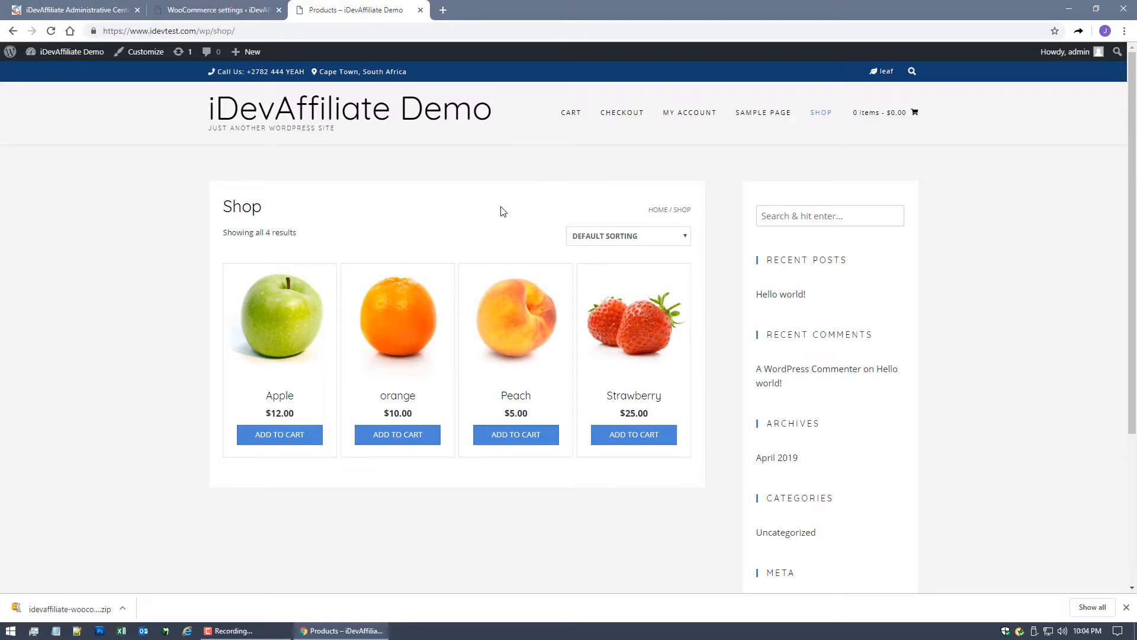
mouse_move(511, 187)
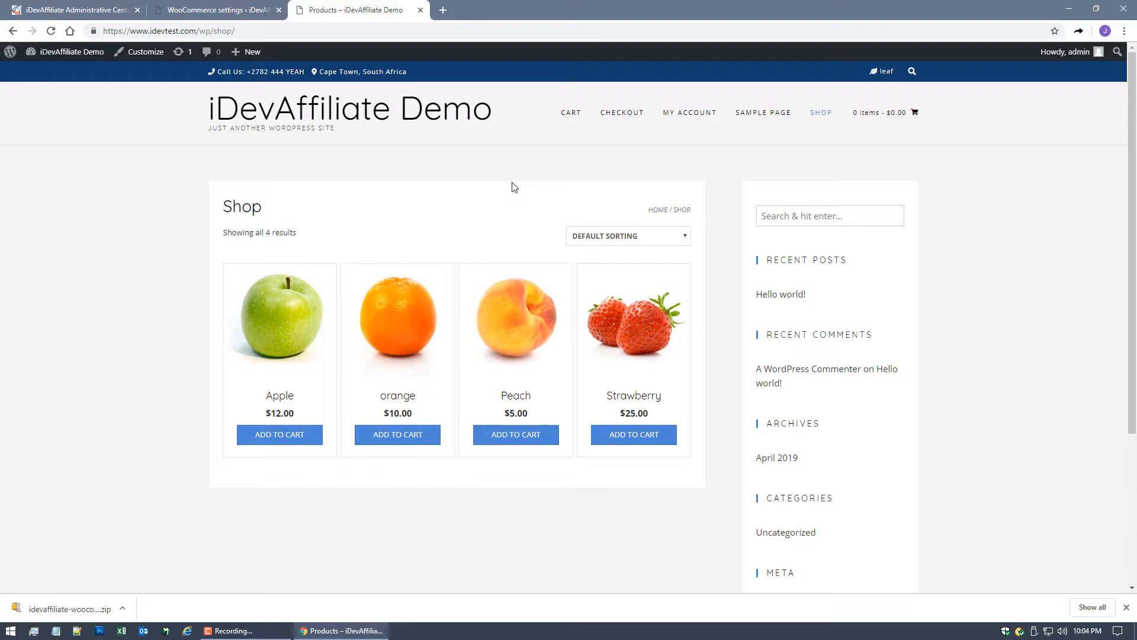
mouse_move(505, 193)
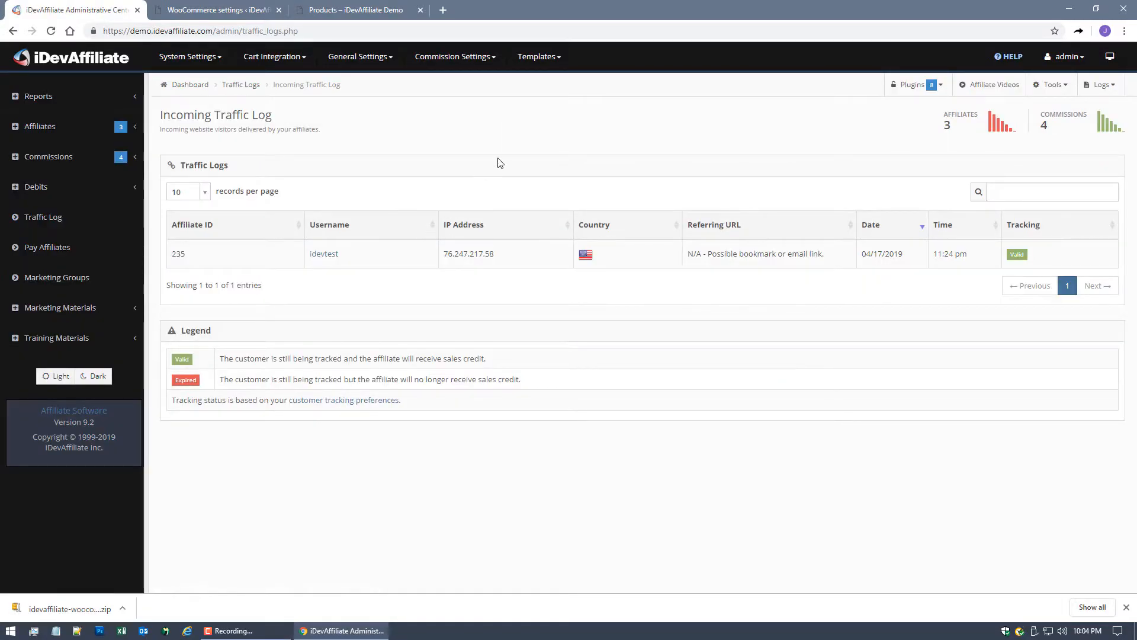
Switch to the storefront Shop page listing Apple, orange, Peach and Strawberry.
double_click(178, 253)
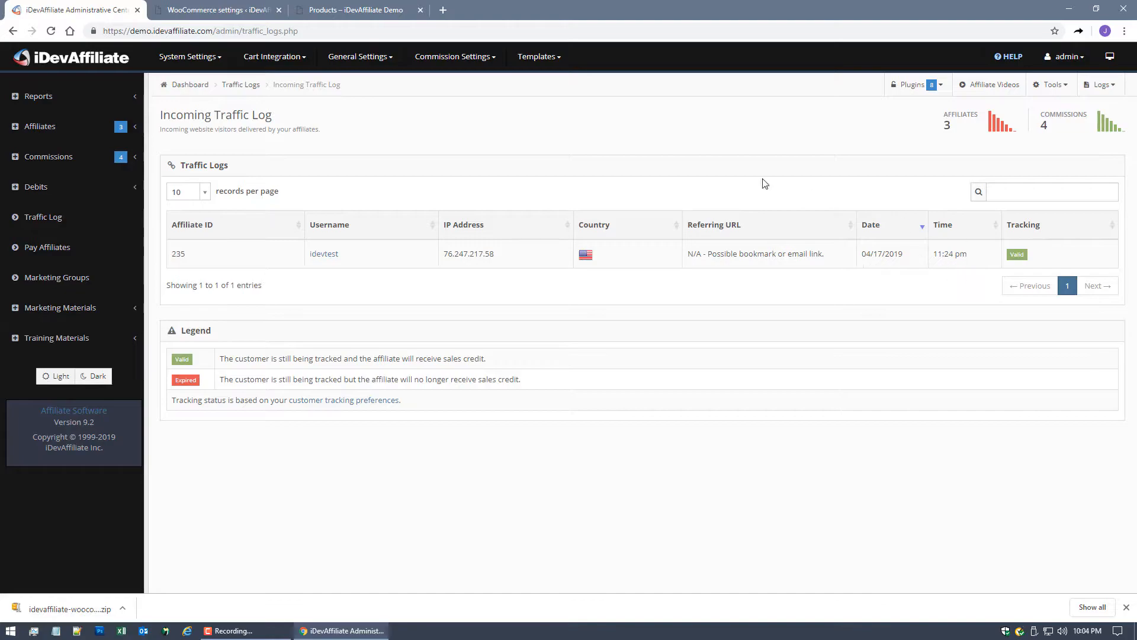
mouse_move(655, 148)
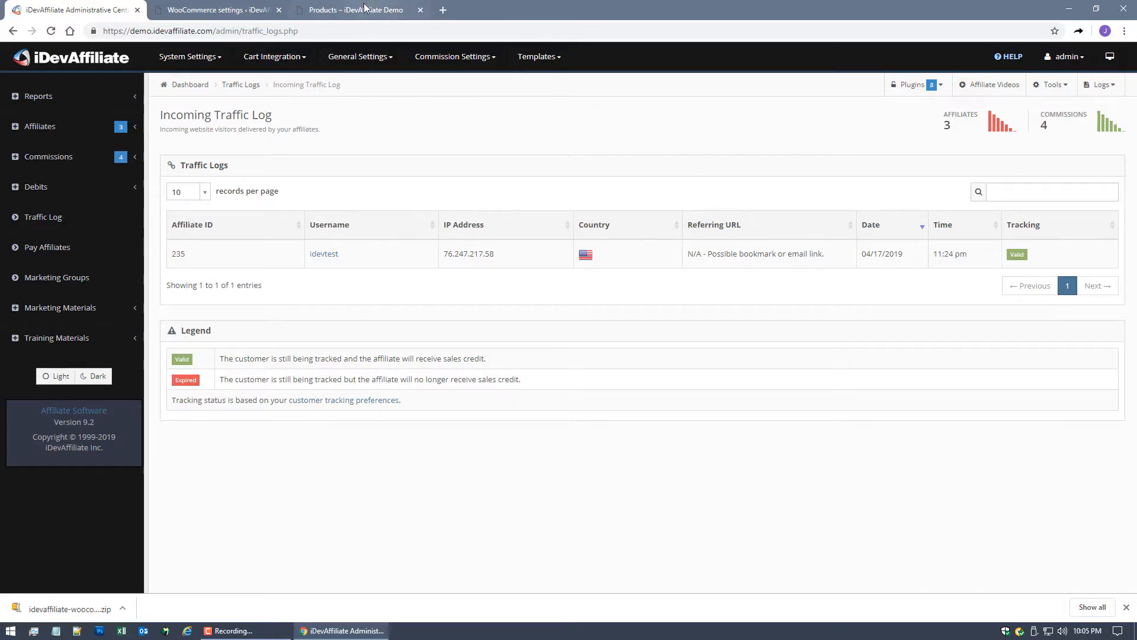
left_click(348, 9)
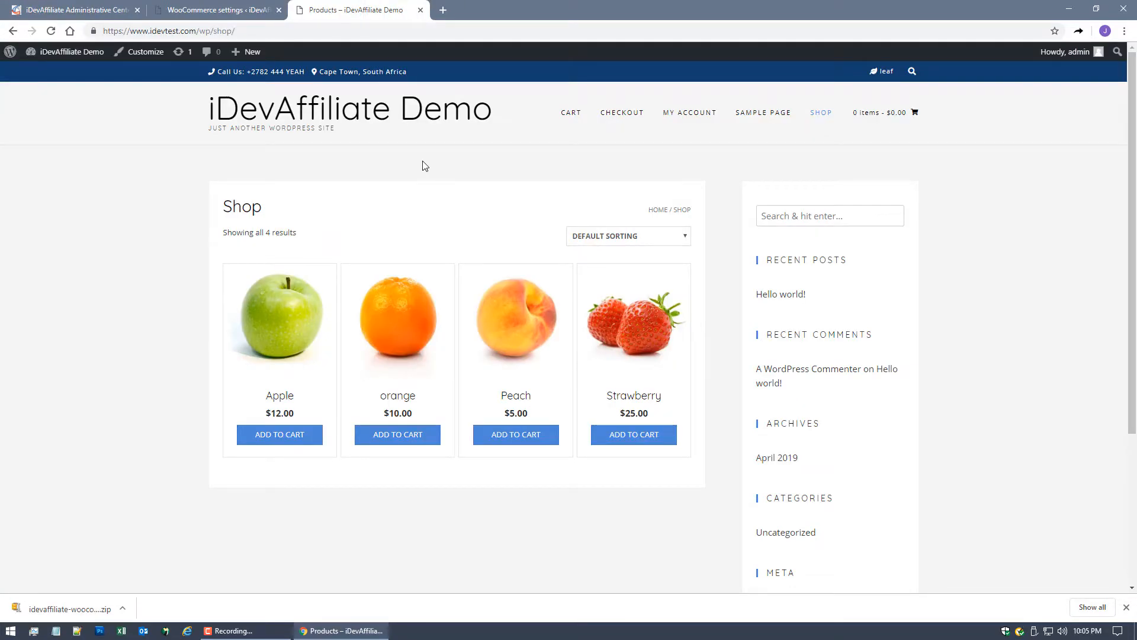
Add one Apple to the cart and proceed to checkout showing a $17.00 total.
left_click(278, 435)
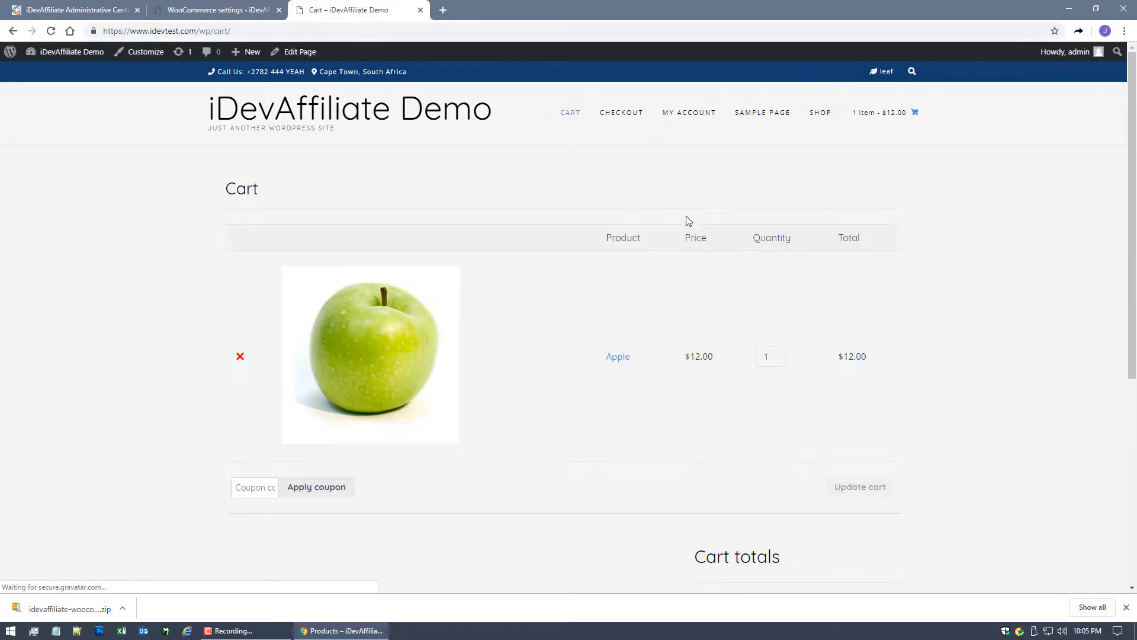
scroll("down", 3)
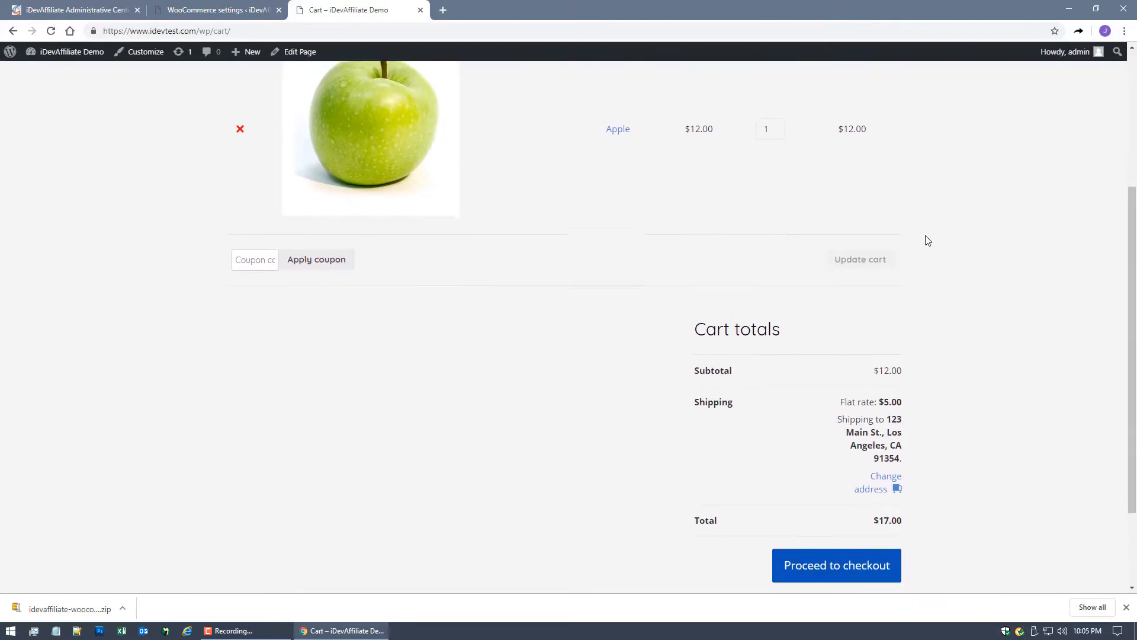
left_click(836, 565)
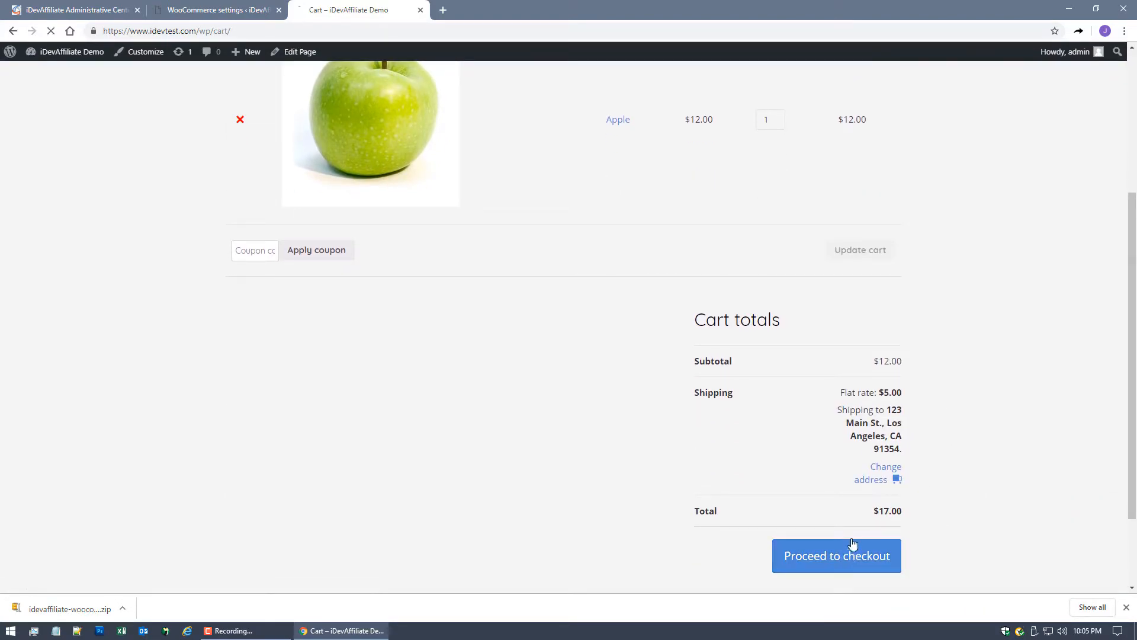
left_click(836, 556)
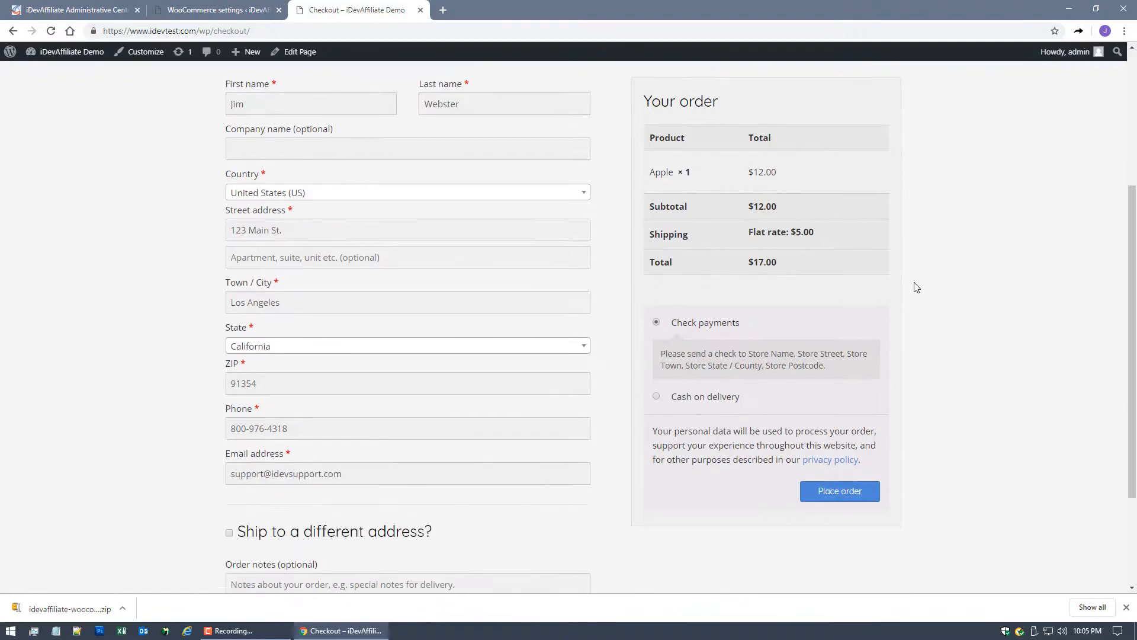
mouse_move(977, 237)
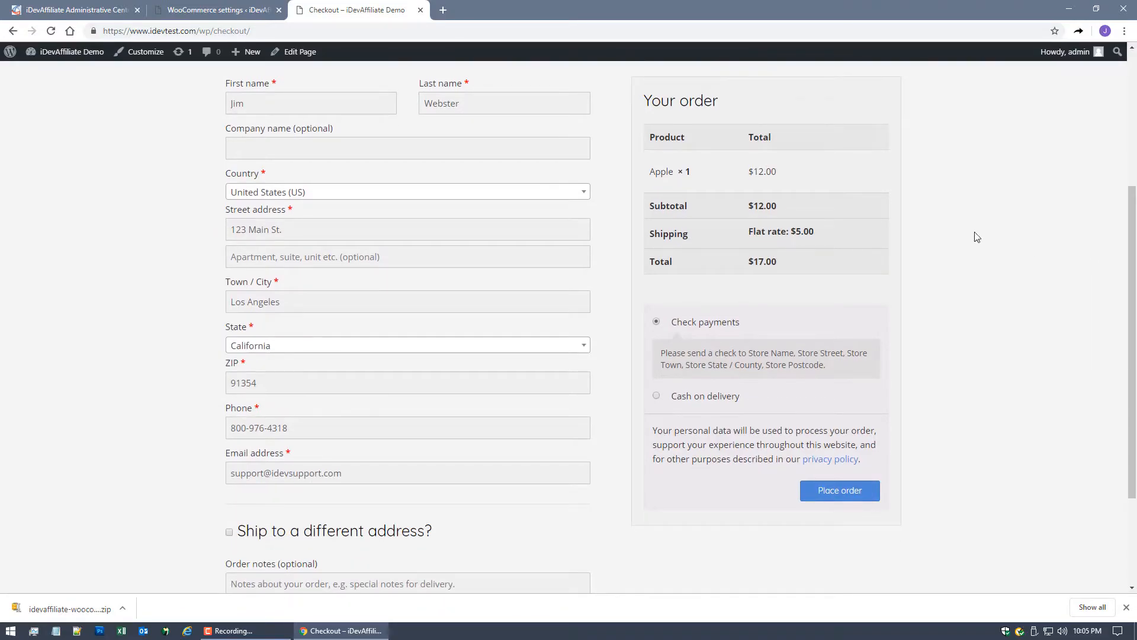
mouse_move(807, 176)
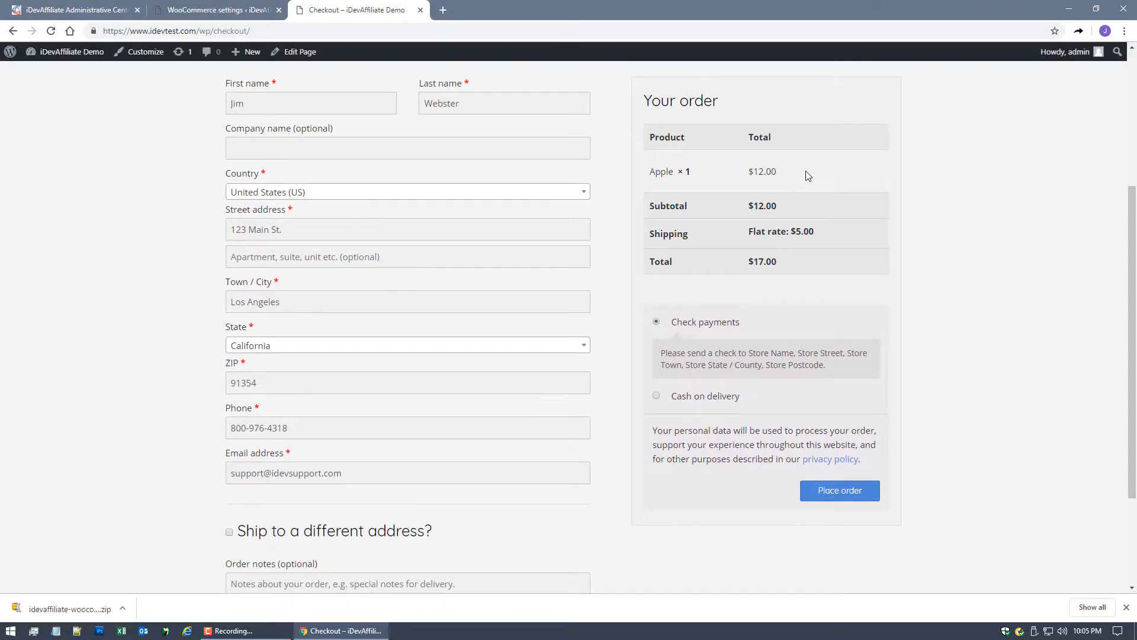
mouse_move(922, 196)
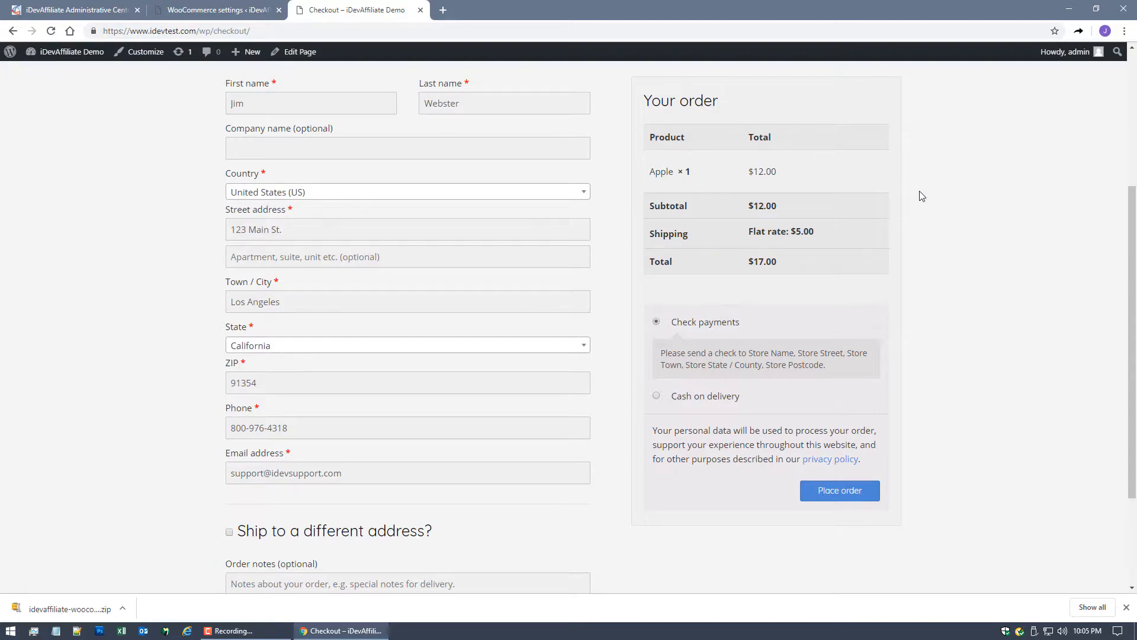
scroll("down", 3)
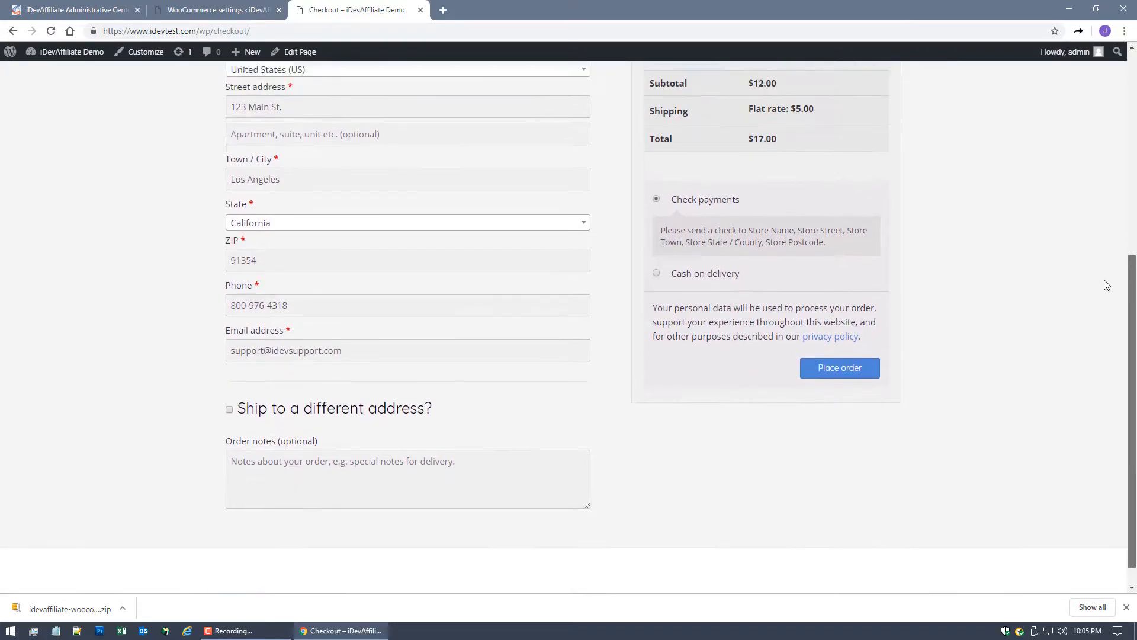
scroll("up", 3)
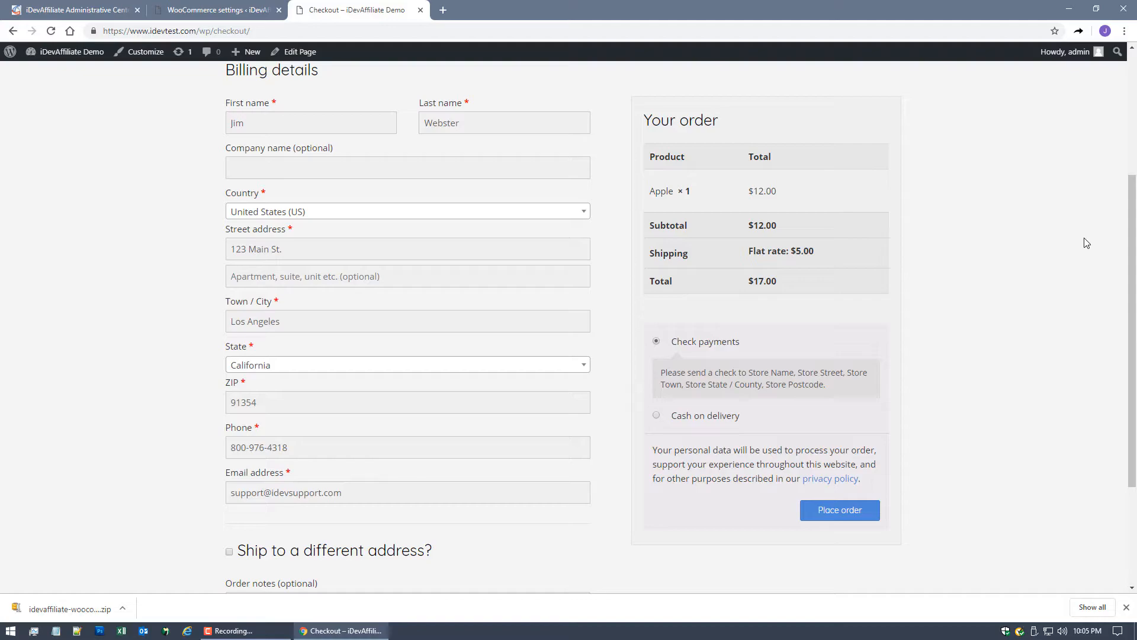
mouse_move(938, 234)
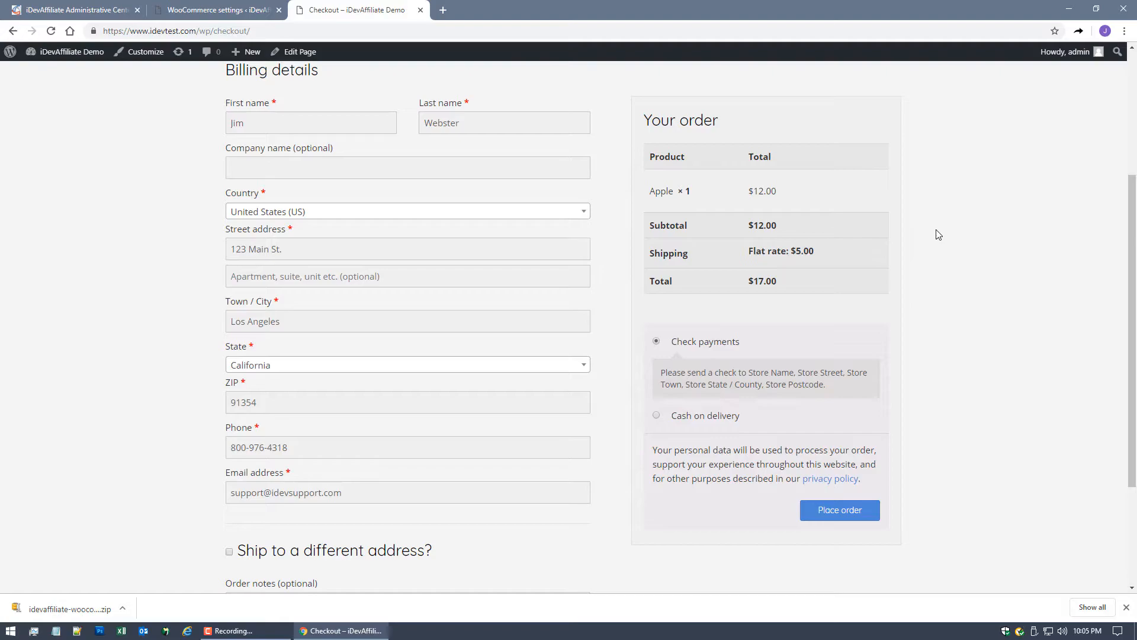
mouse_move(880, 163)
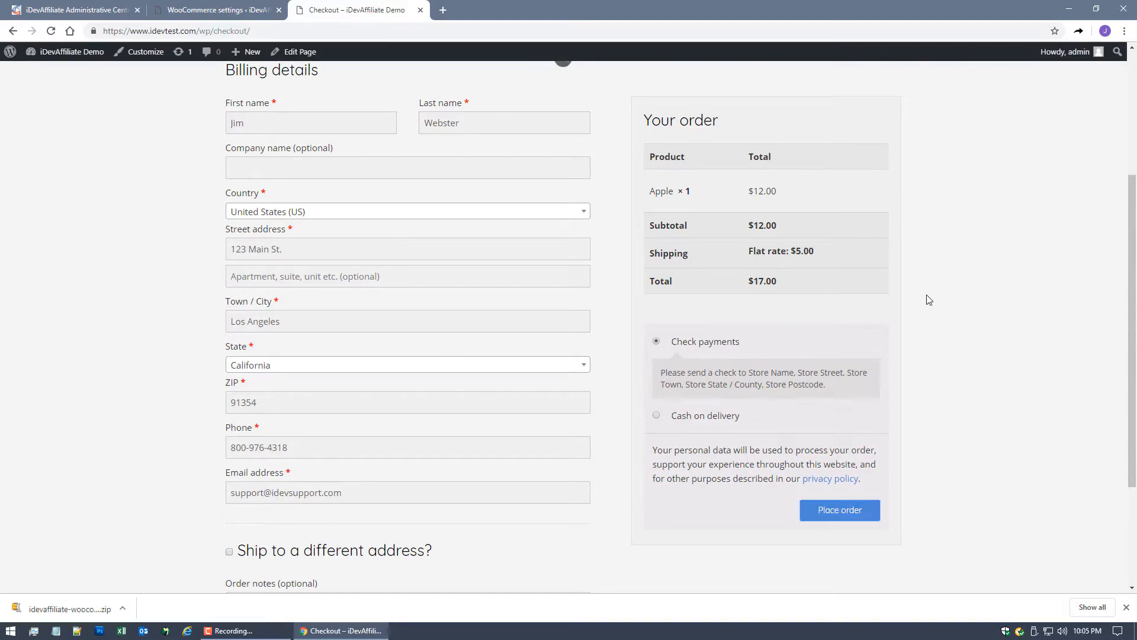
Place the Apple order #28 and view it as On hold in WooCommerce > Orders.
left_click(839, 510)
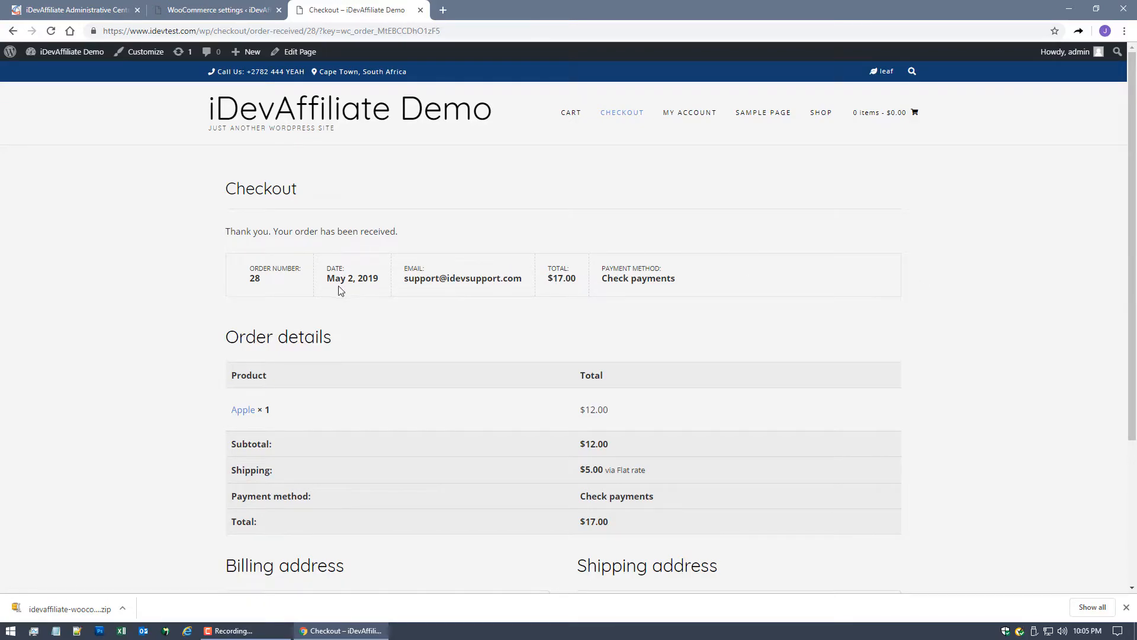
double_click(254, 277)
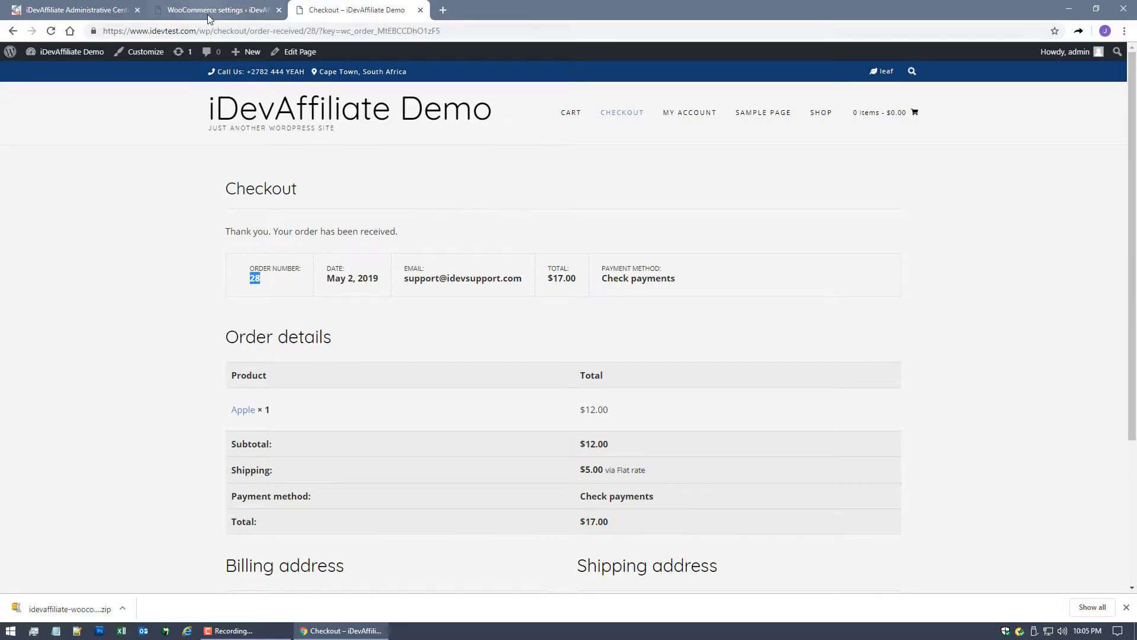
left_click(215, 9)
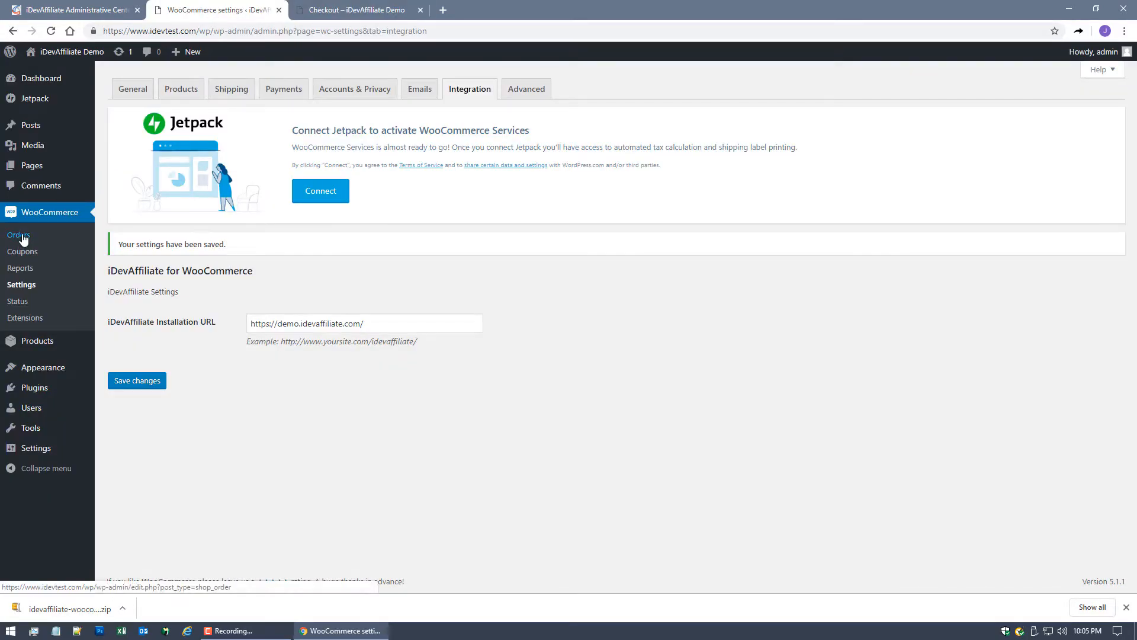
left_click(18, 234)
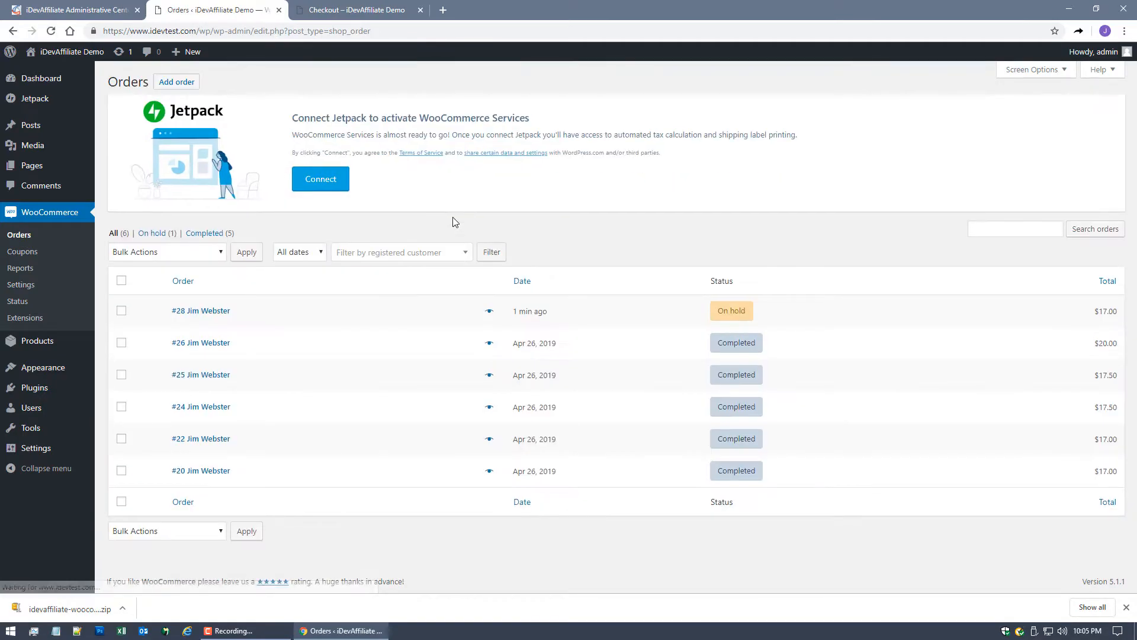
mouse_move(187, 317)
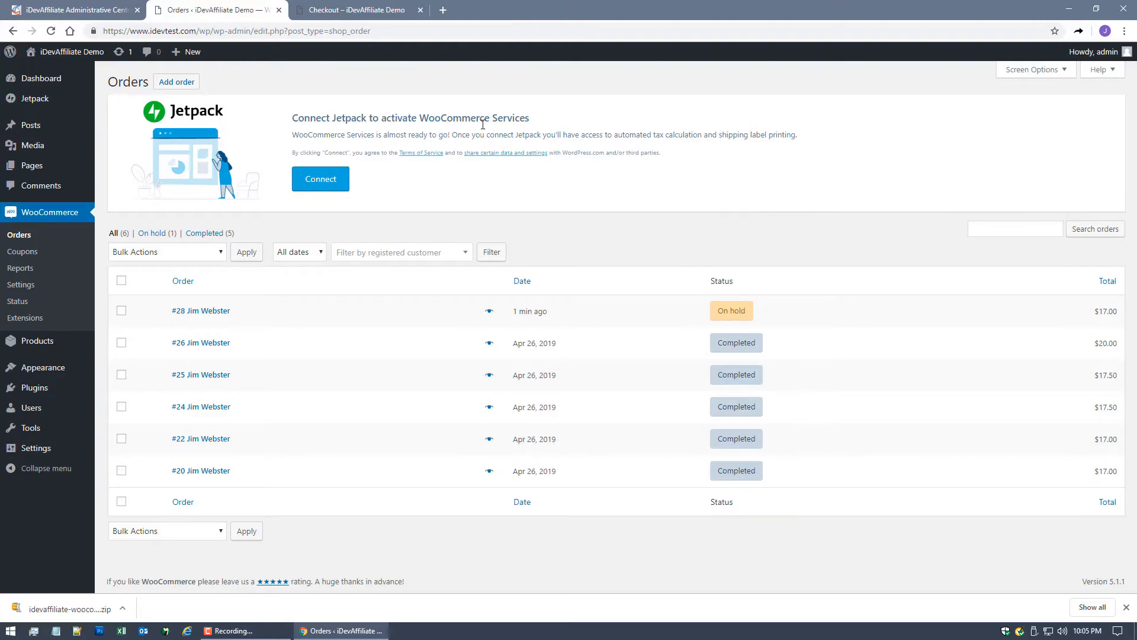
left_click(73, 10)
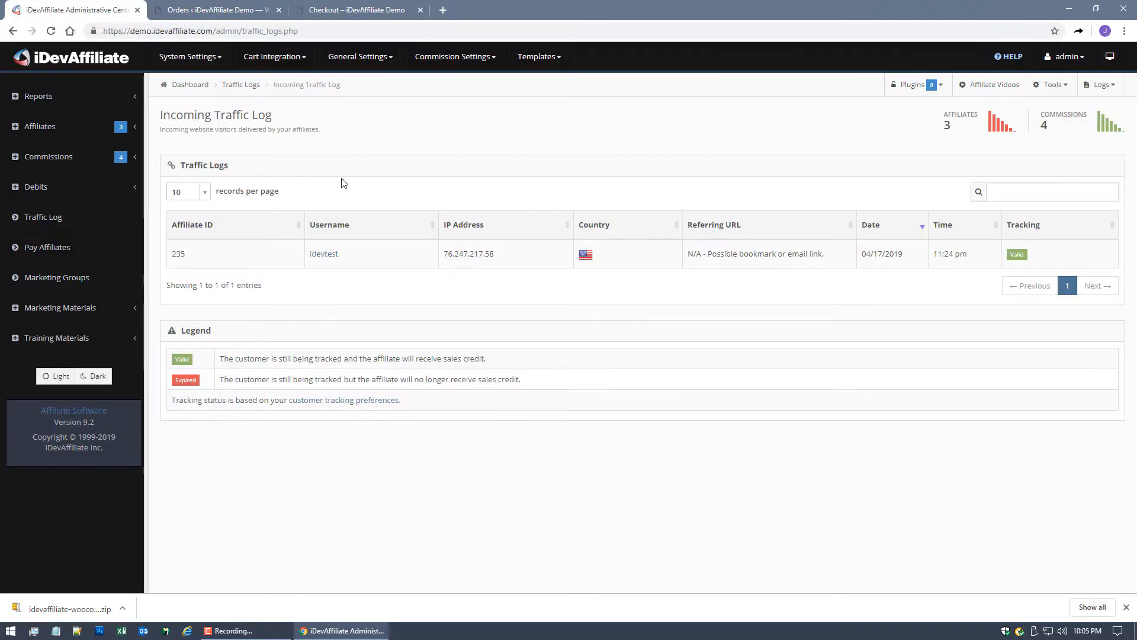
mouse_move(371, 192)
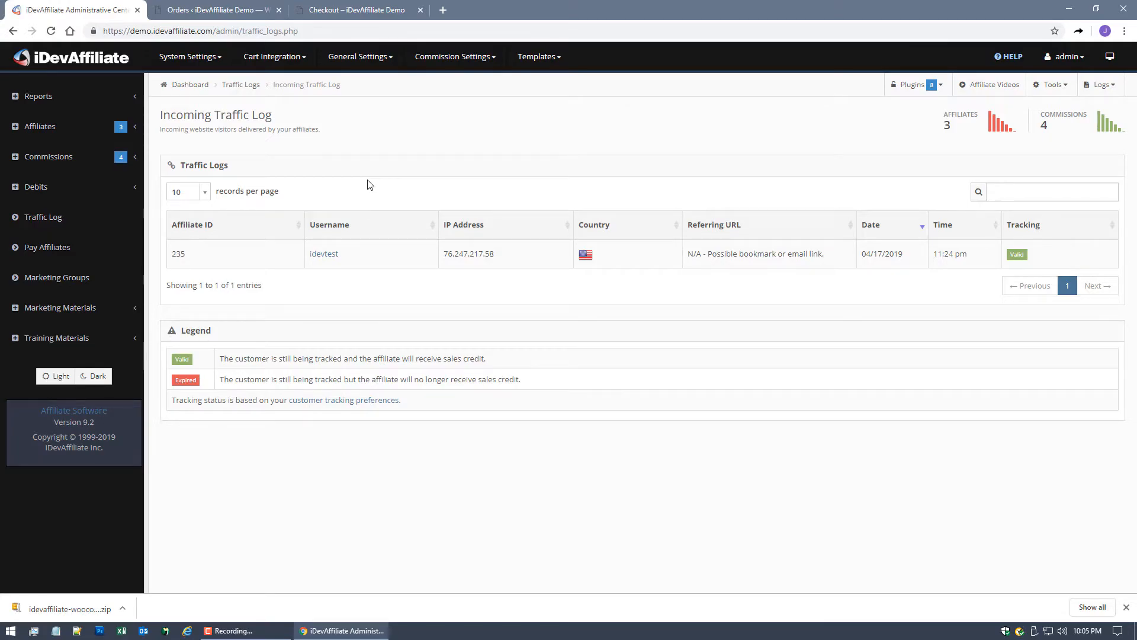
mouse_move(383, 175)
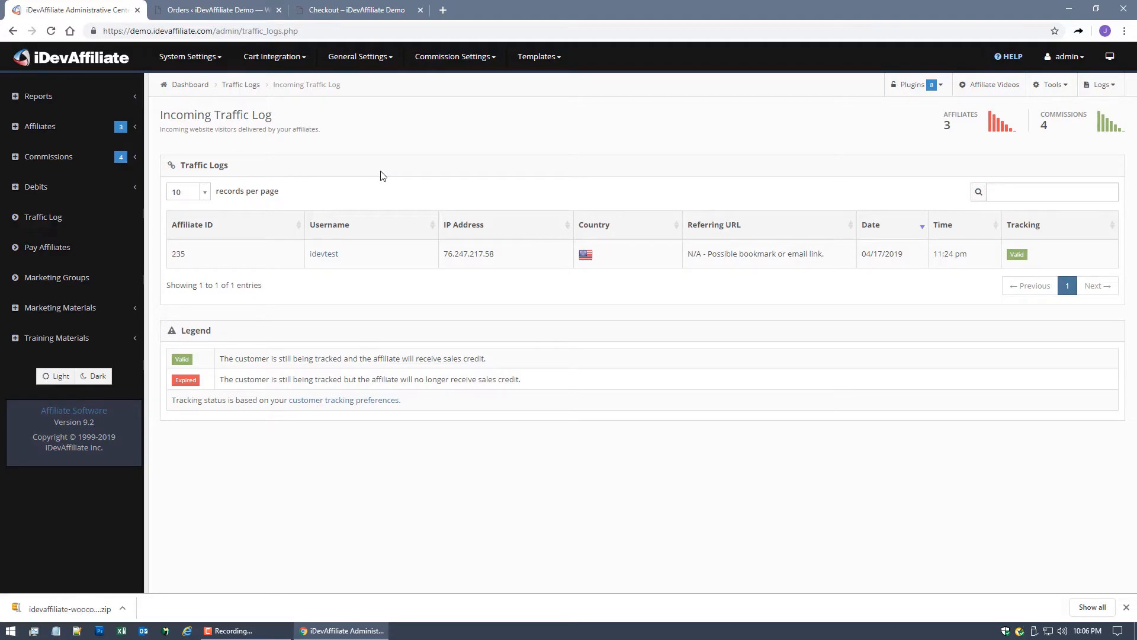
mouse_move(154, 186)
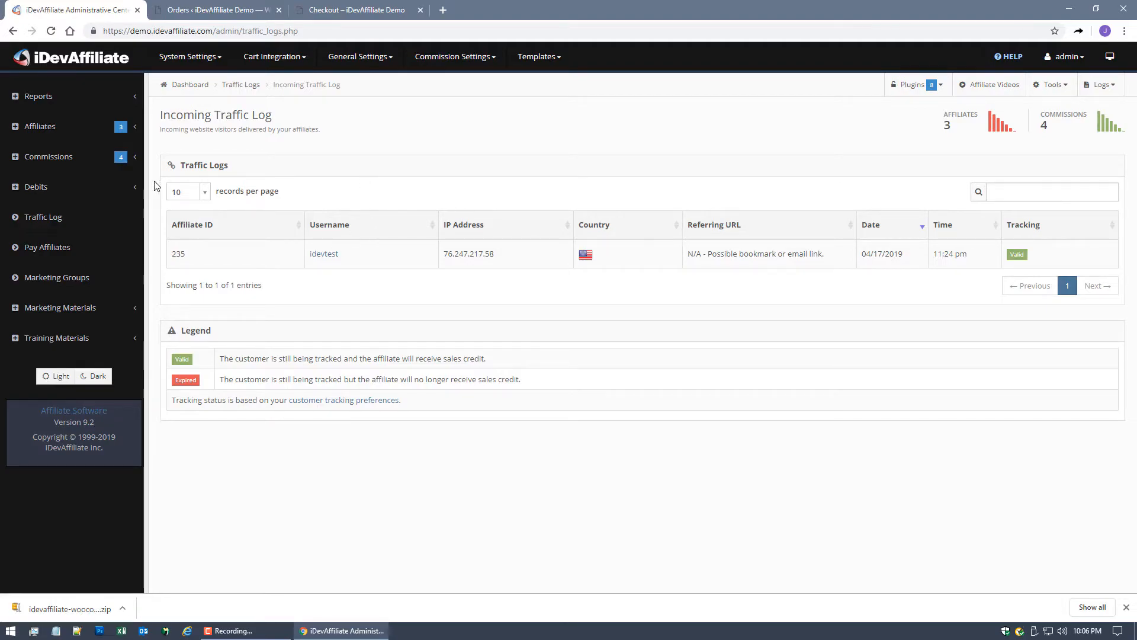
View Commissions Pending Approval (none listed), then return to the WooCommerce Orders list.
left_click(48, 156)
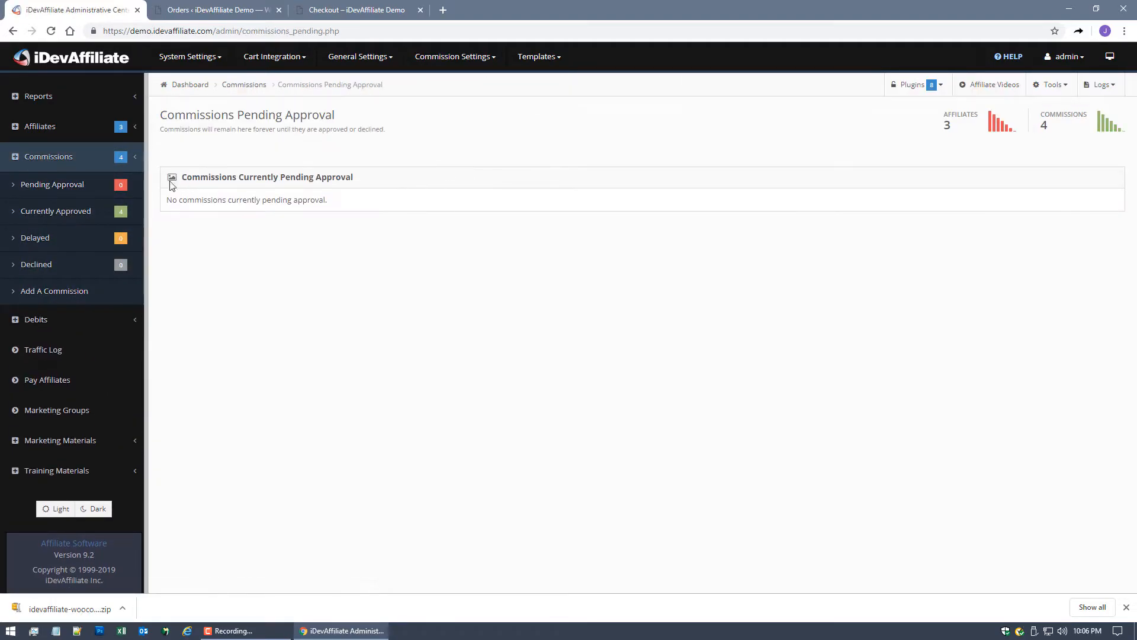
mouse_move(344, 168)
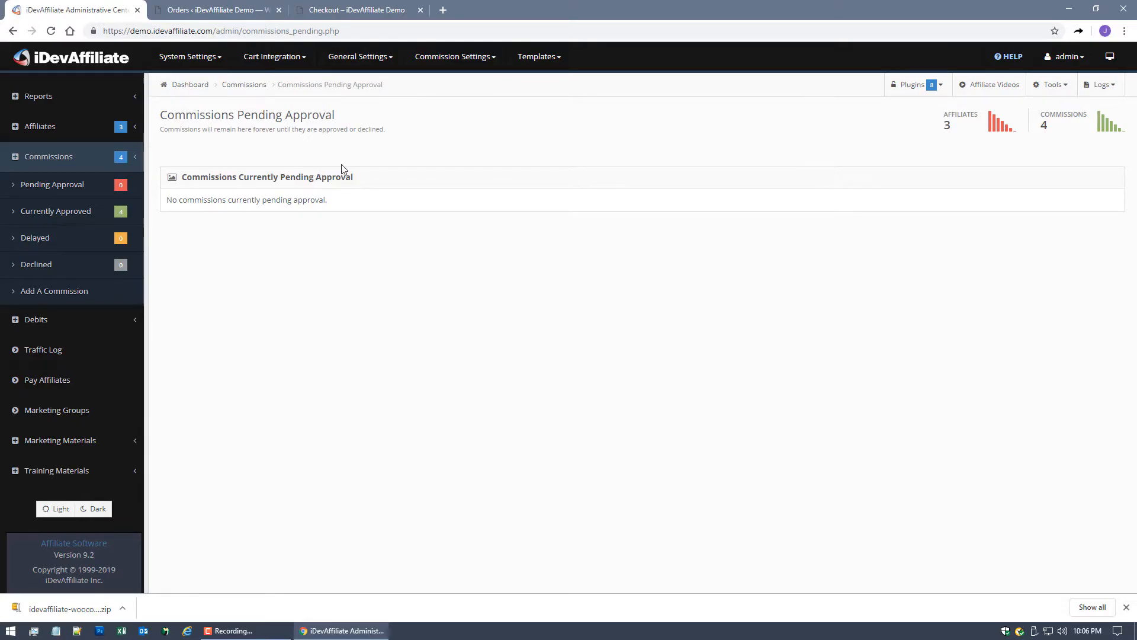
mouse_move(352, 149)
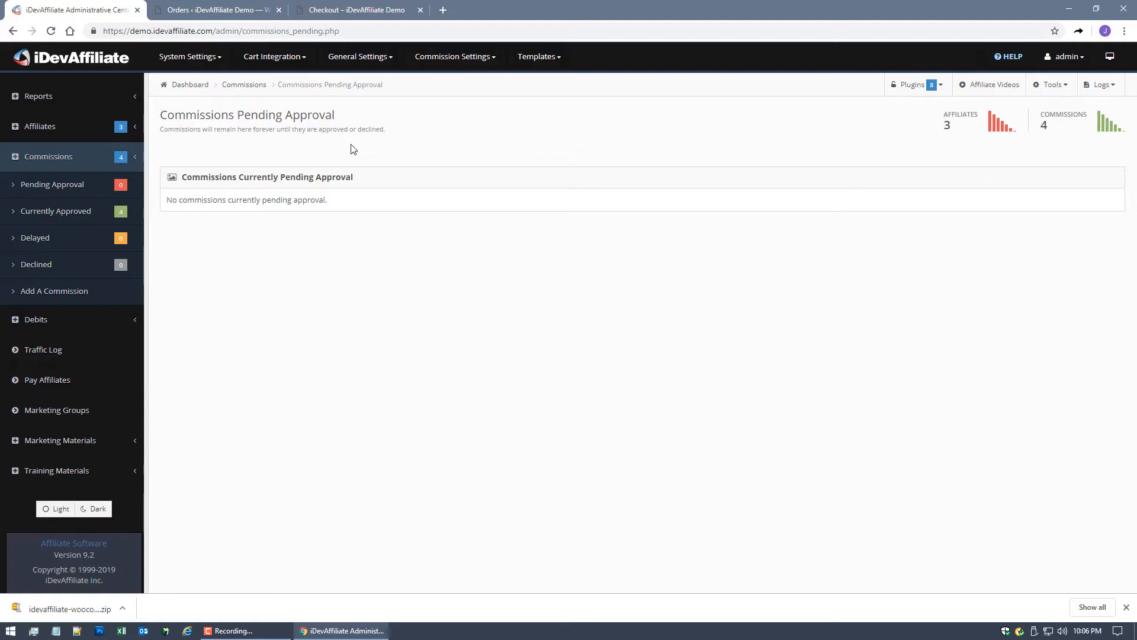
left_click(215, 9)
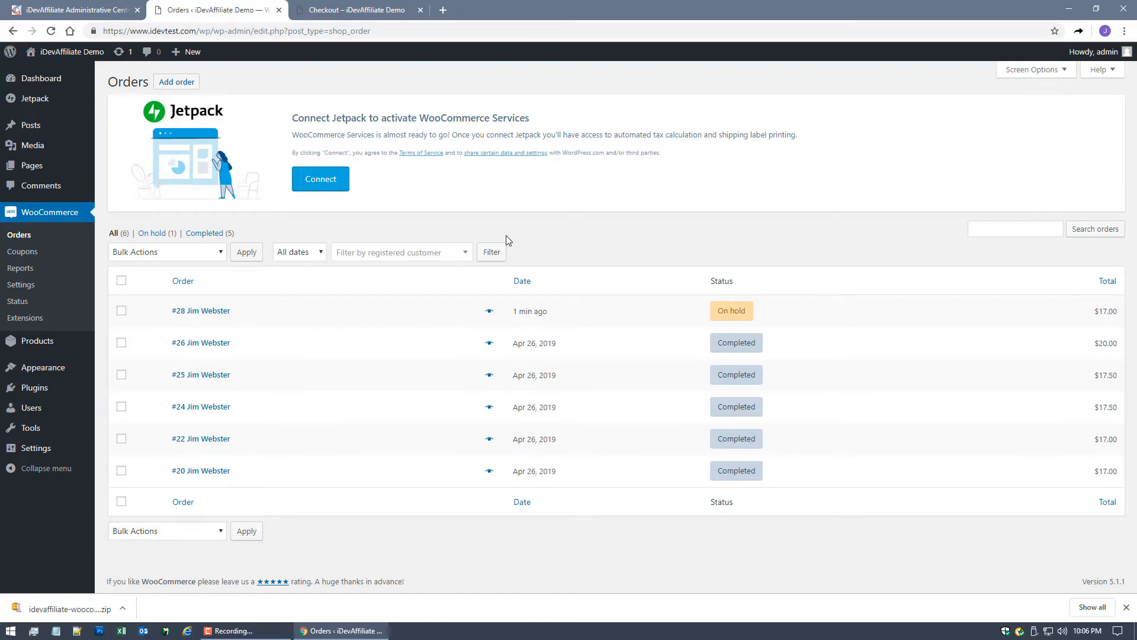
mouse_move(706, 317)
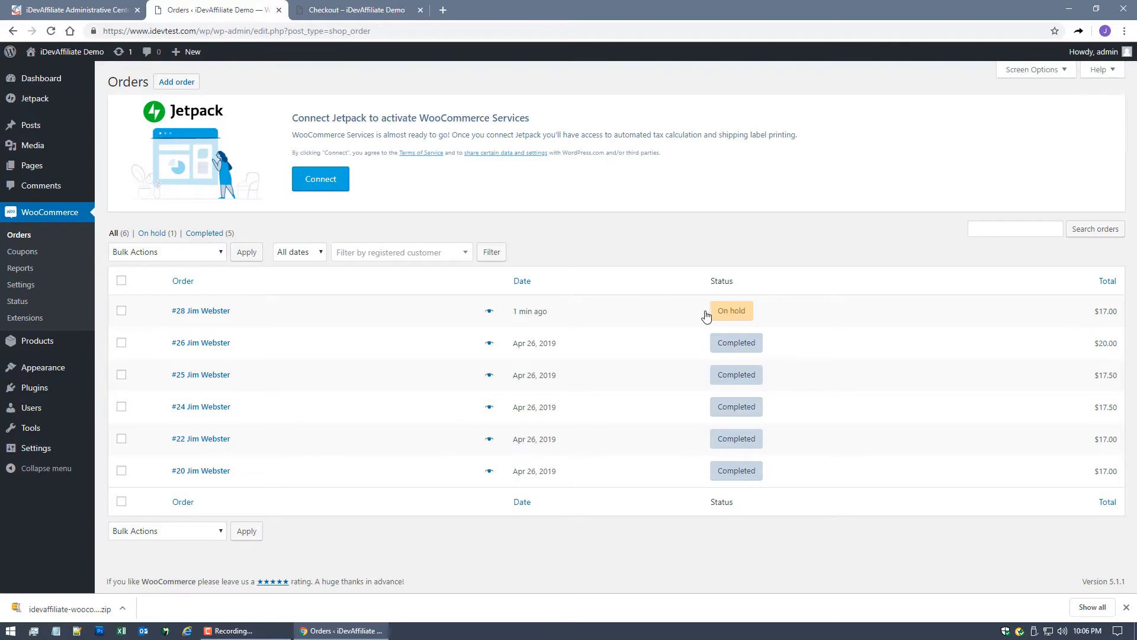
mouse_move(732, 311)
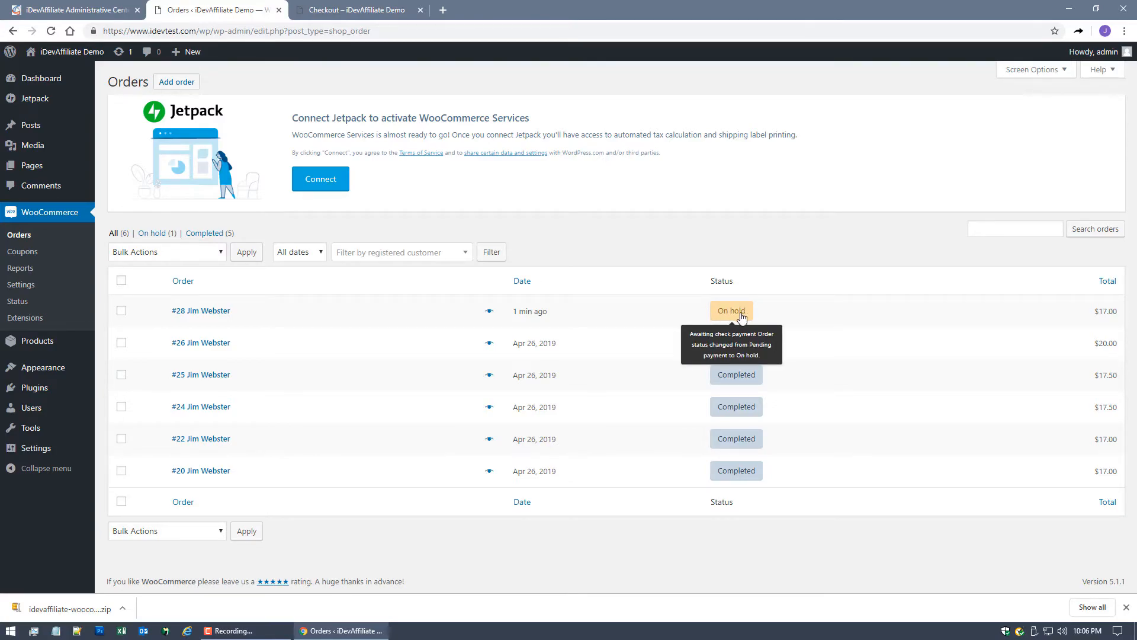
mouse_move(721, 193)
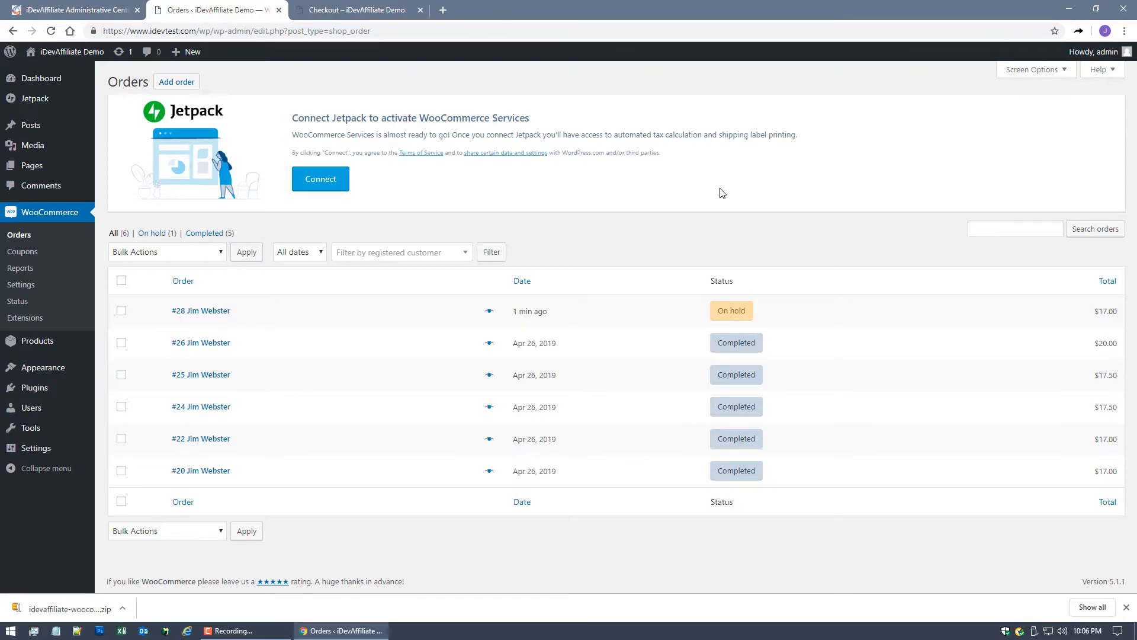
mouse_move(240, 312)
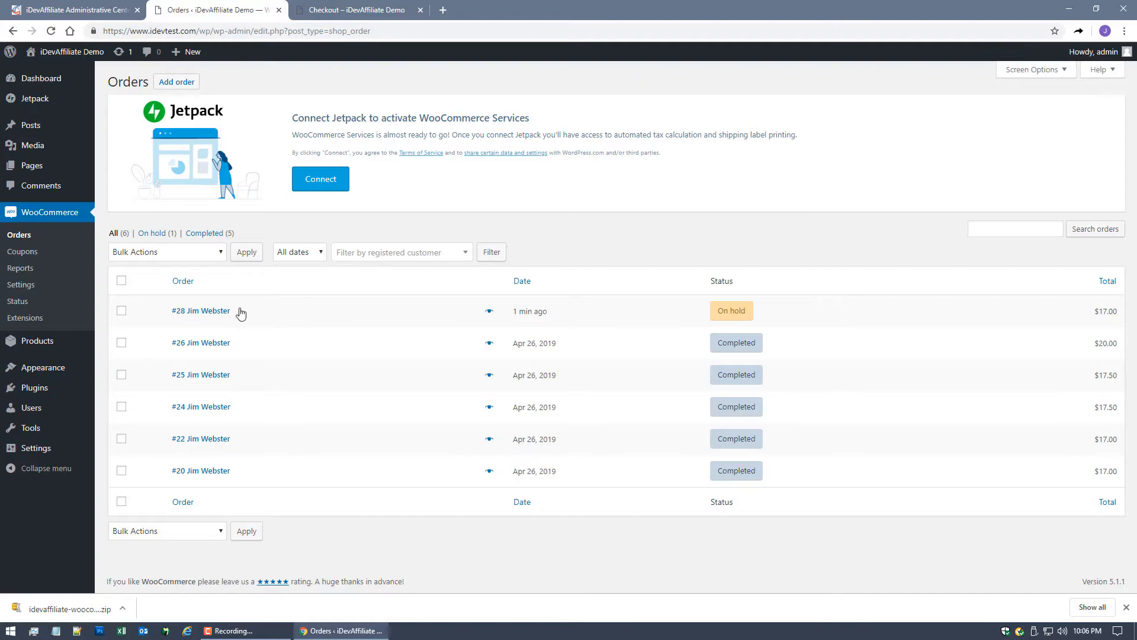
mouse_move(732, 324)
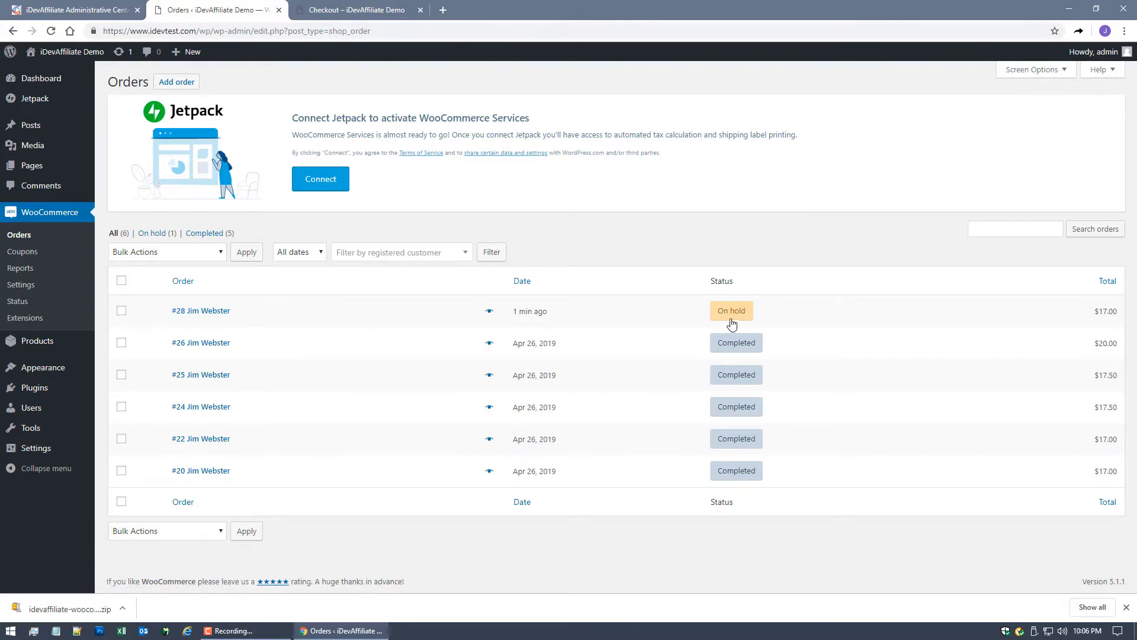
Choose Completed as order #28's status and go back to the Orders list.
left_click(200, 310)
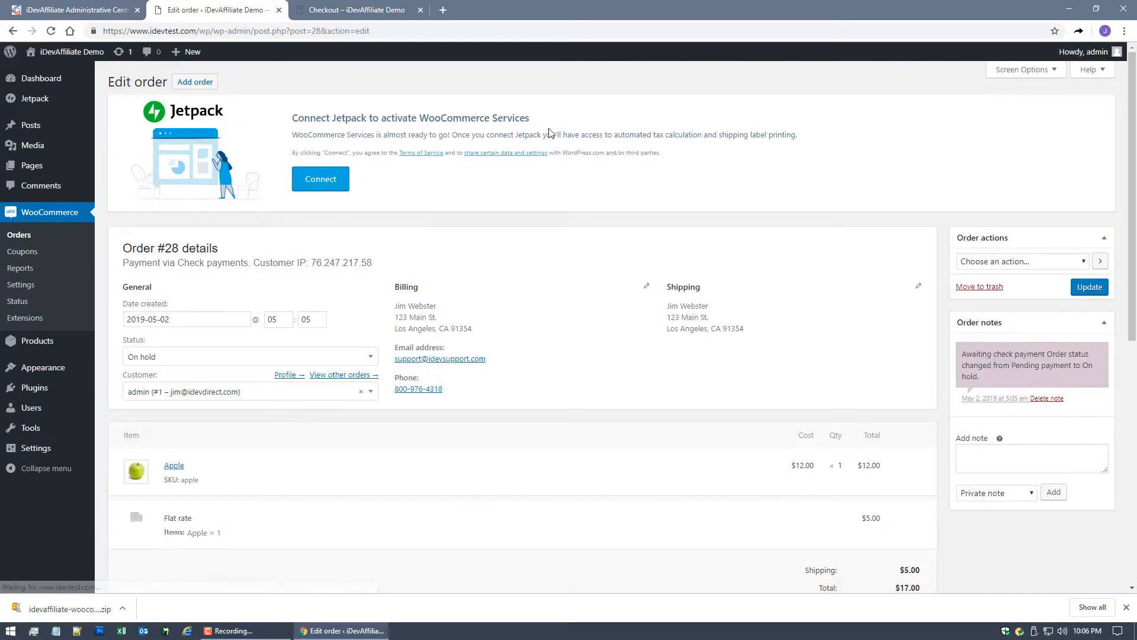
scroll("down", 3)
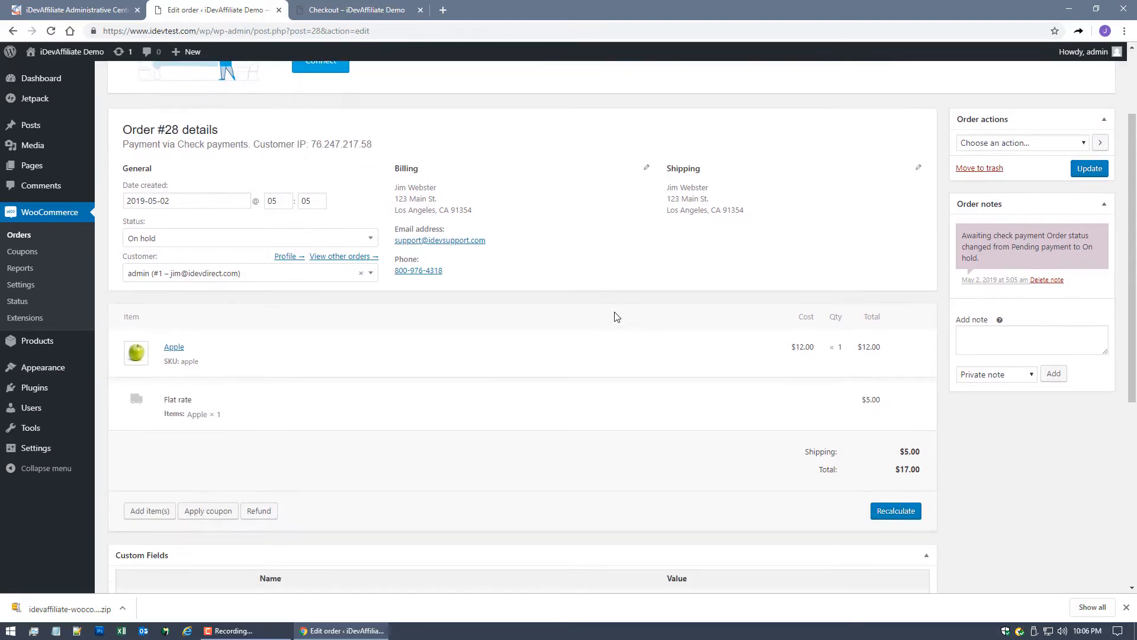
left_click(250, 238)
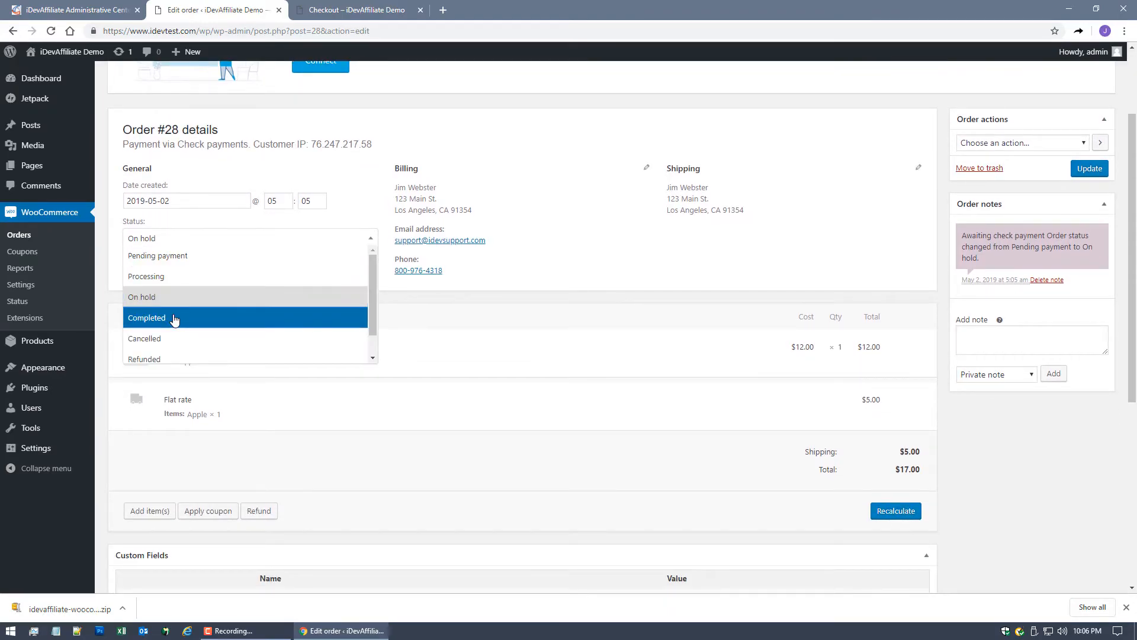
left_click(147, 317)
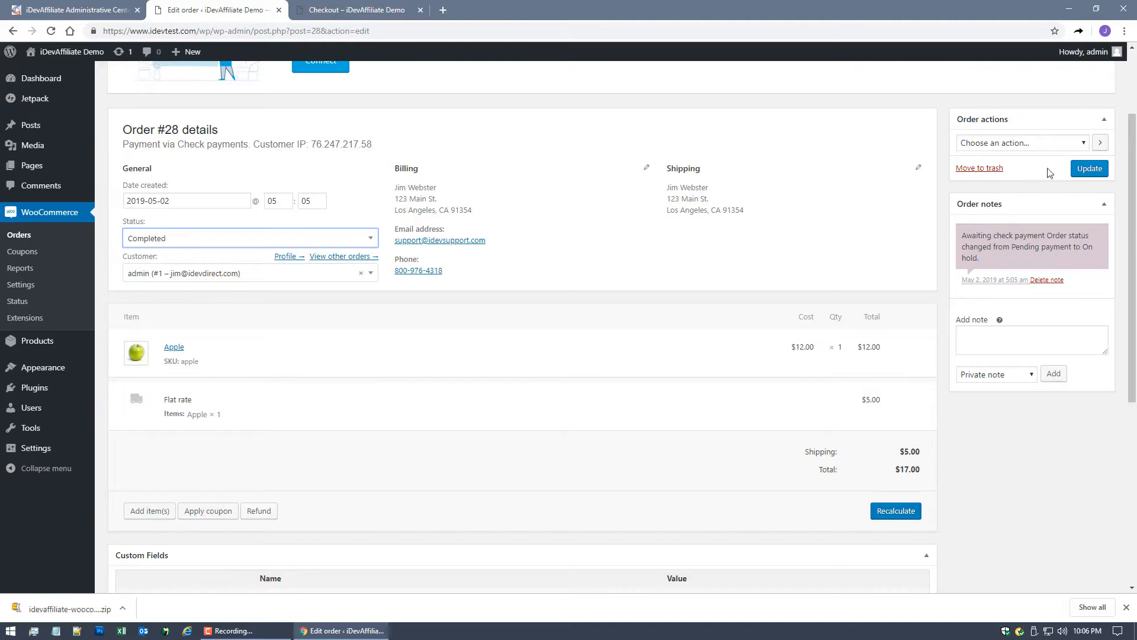
left_click(1088, 168)
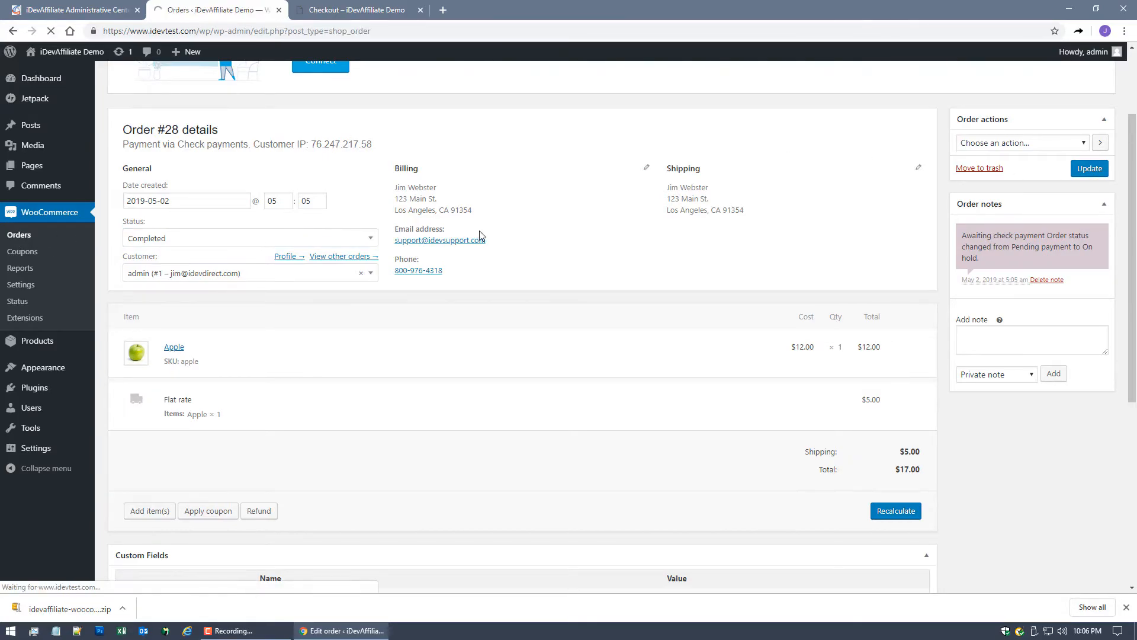
Mark order #28 as Completed from its preview popup so all six orders show Completed.
left_click(50, 30)
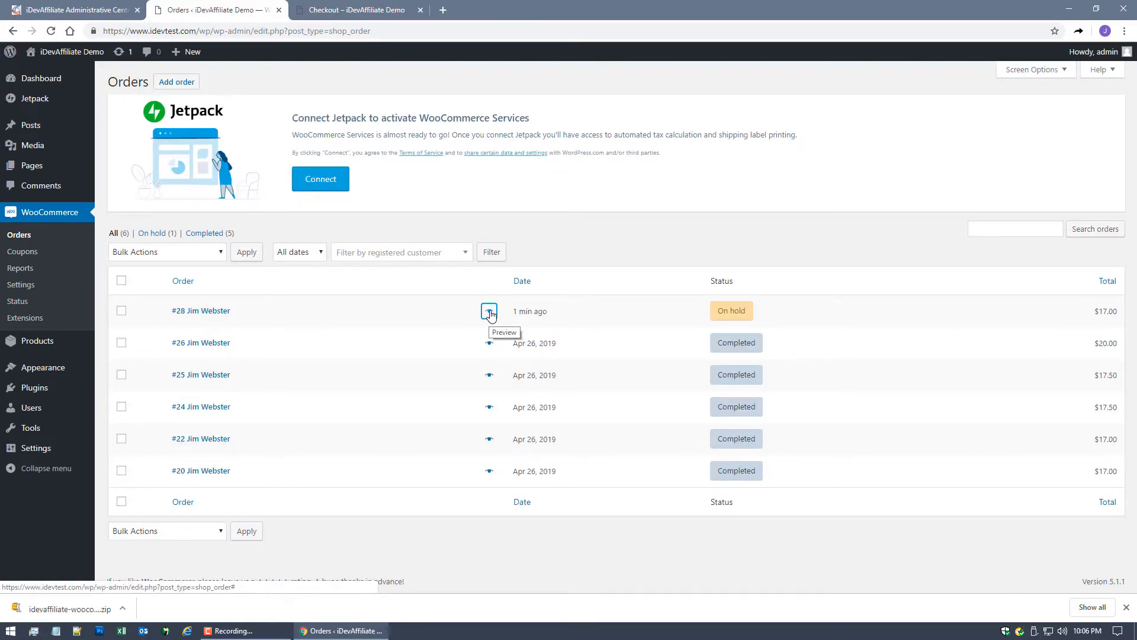
left_click(489, 311)
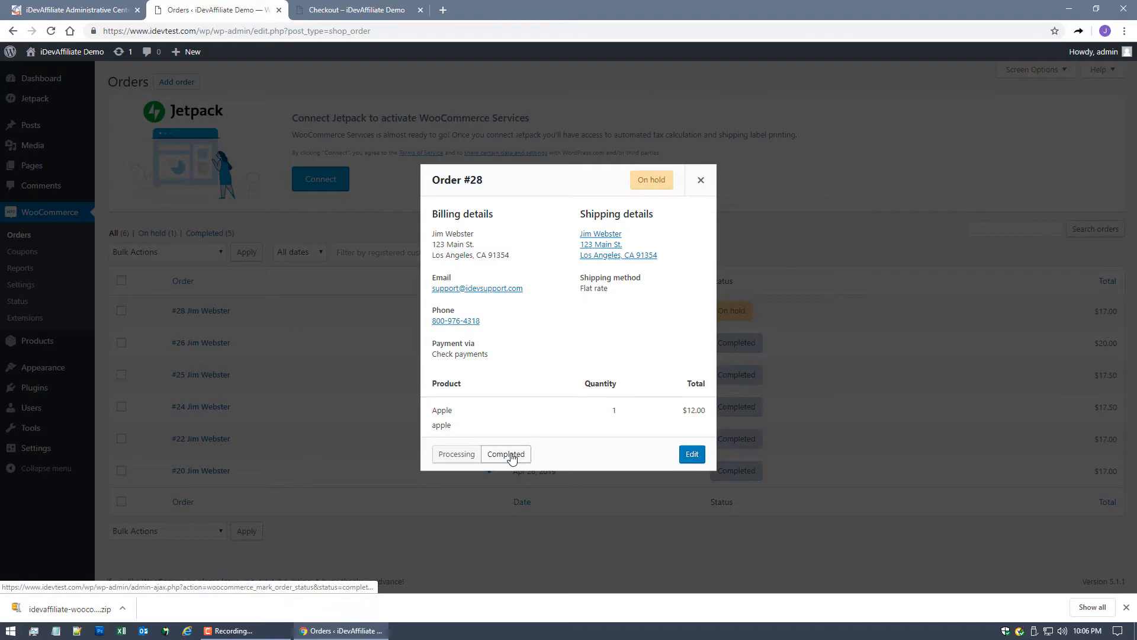
left_click(505, 454)
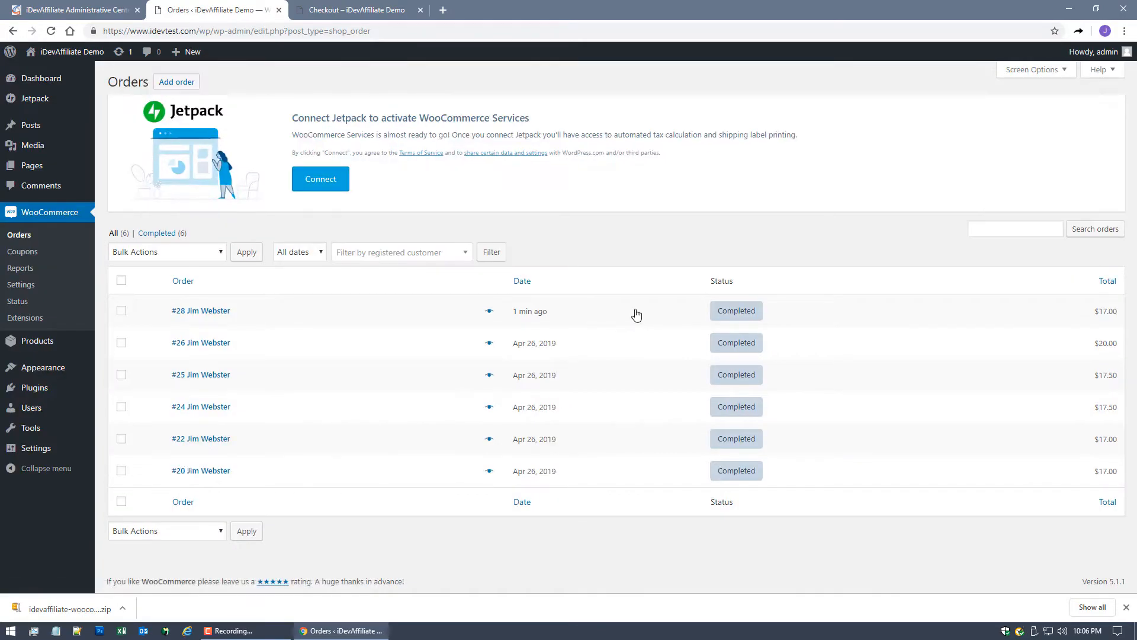
mouse_move(742, 325)
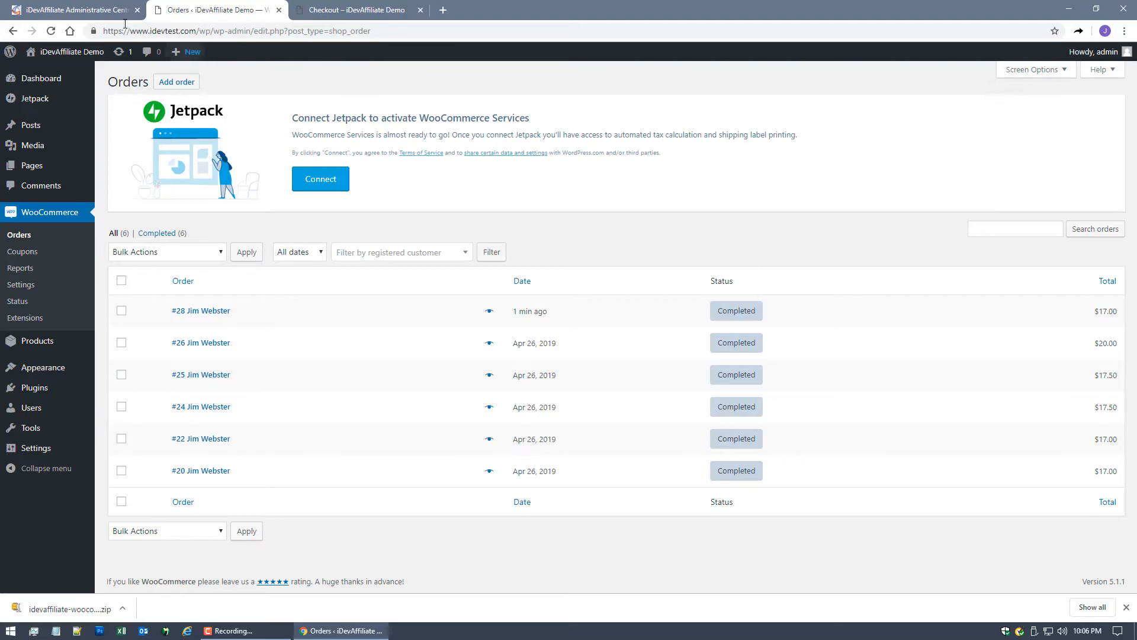
mouse_move(80, 10)
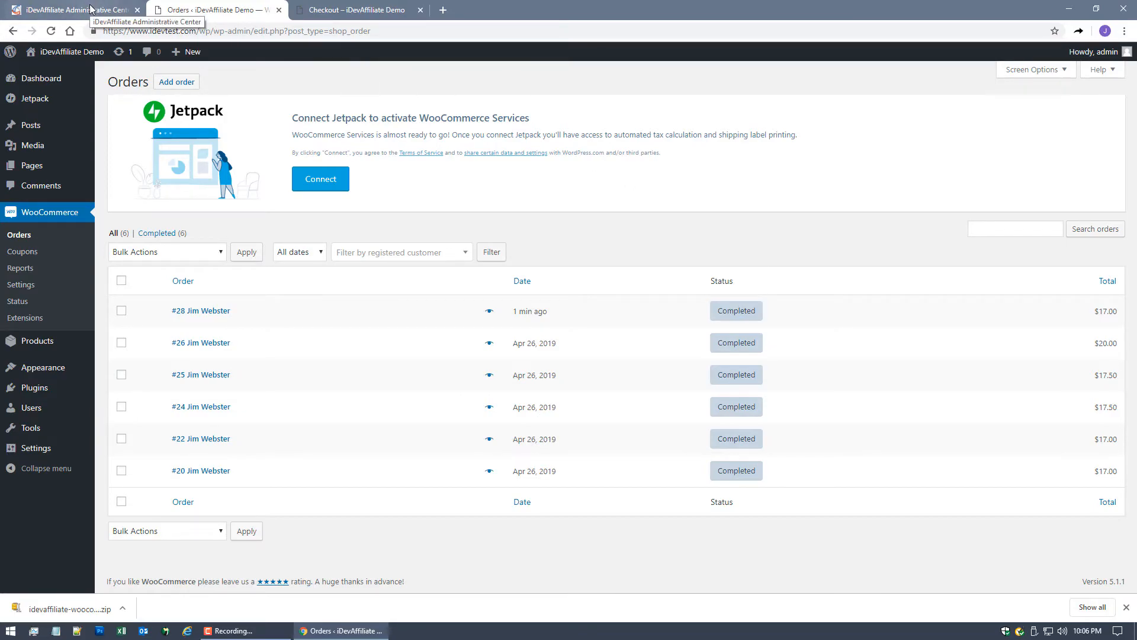
View details of the pending $1.20 commission for order 28 credited to affiliate 235.
left_click(72, 10)
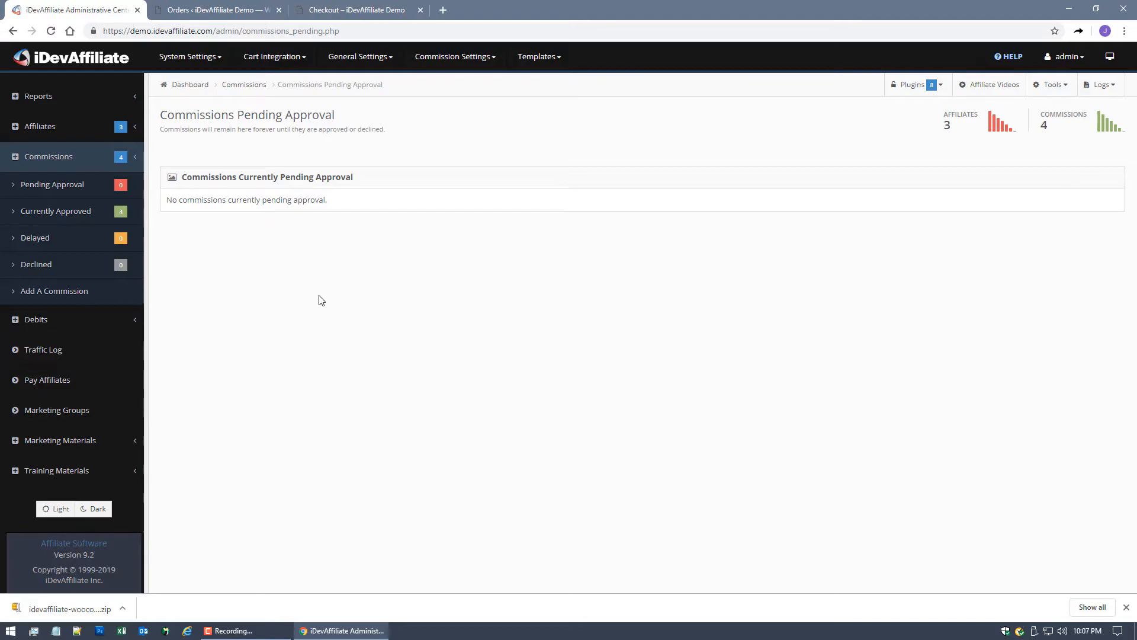
mouse_move(304, 305)
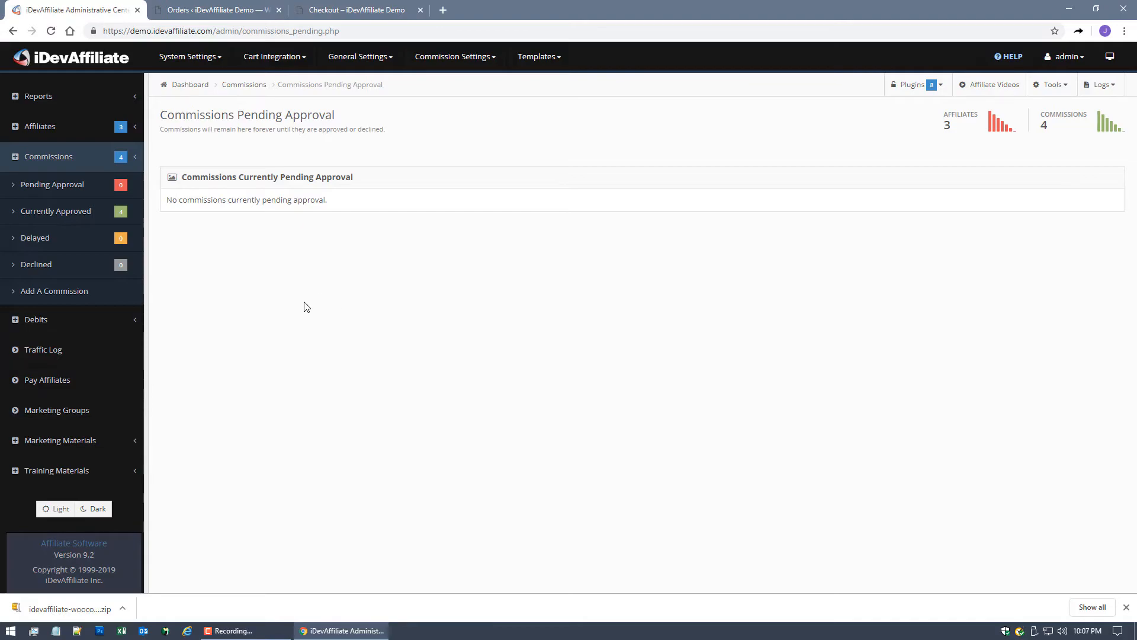
mouse_move(51, 184)
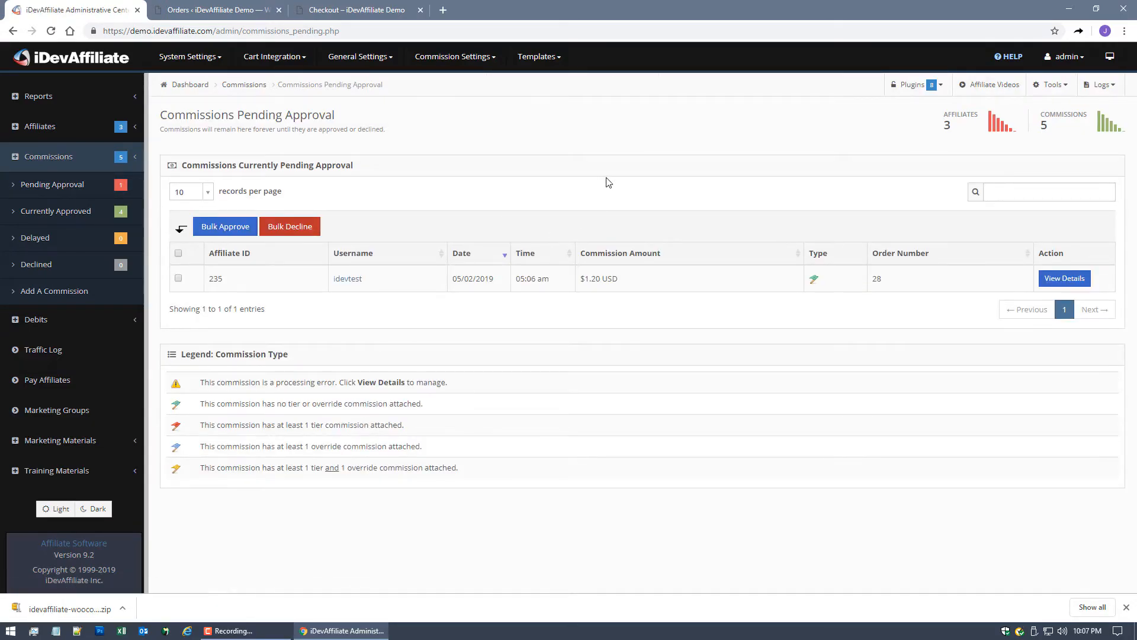
mouse_move(224, 283)
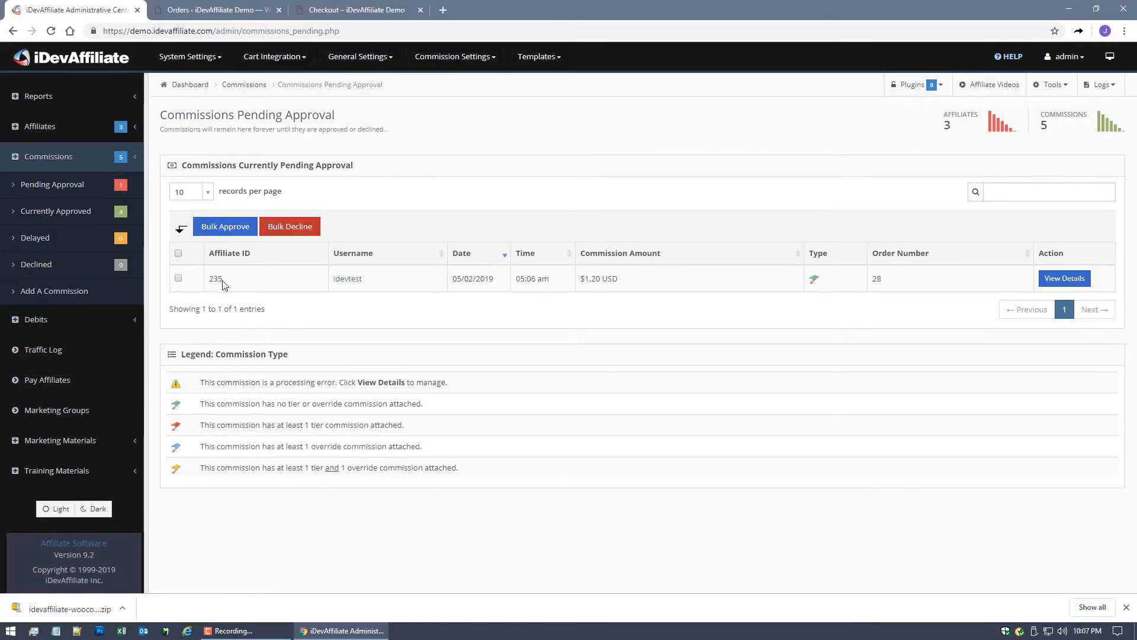
mouse_move(452, 170)
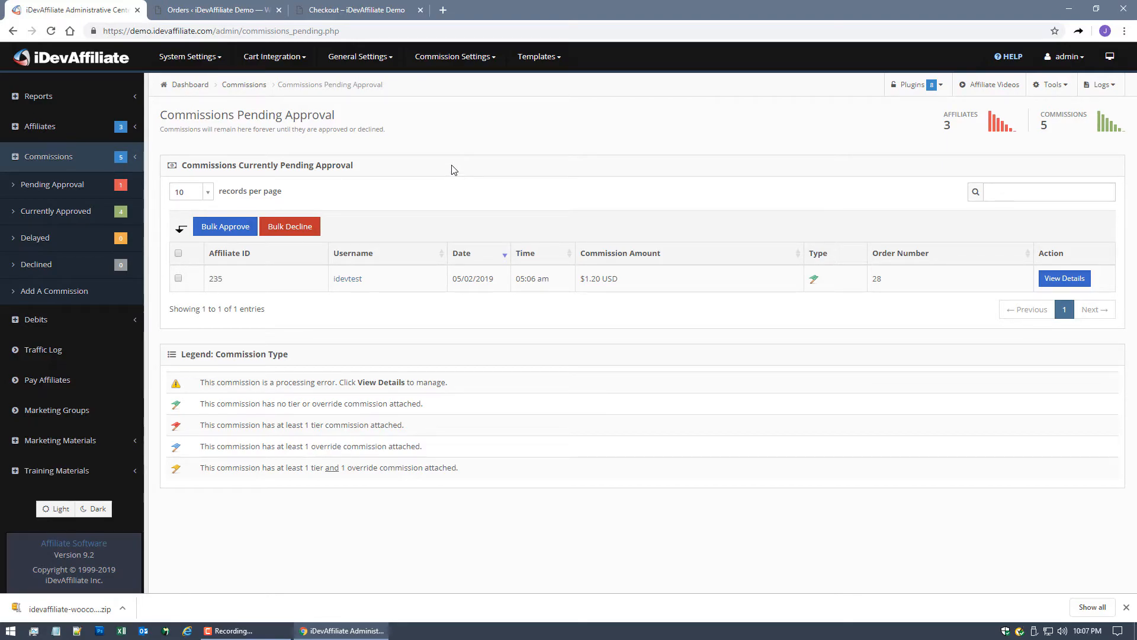
left_click(1064, 277)
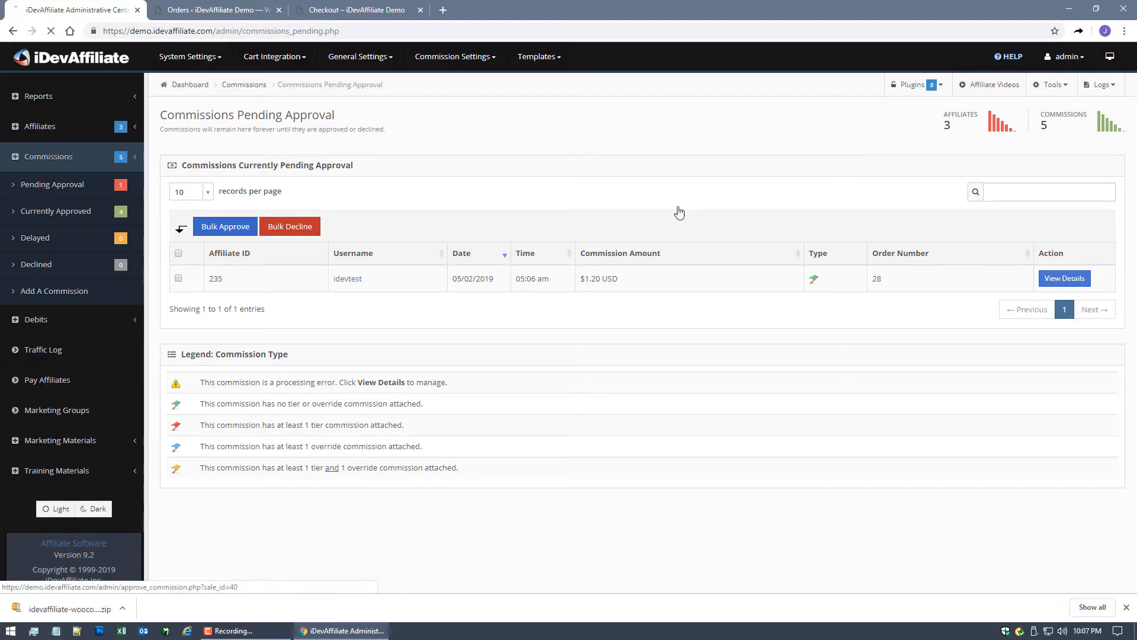
left_click(1063, 277)
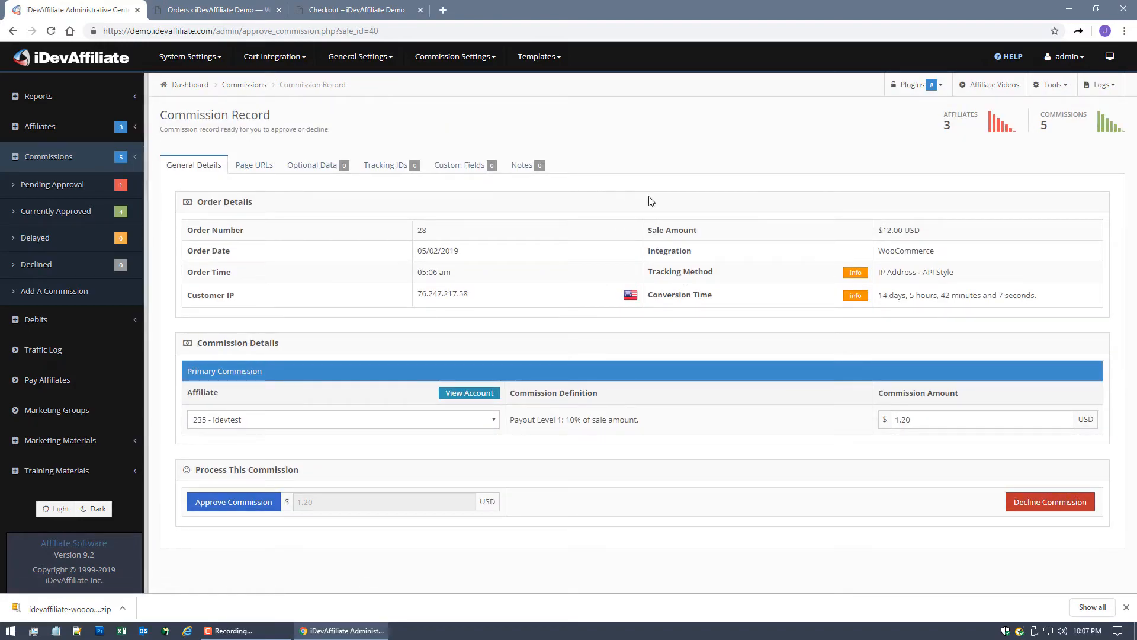
mouse_move(871, 238)
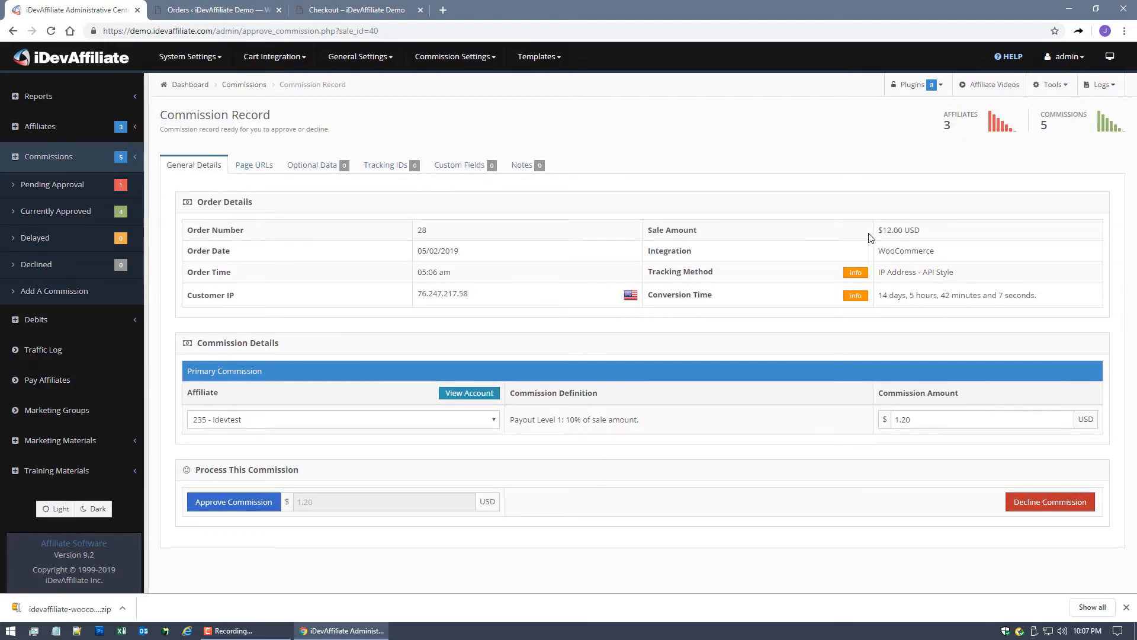
double_click(898, 229)
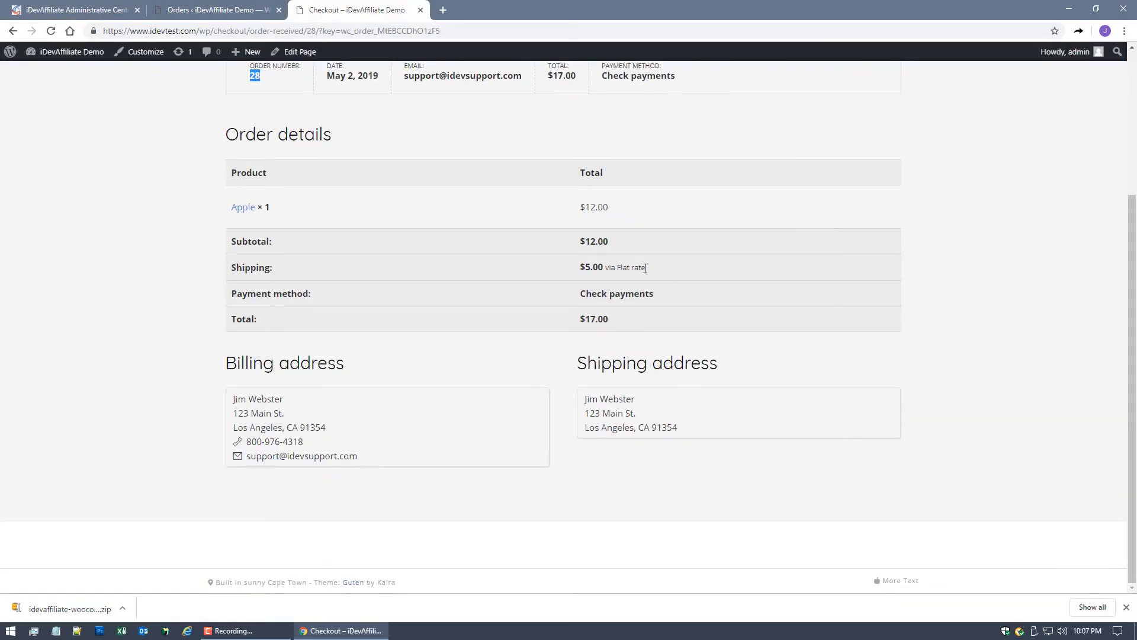
mouse_move(655, 269)
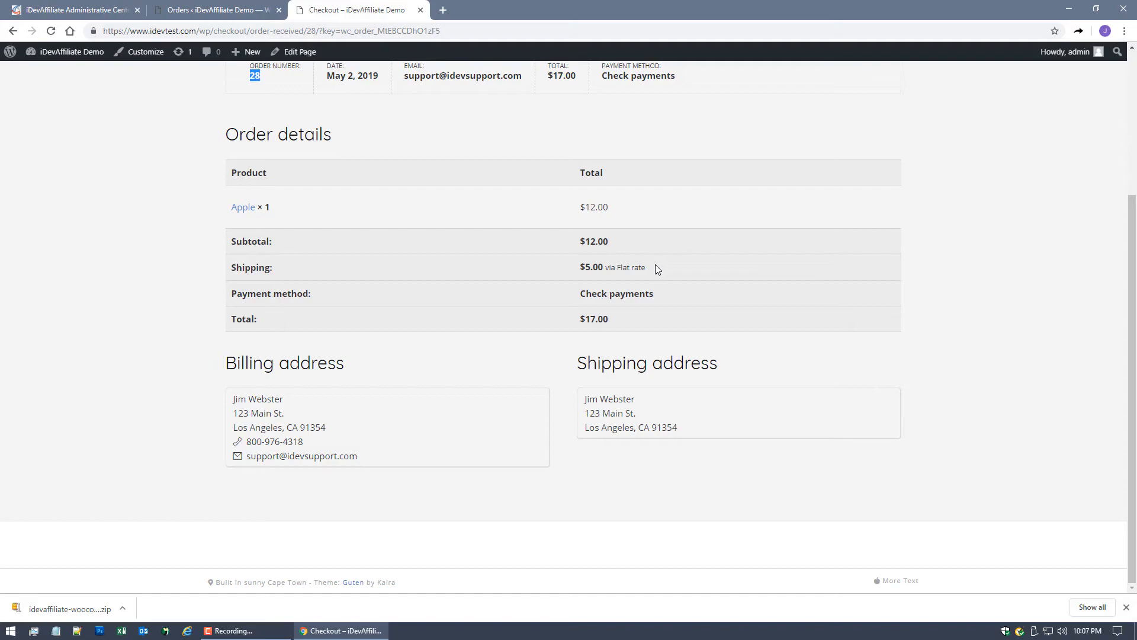
Highlight the $12.00 Apple price on order 28's confirmation and return to the commission record.
double_click(593, 206)
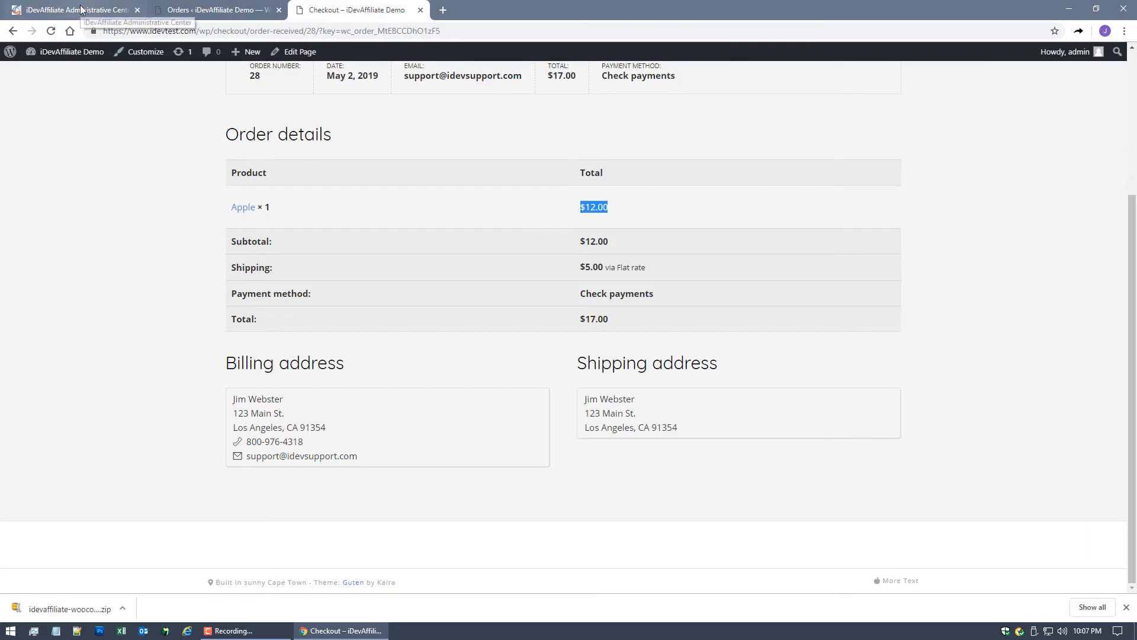
left_click(72, 9)
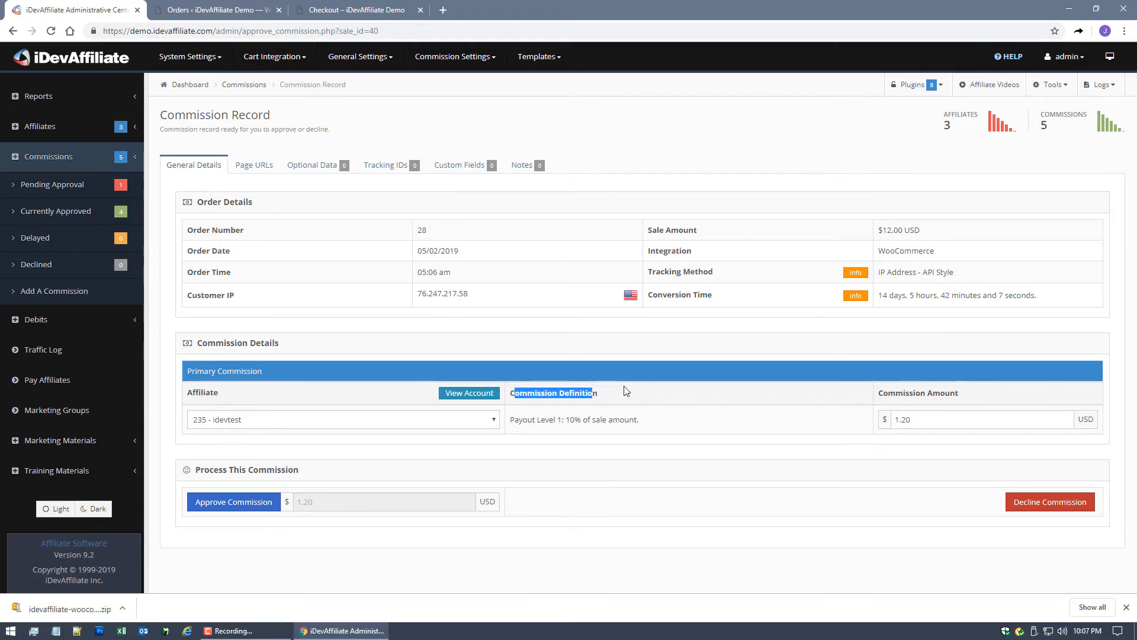
mouse_move(729, 388)
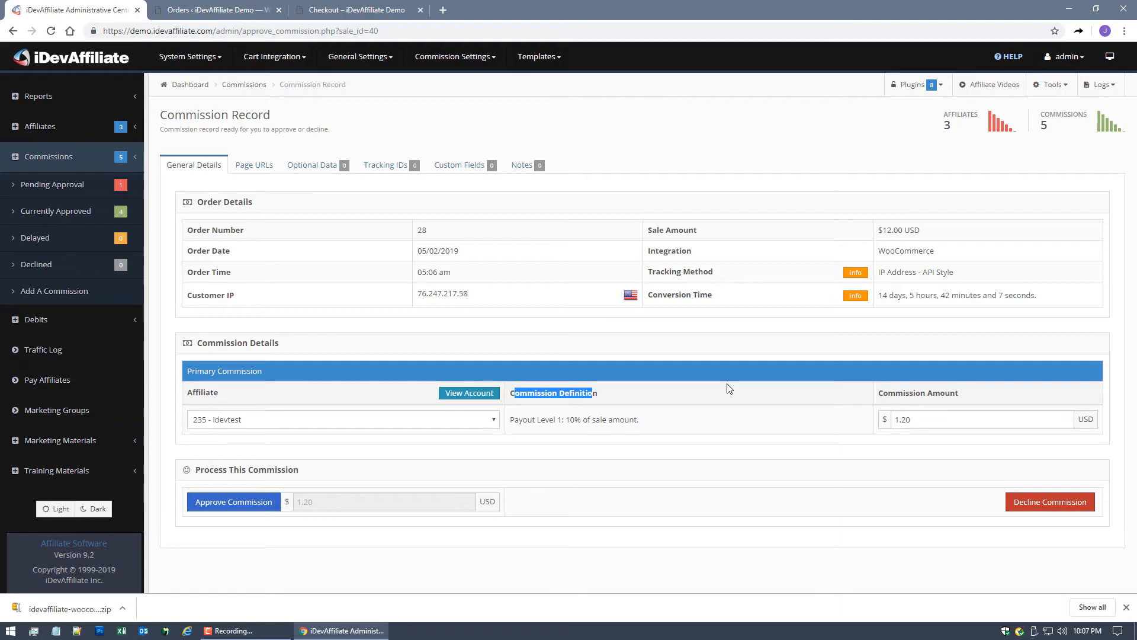
mouse_move(711, 392)
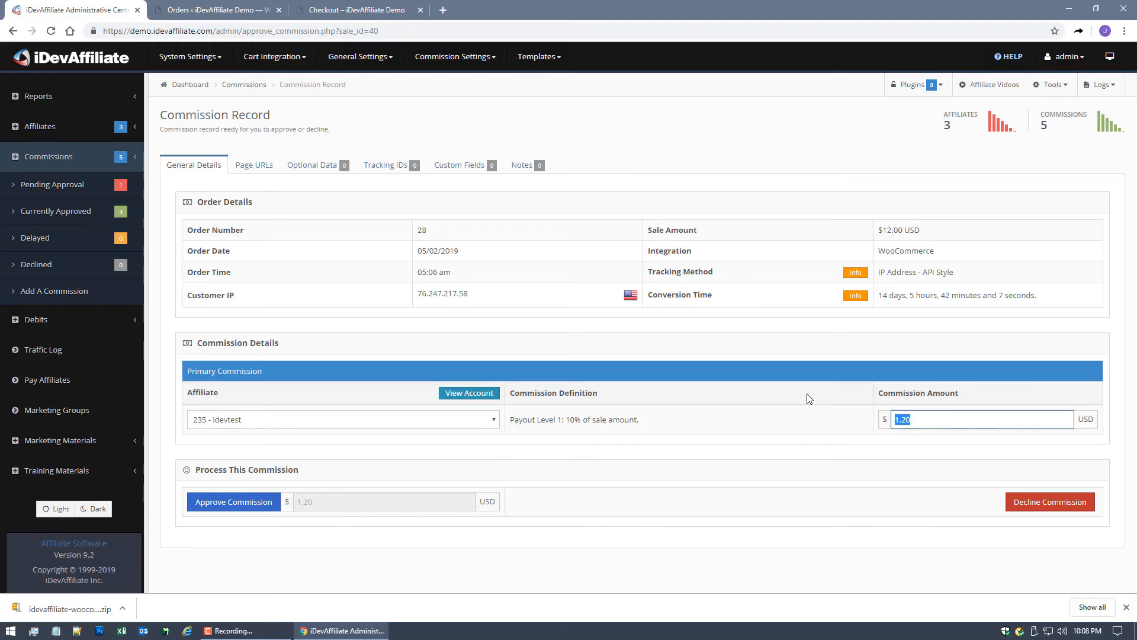
Go back to the Pending Approval commissions list after checking the $1.20 amount.
left_click(234, 501)
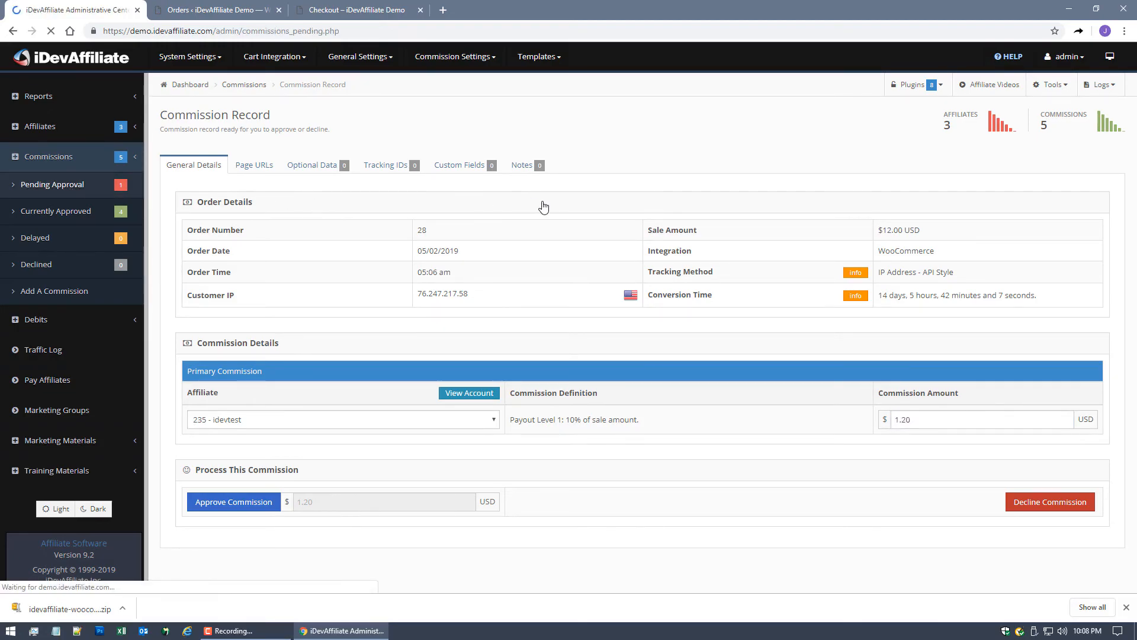
left_click(51, 185)
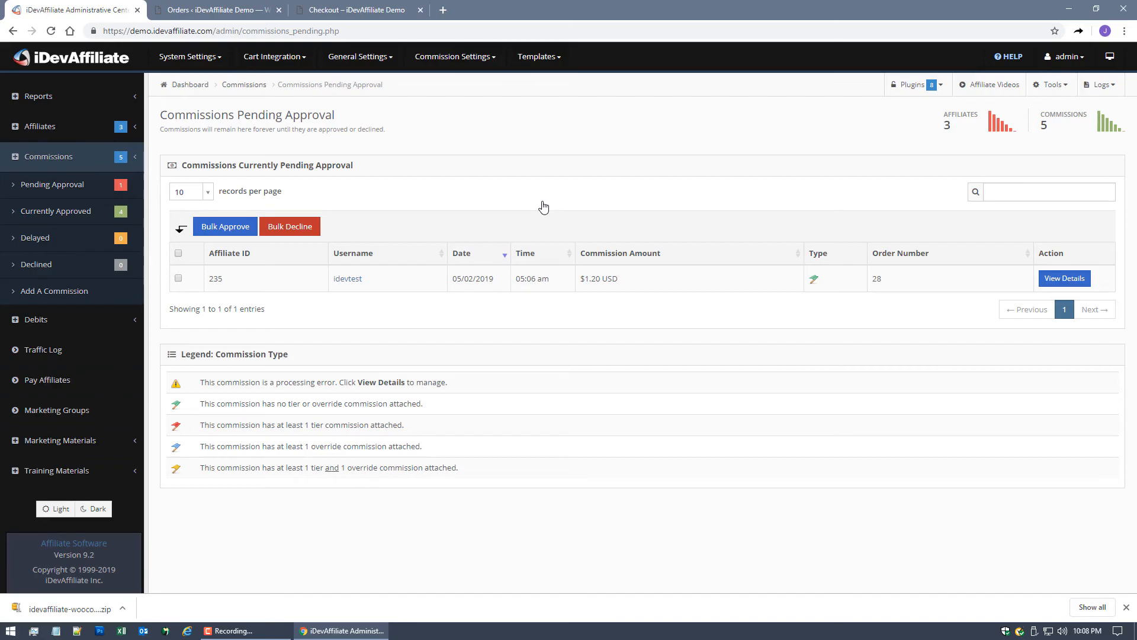
mouse_move(377, 147)
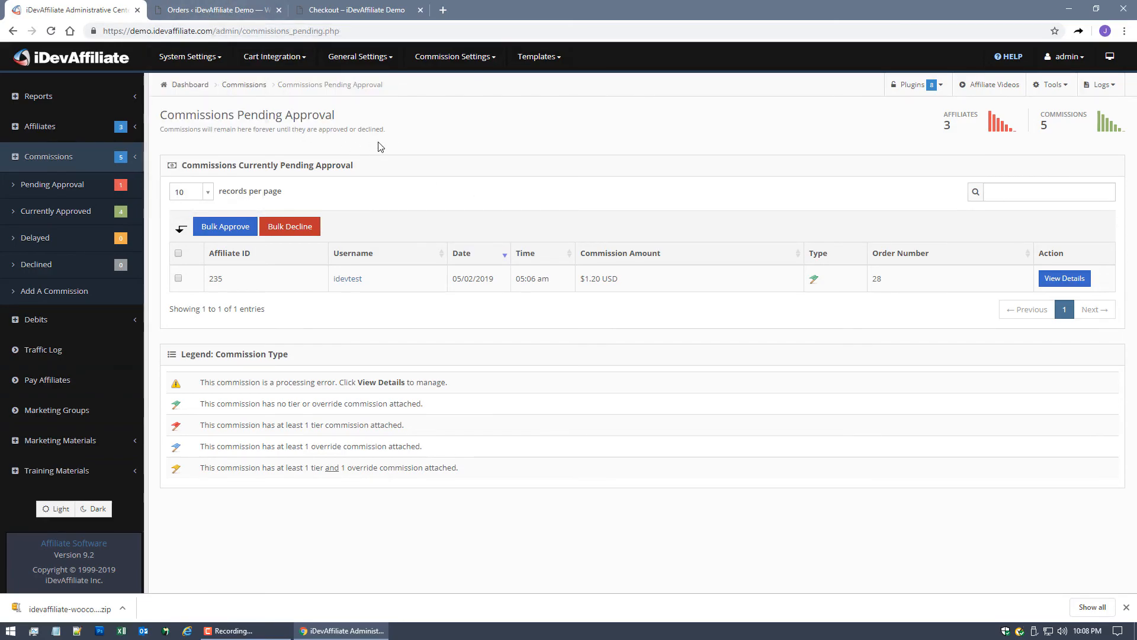
mouse_move(389, 148)
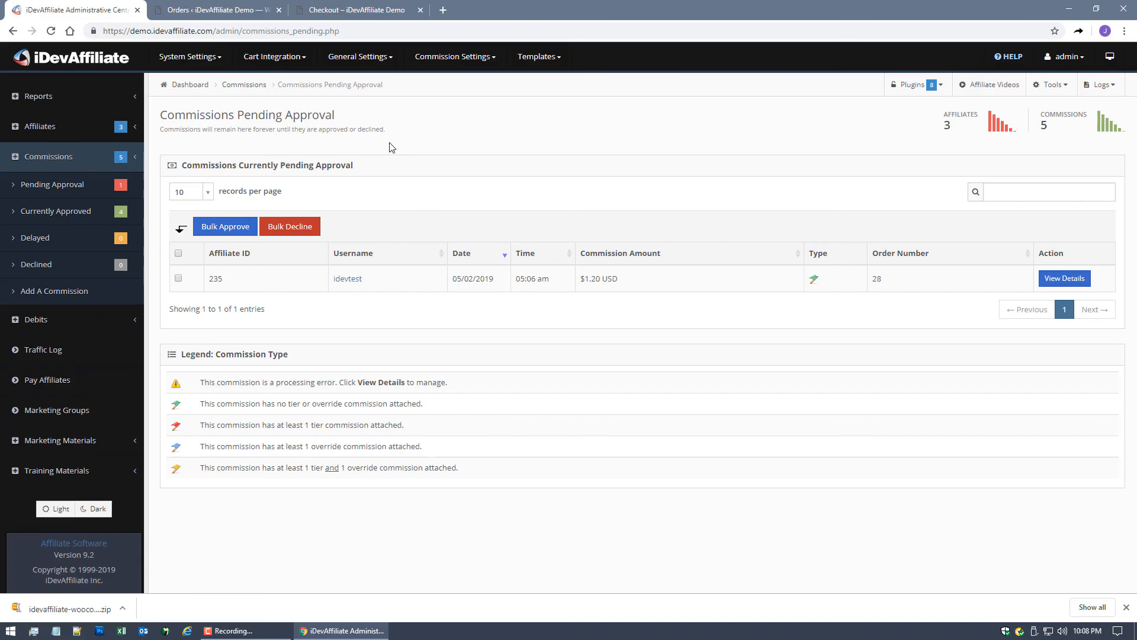
mouse_move(423, 139)
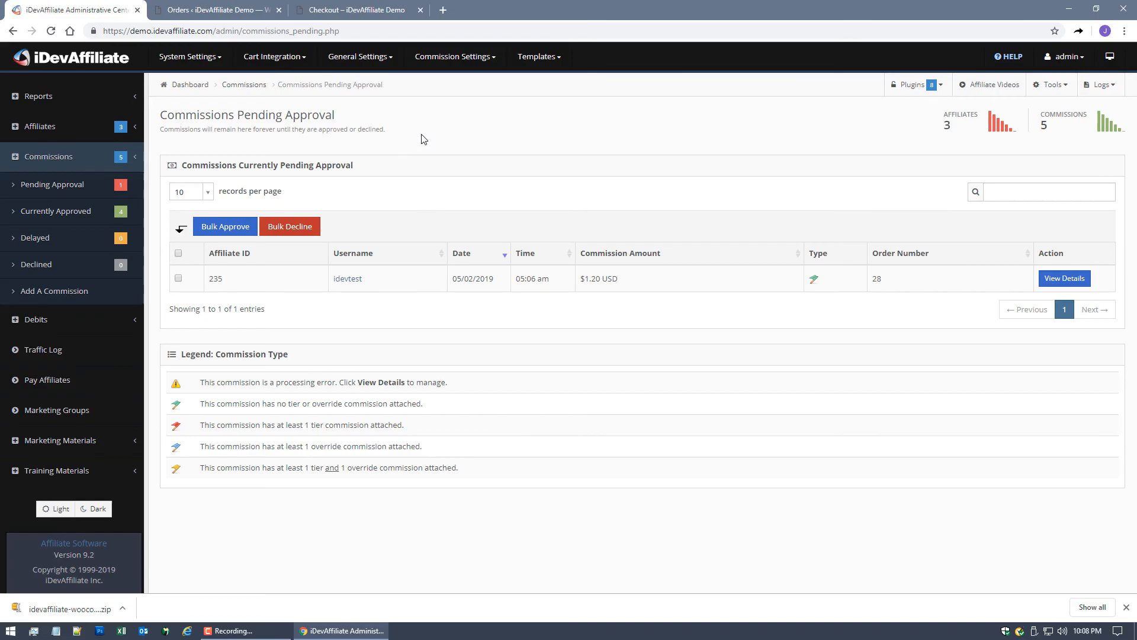